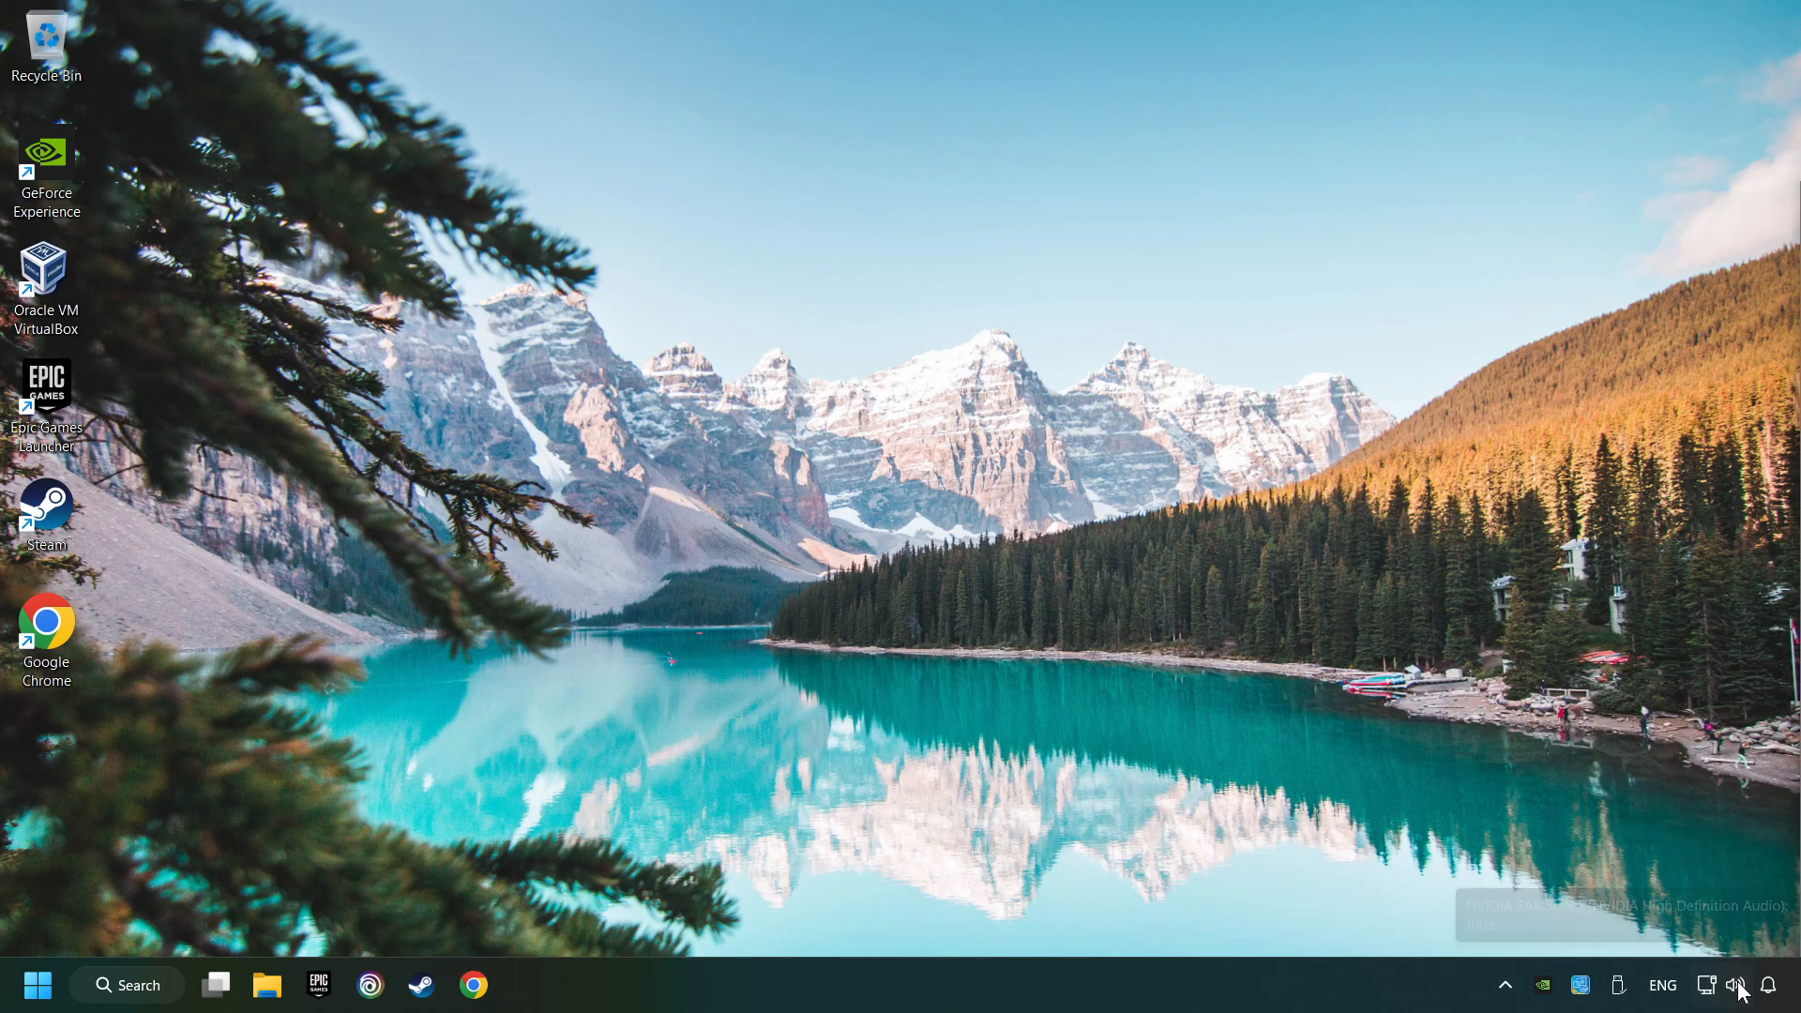
Open Quick Settings and expand the list of sound output devices
{"action": "left_click", "coordinate": [1735, 986]}
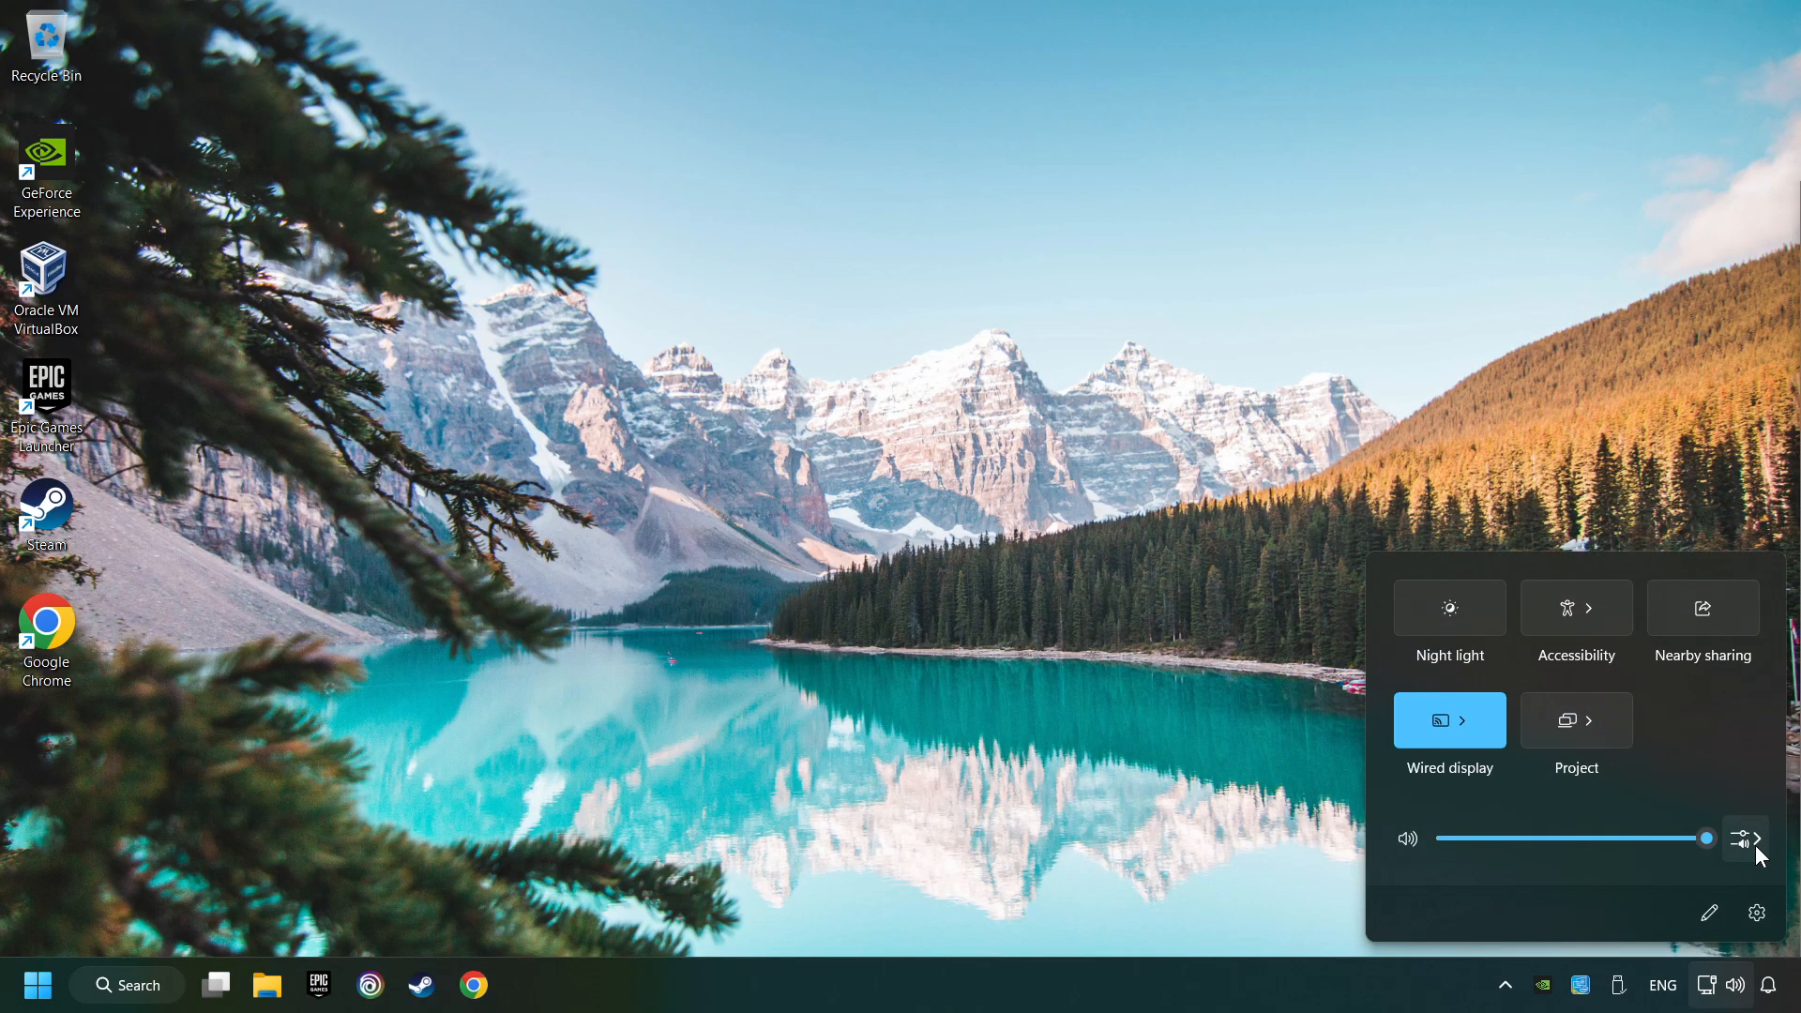
{"action": "left_click", "coordinate": [1746, 838]}
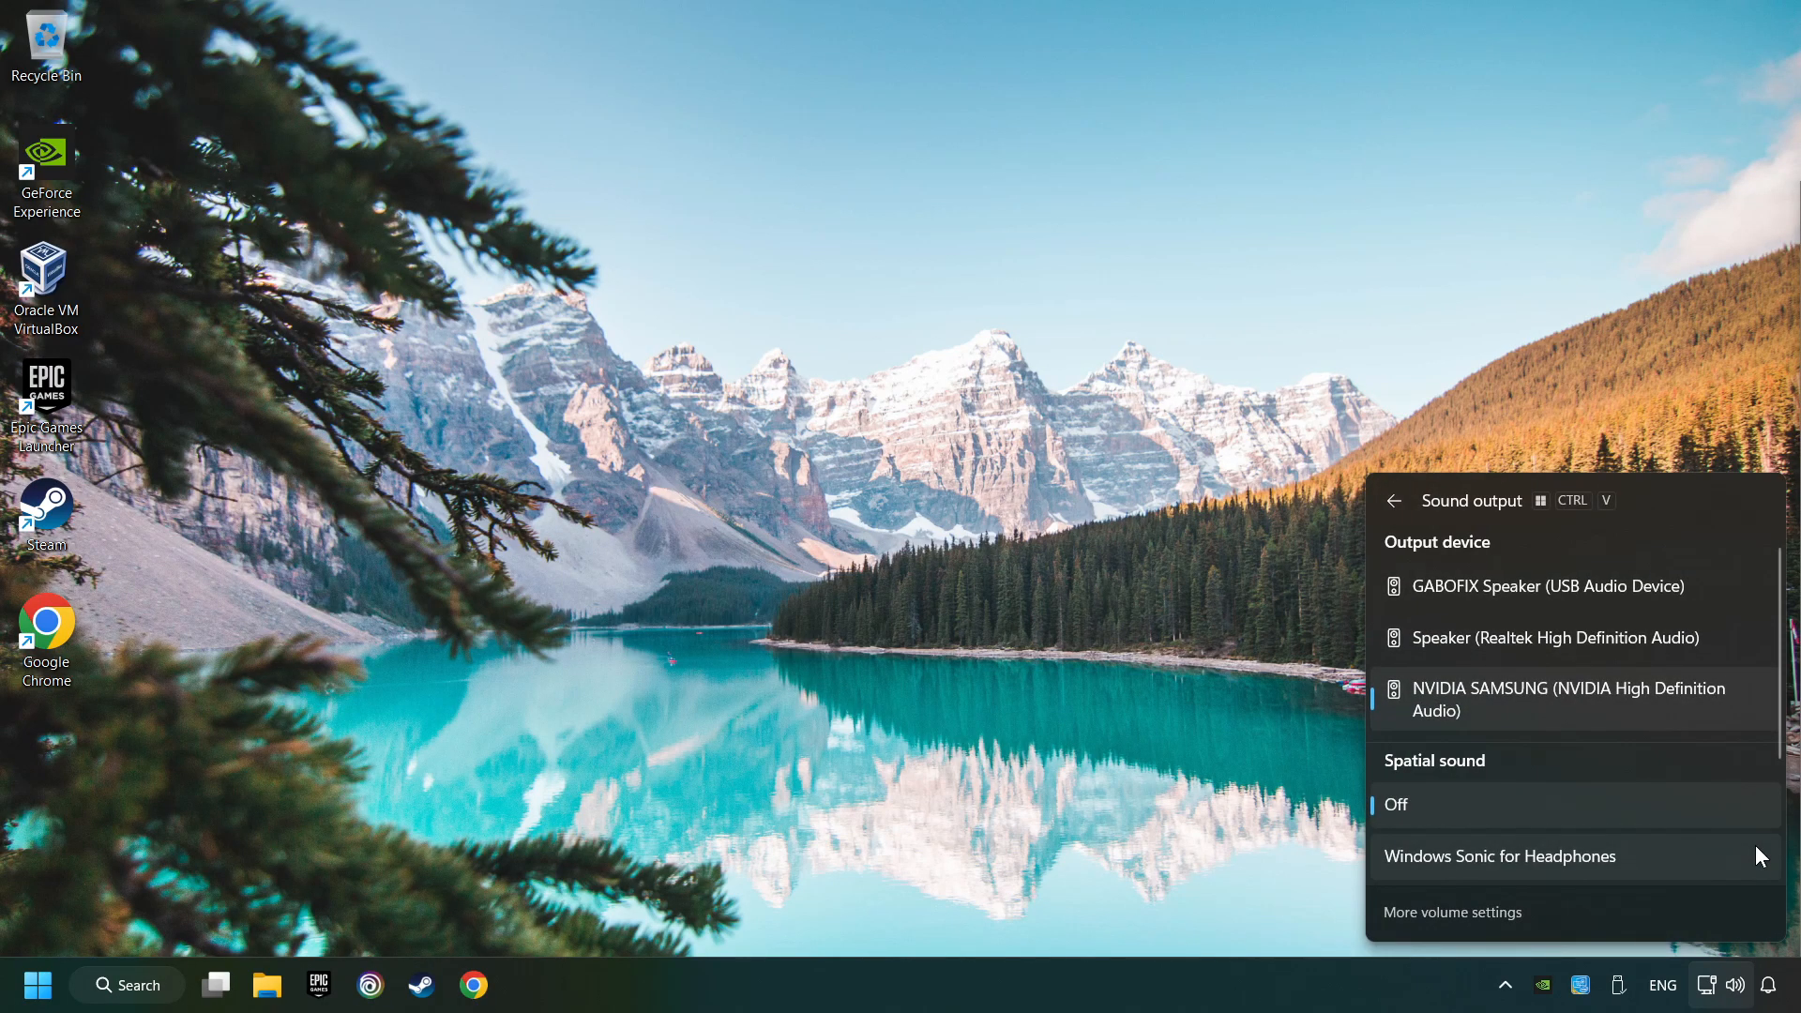
{"action": "mouse_move", "coordinate": [1489, 604]}
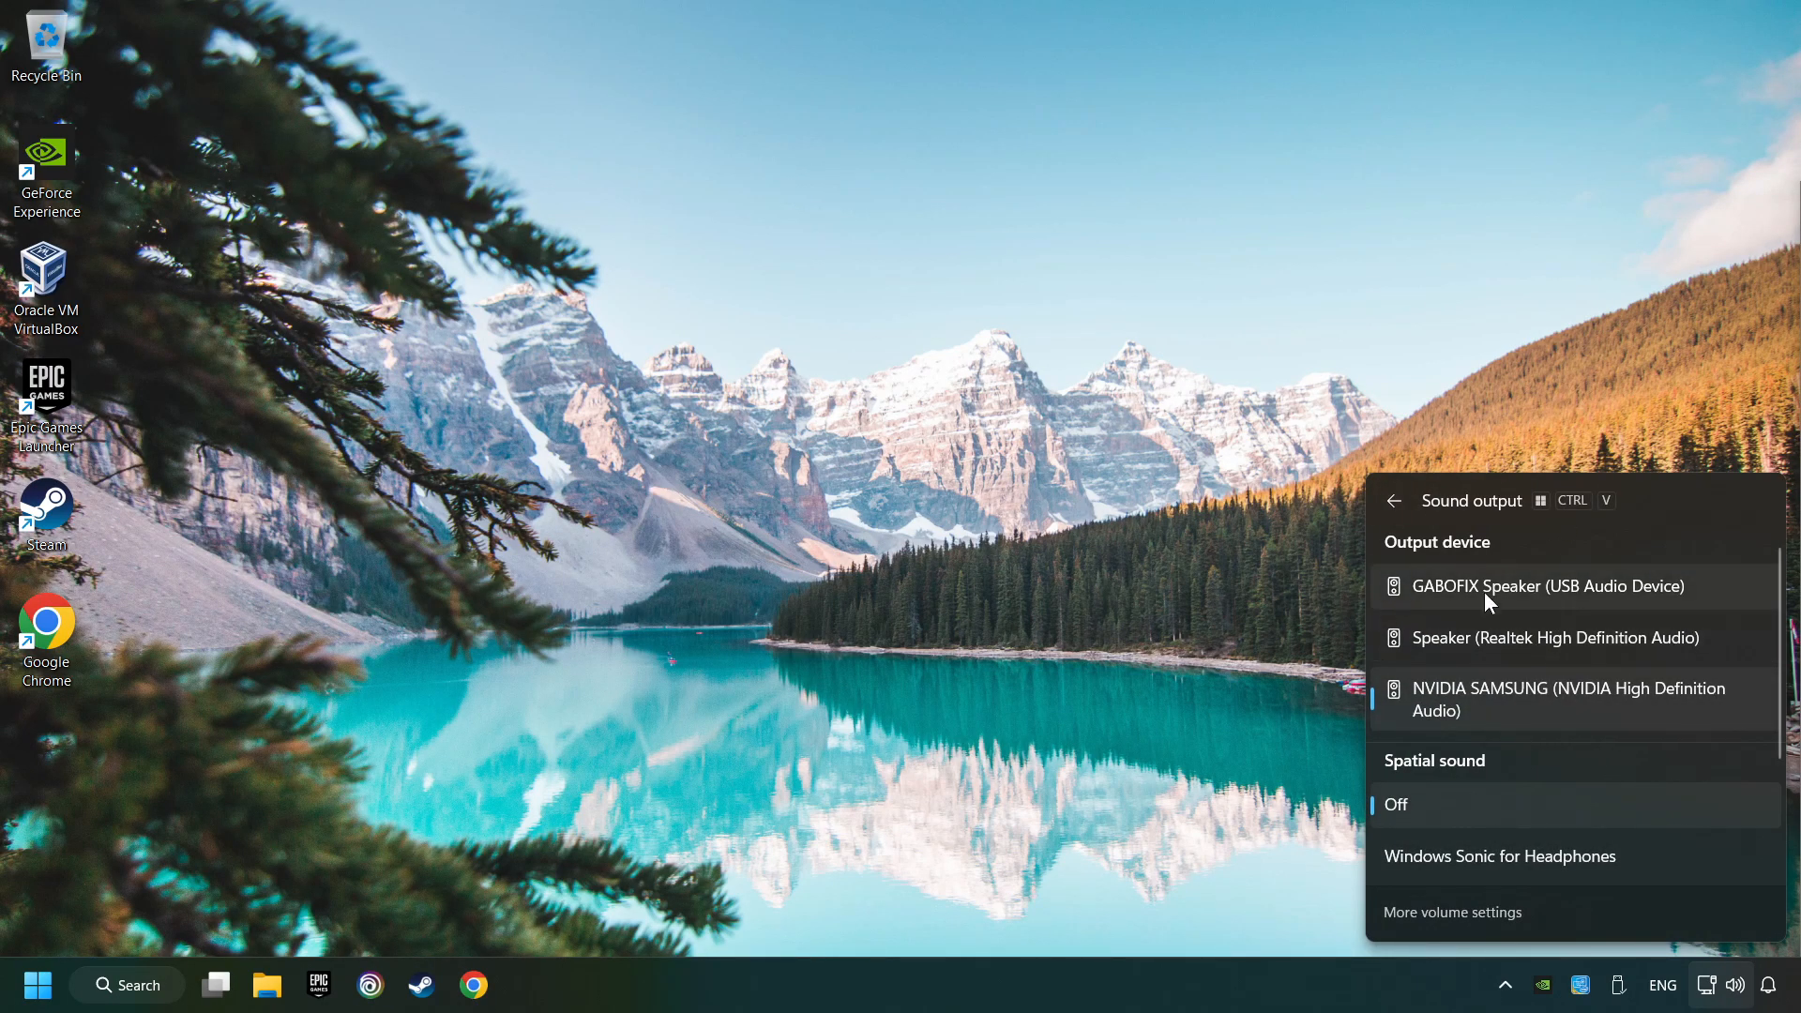
{"action": "mouse_move", "coordinate": [1729, 597]}
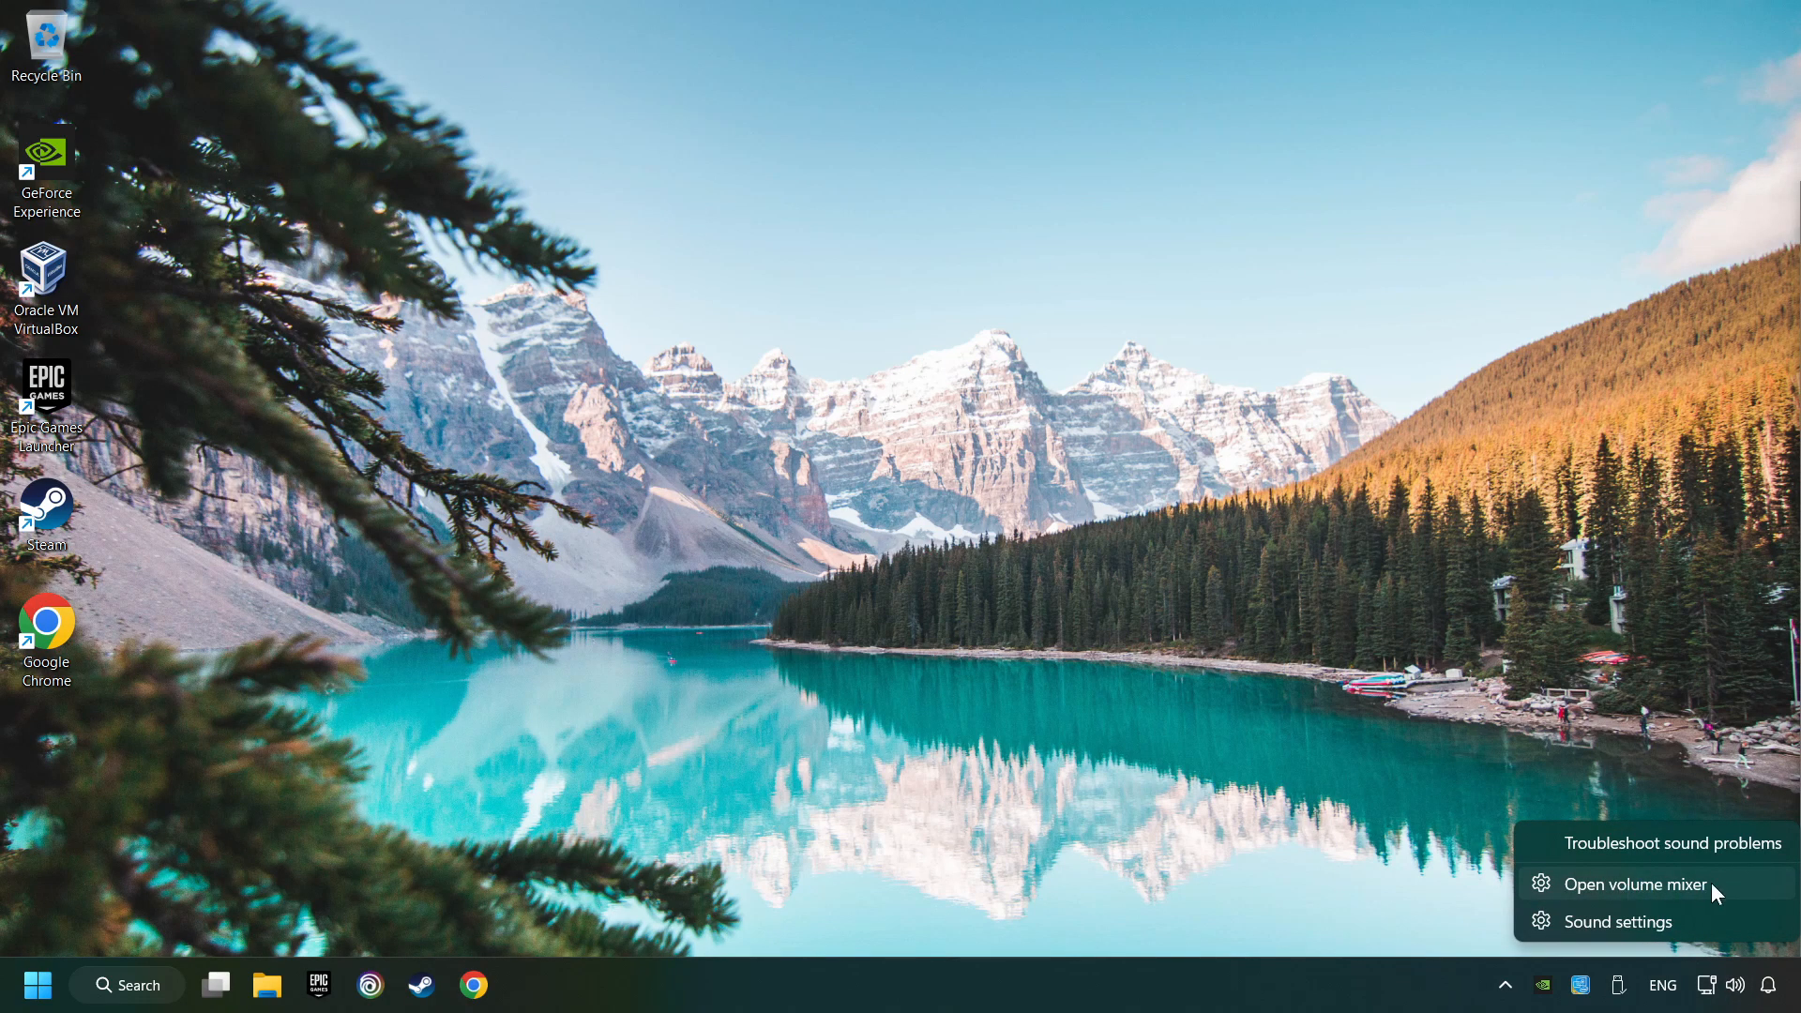
Reset sound devices and app volumes to their defaults in the volume mixer
{"action": "left_click", "coordinate": [1636, 884]}
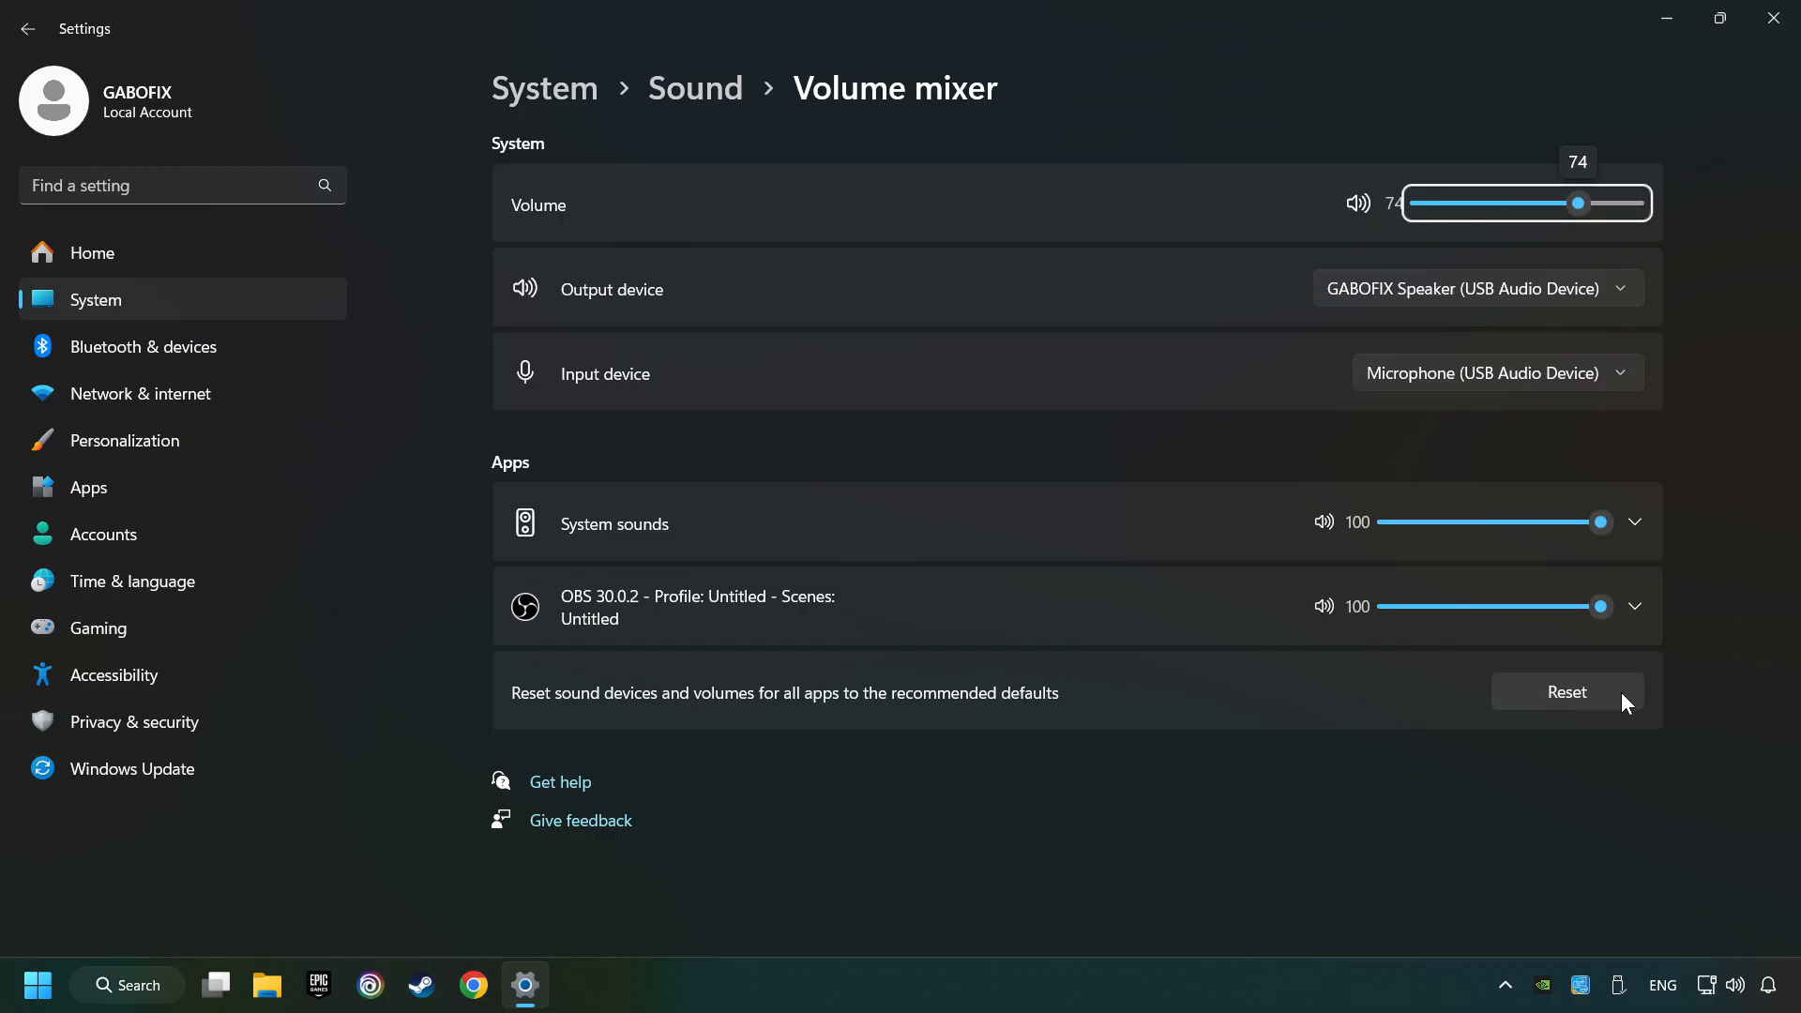
{"action": "left_click", "coordinate": [1566, 691]}
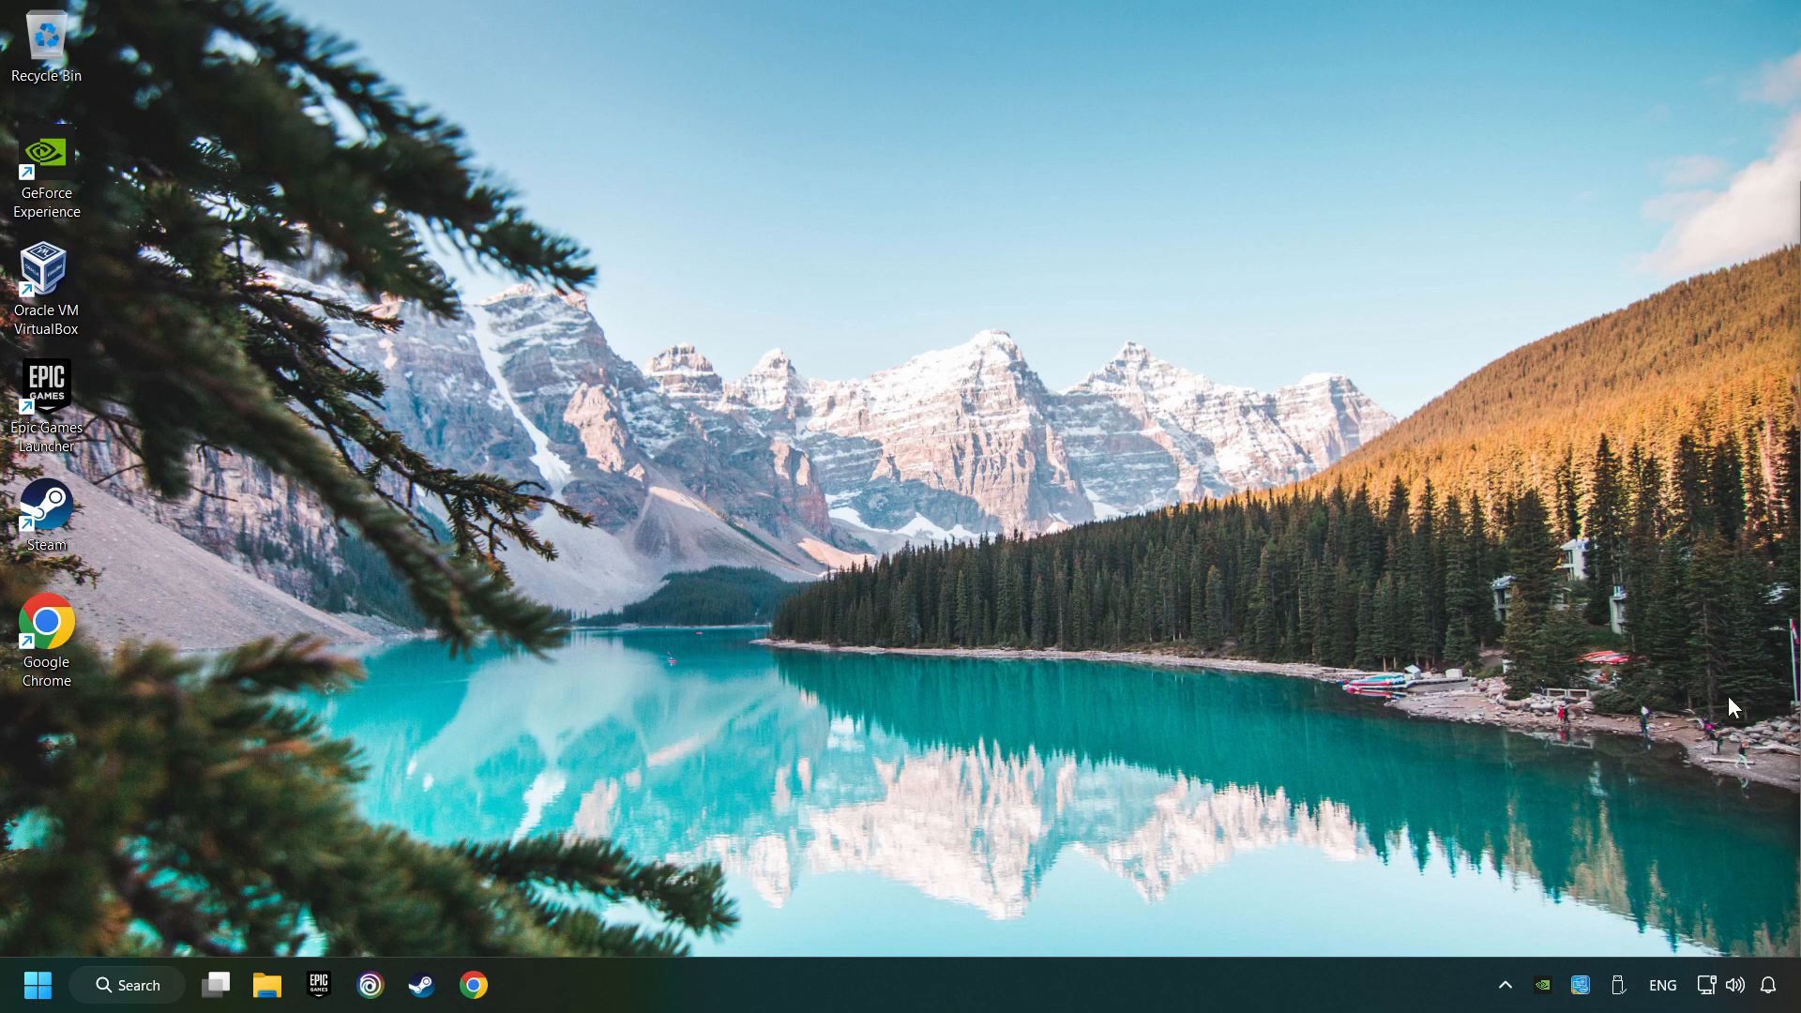
Open Sound settings from the speaker tray menu and scroll to the Advanced section
{"action": "right_click", "coordinate": [1735, 986]}
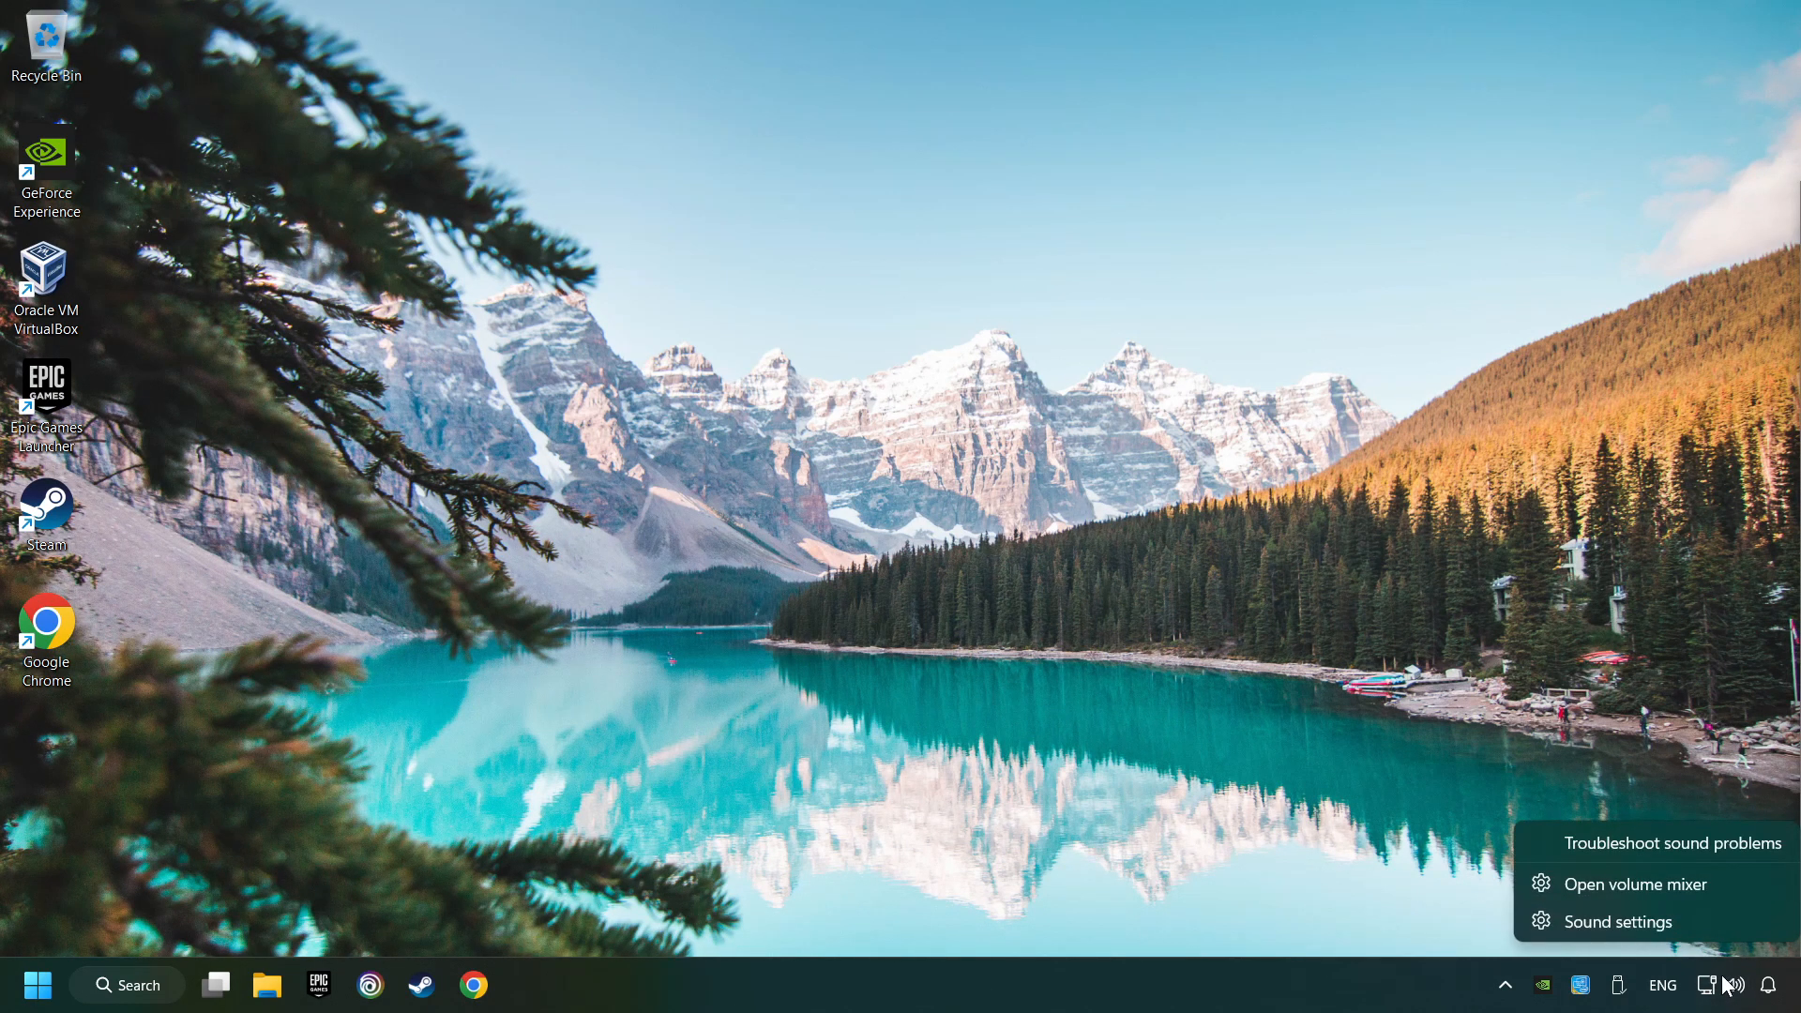
{"action": "left_click", "coordinate": [1618, 922]}
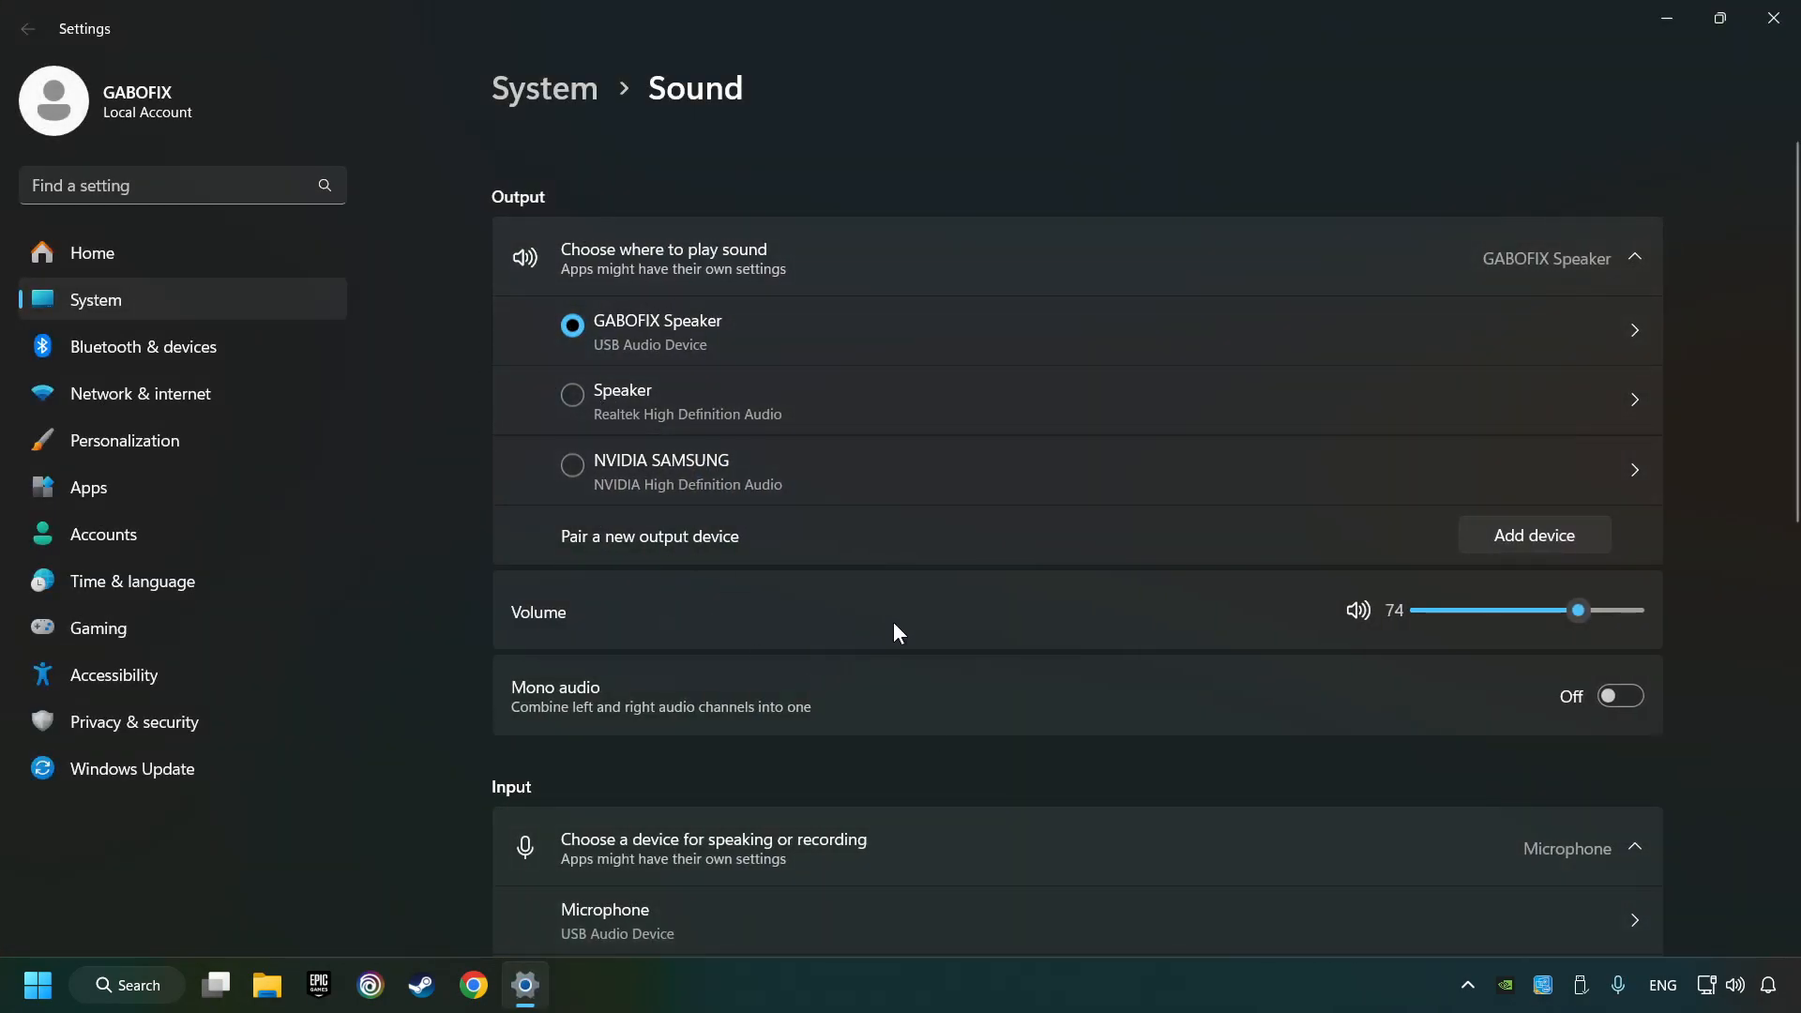
{"action": "left_click_drag", "start_coordinate": [1578, 610], "coordinate": [1537, 610]}
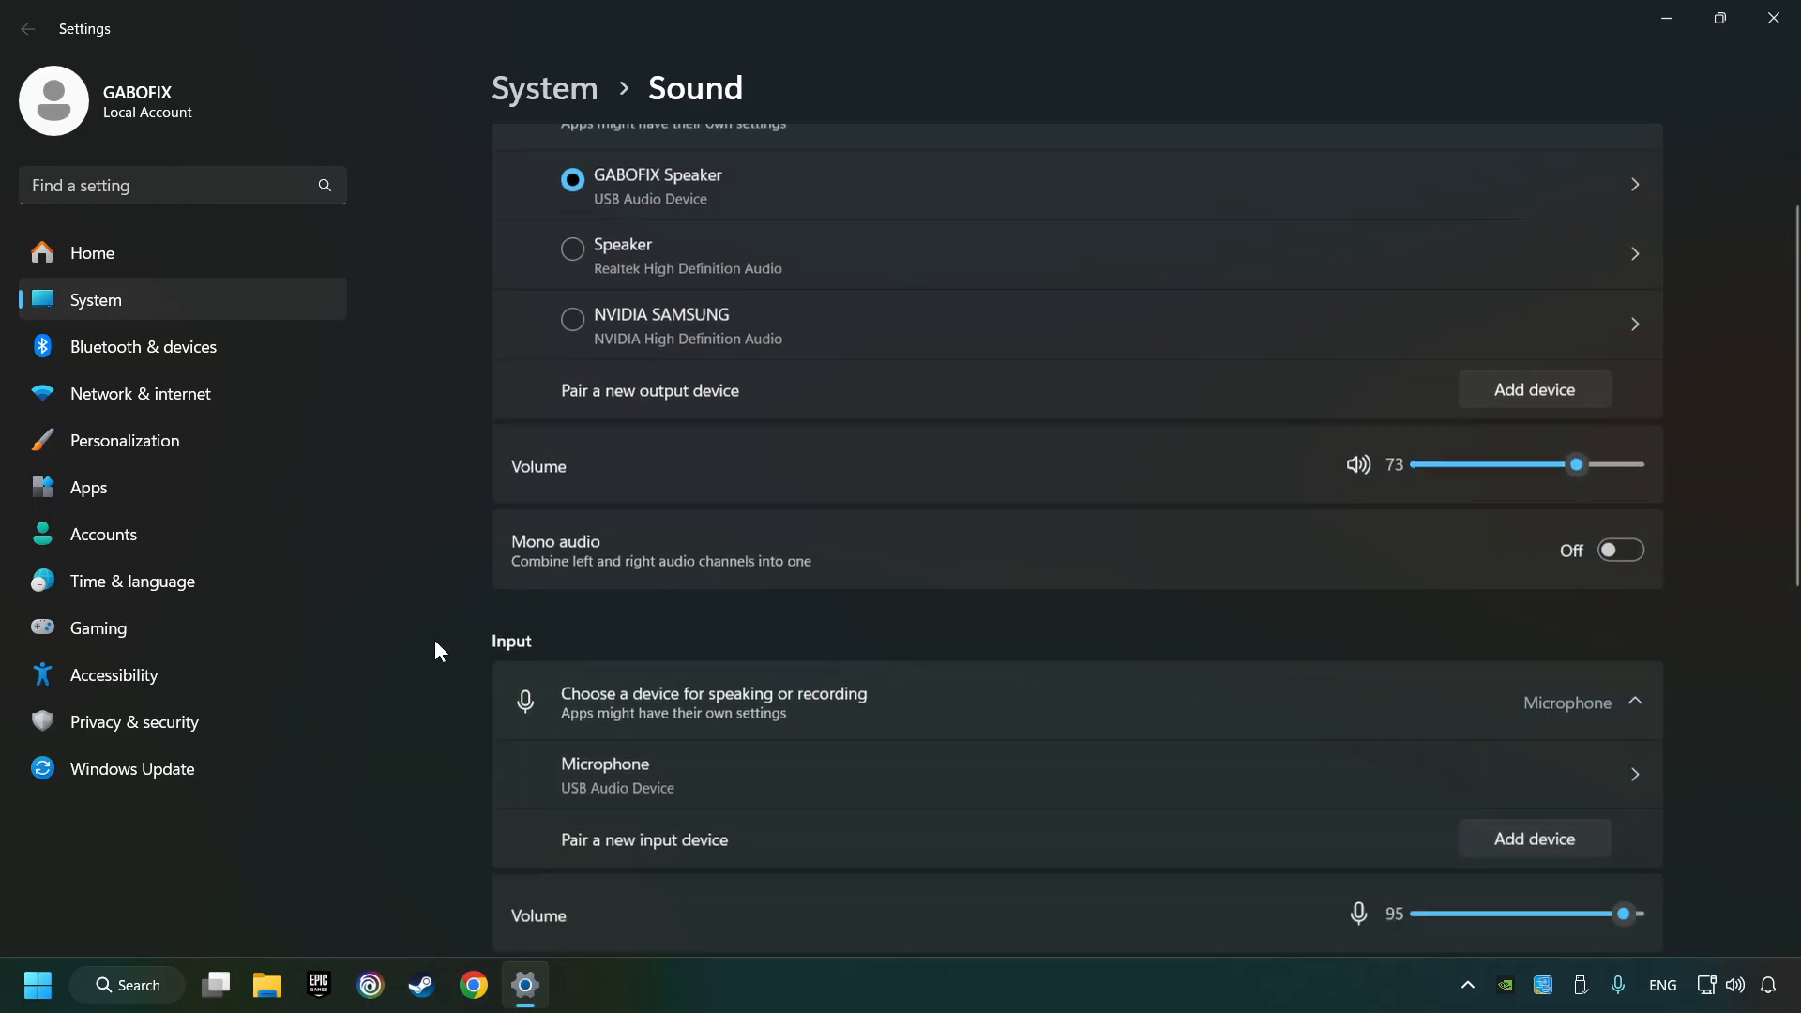
{"action": "scroll", "scroll_direction": "down", "scroll_amount": 3}
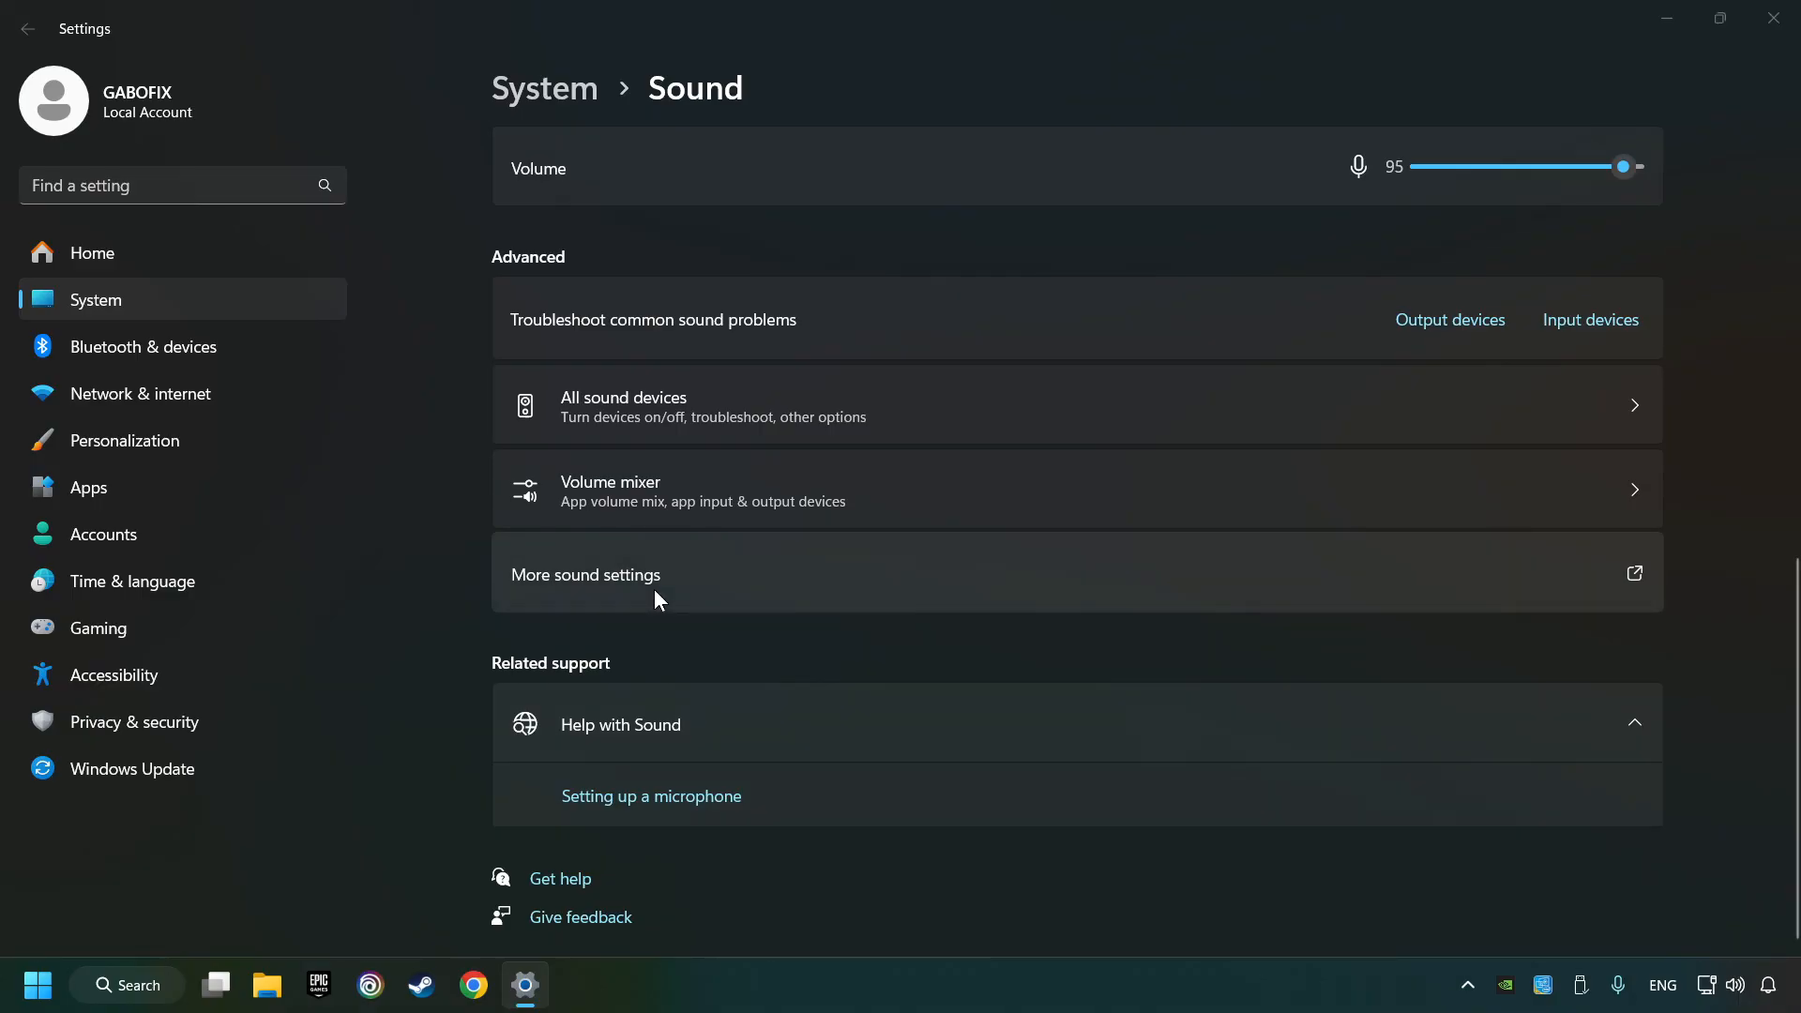
In the classic Sound panel, disable NVIDIA SAMSUNG, select GABOFIX Speaker, and cancel Speaker Setup
{"action": "left_click", "coordinate": [584, 575]}
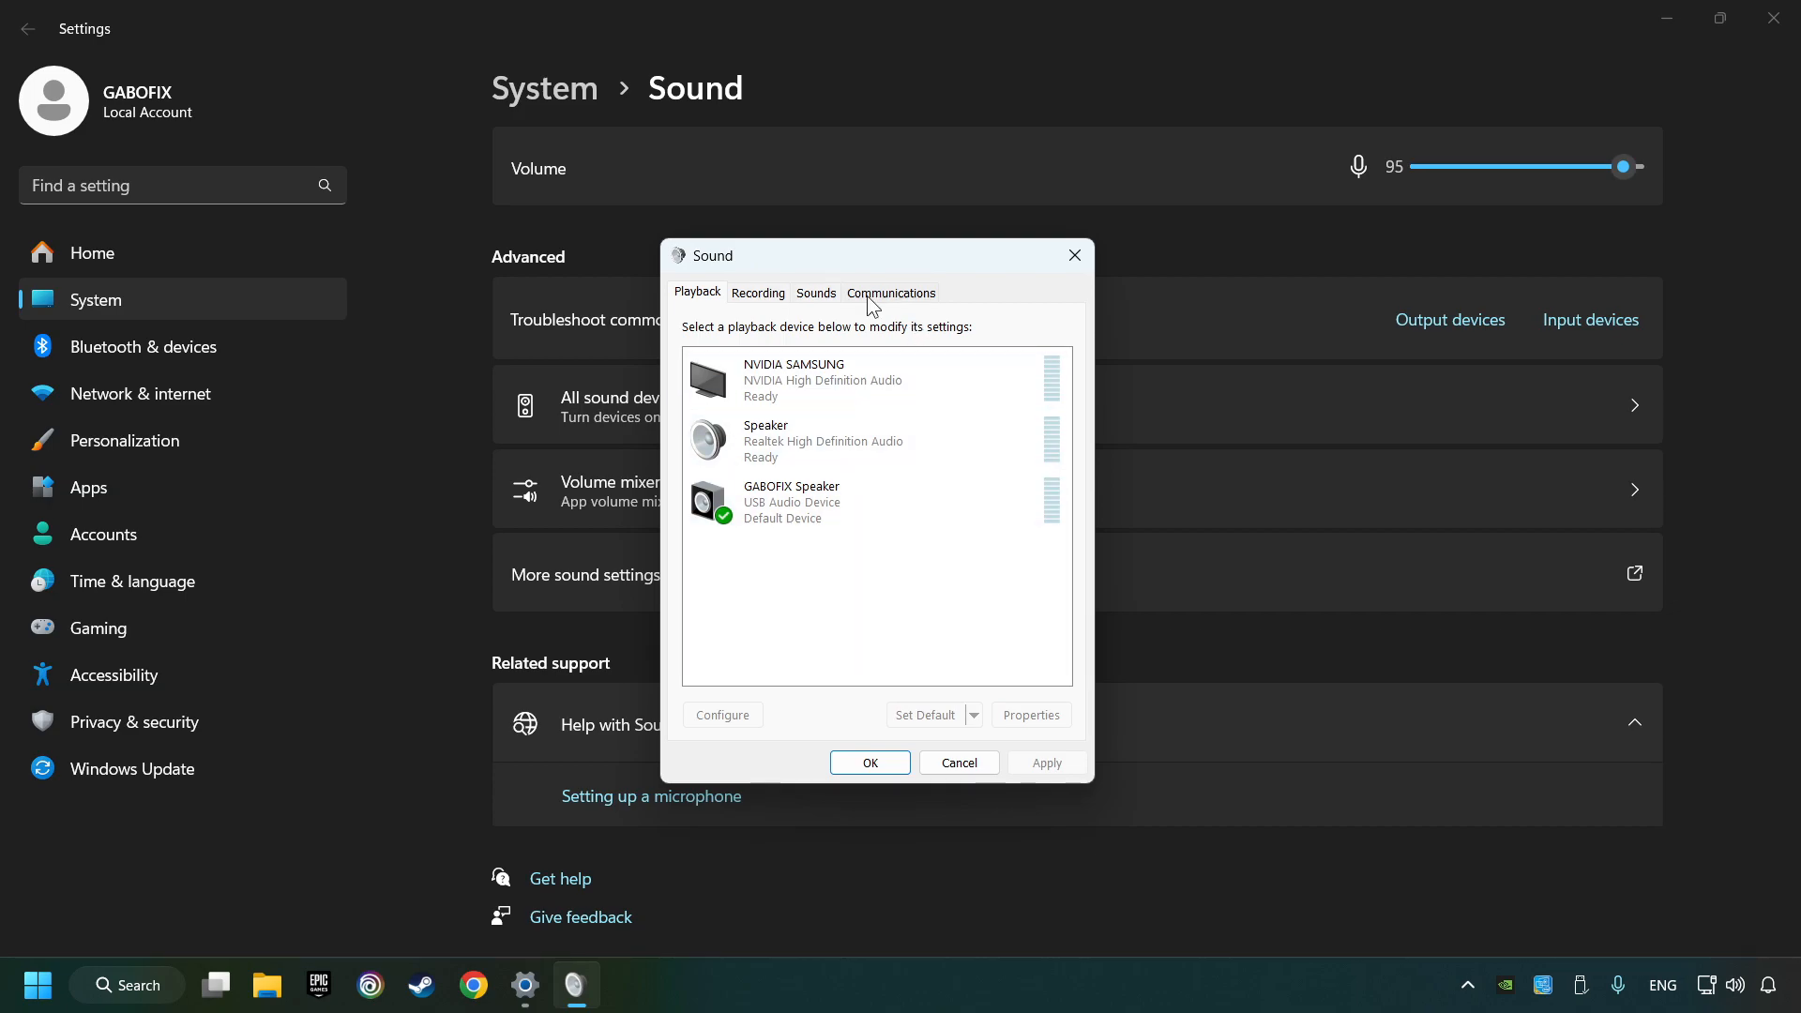
{"action": "right_click", "coordinate": [819, 379]}
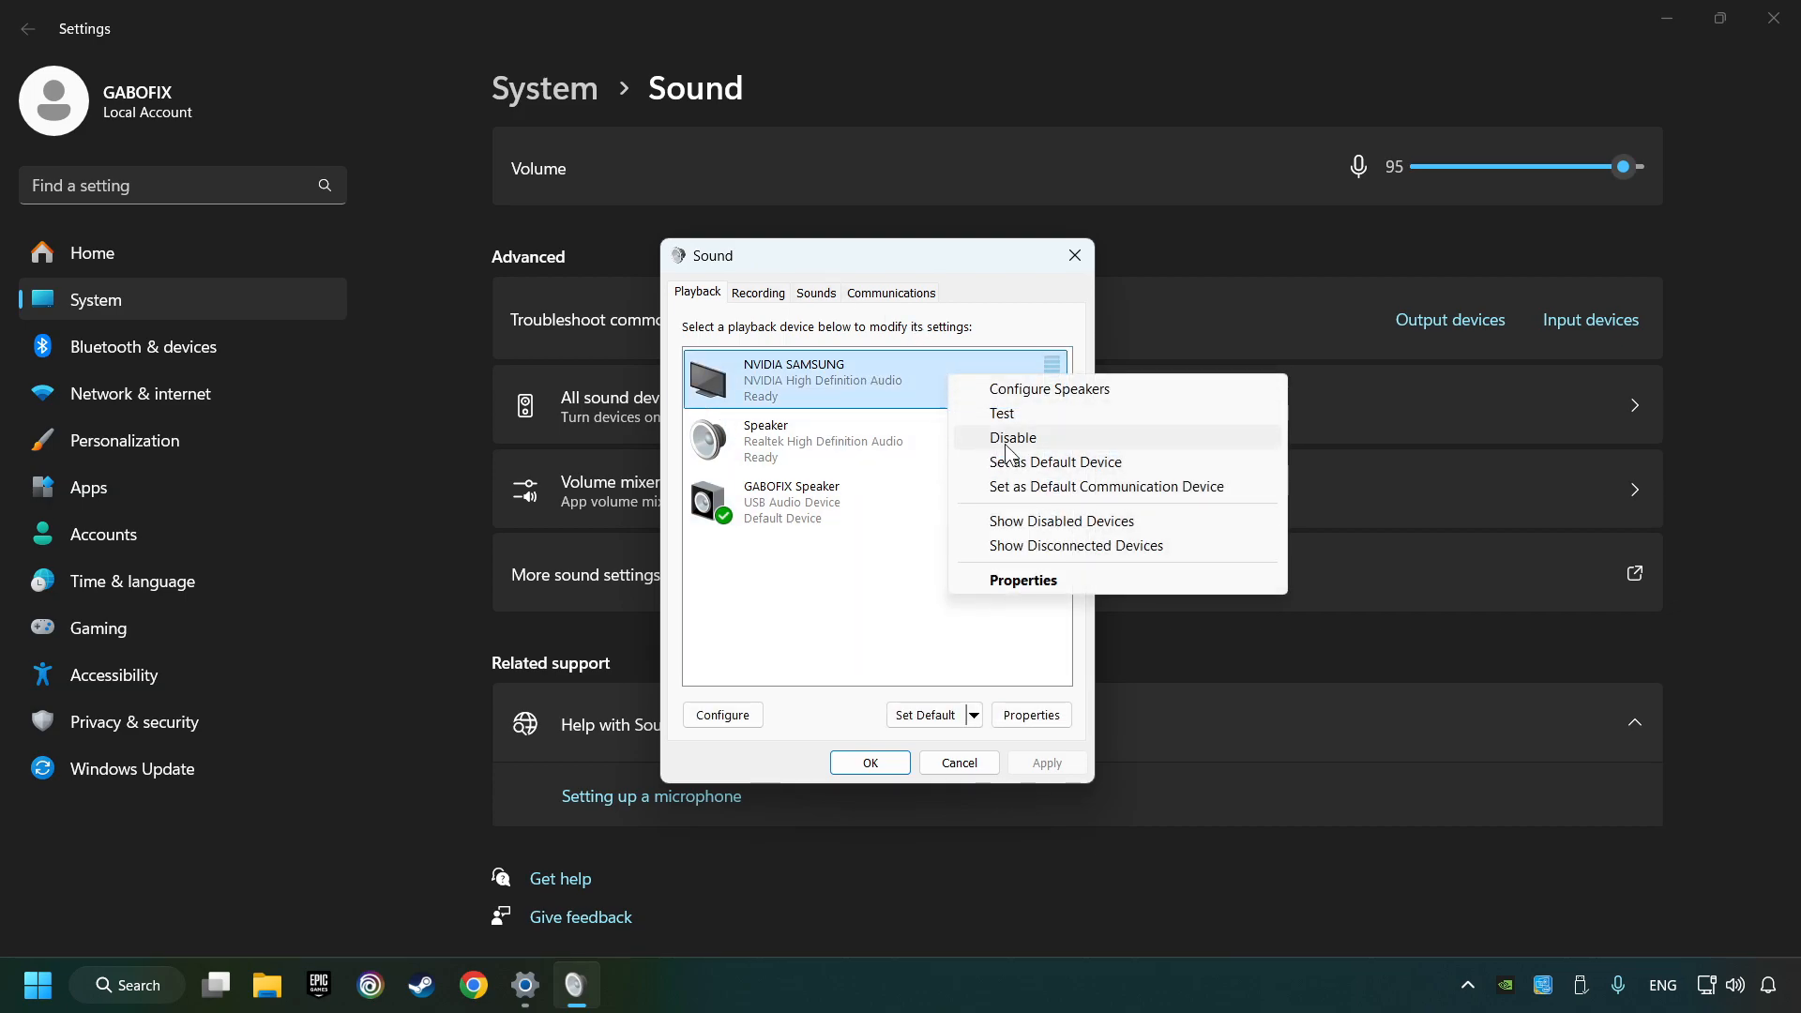
{"action": "left_click", "coordinate": [1012, 438]}
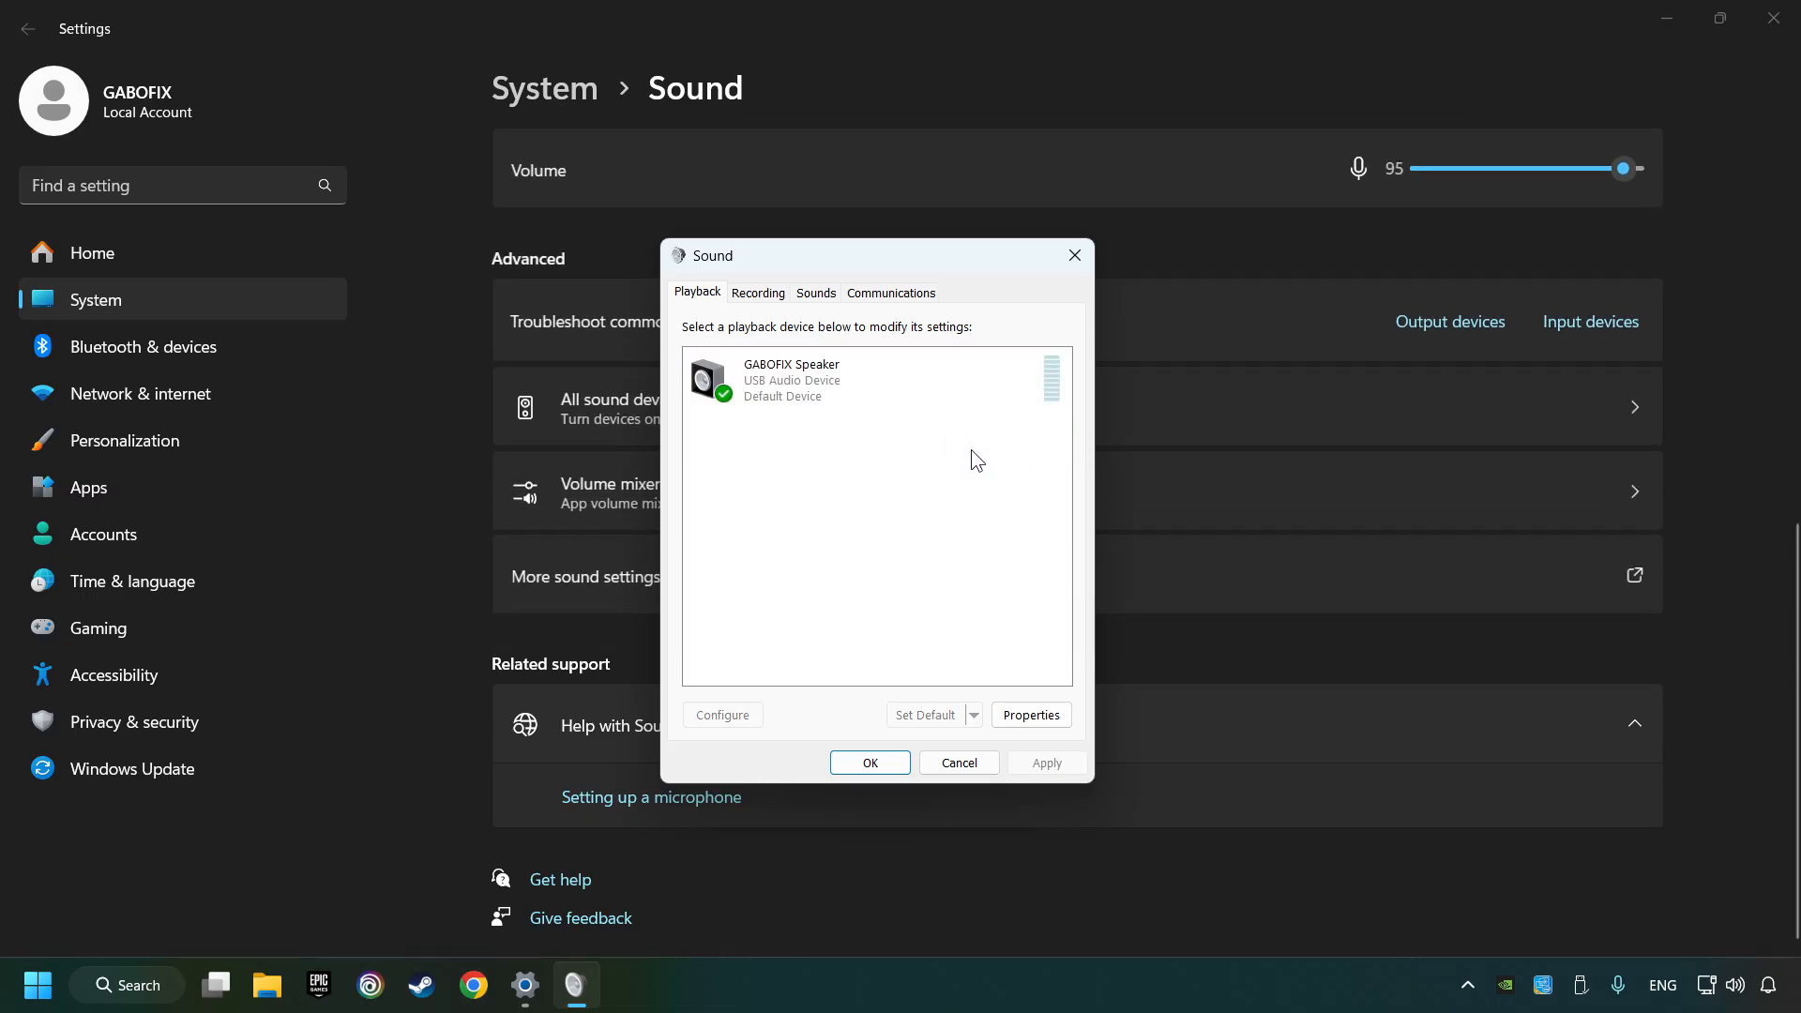
{"action": "left_click", "coordinate": [873, 379]}
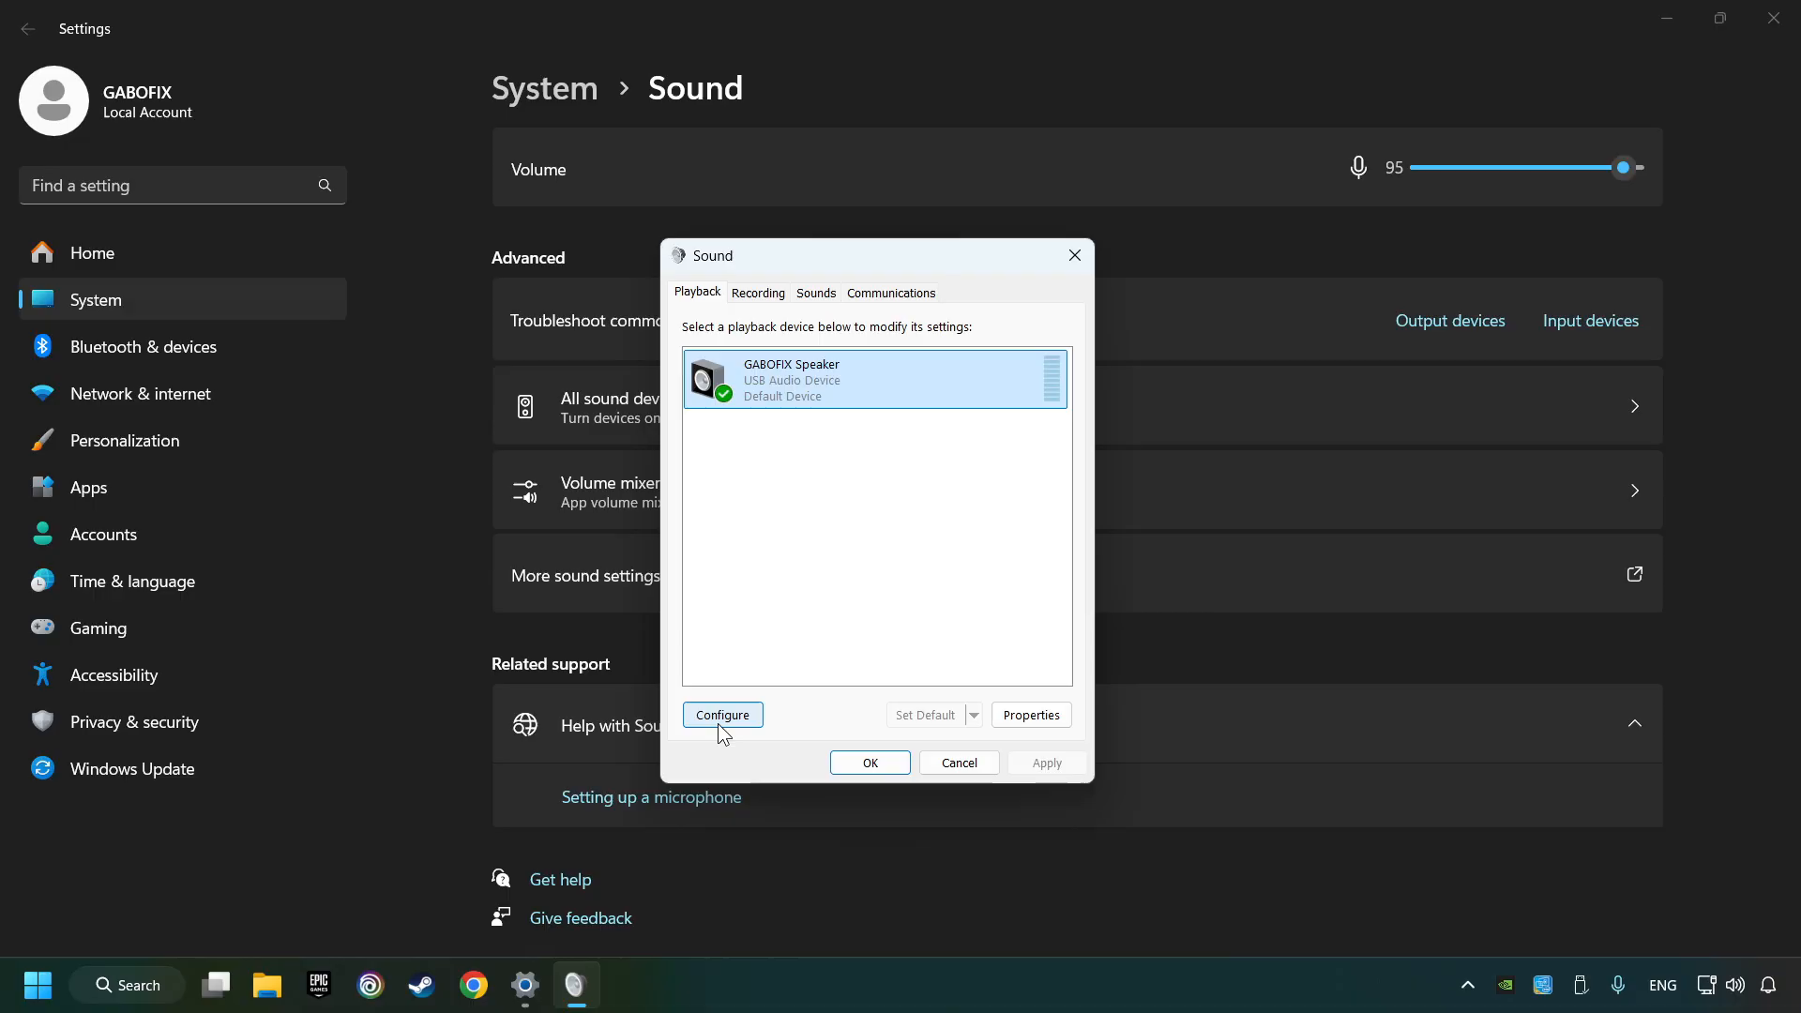
{"action": "left_click", "coordinate": [721, 715]}
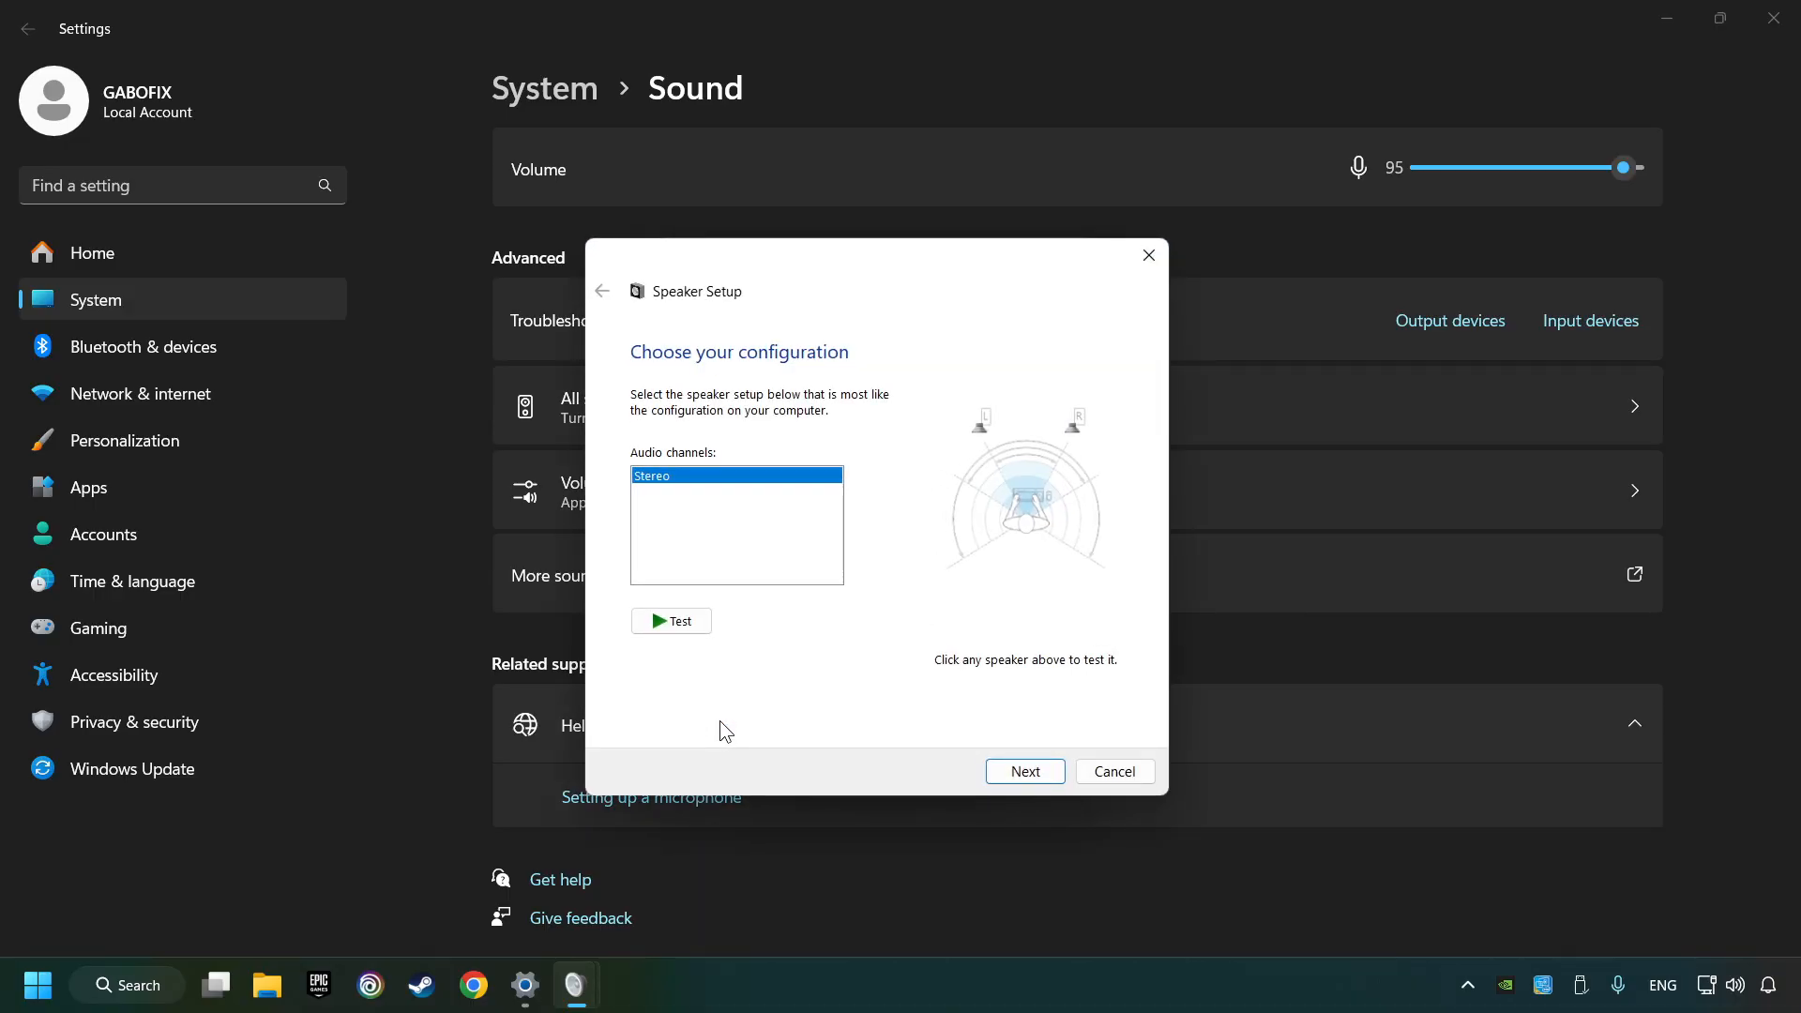
{"action": "left_click", "coordinate": [1024, 771]}
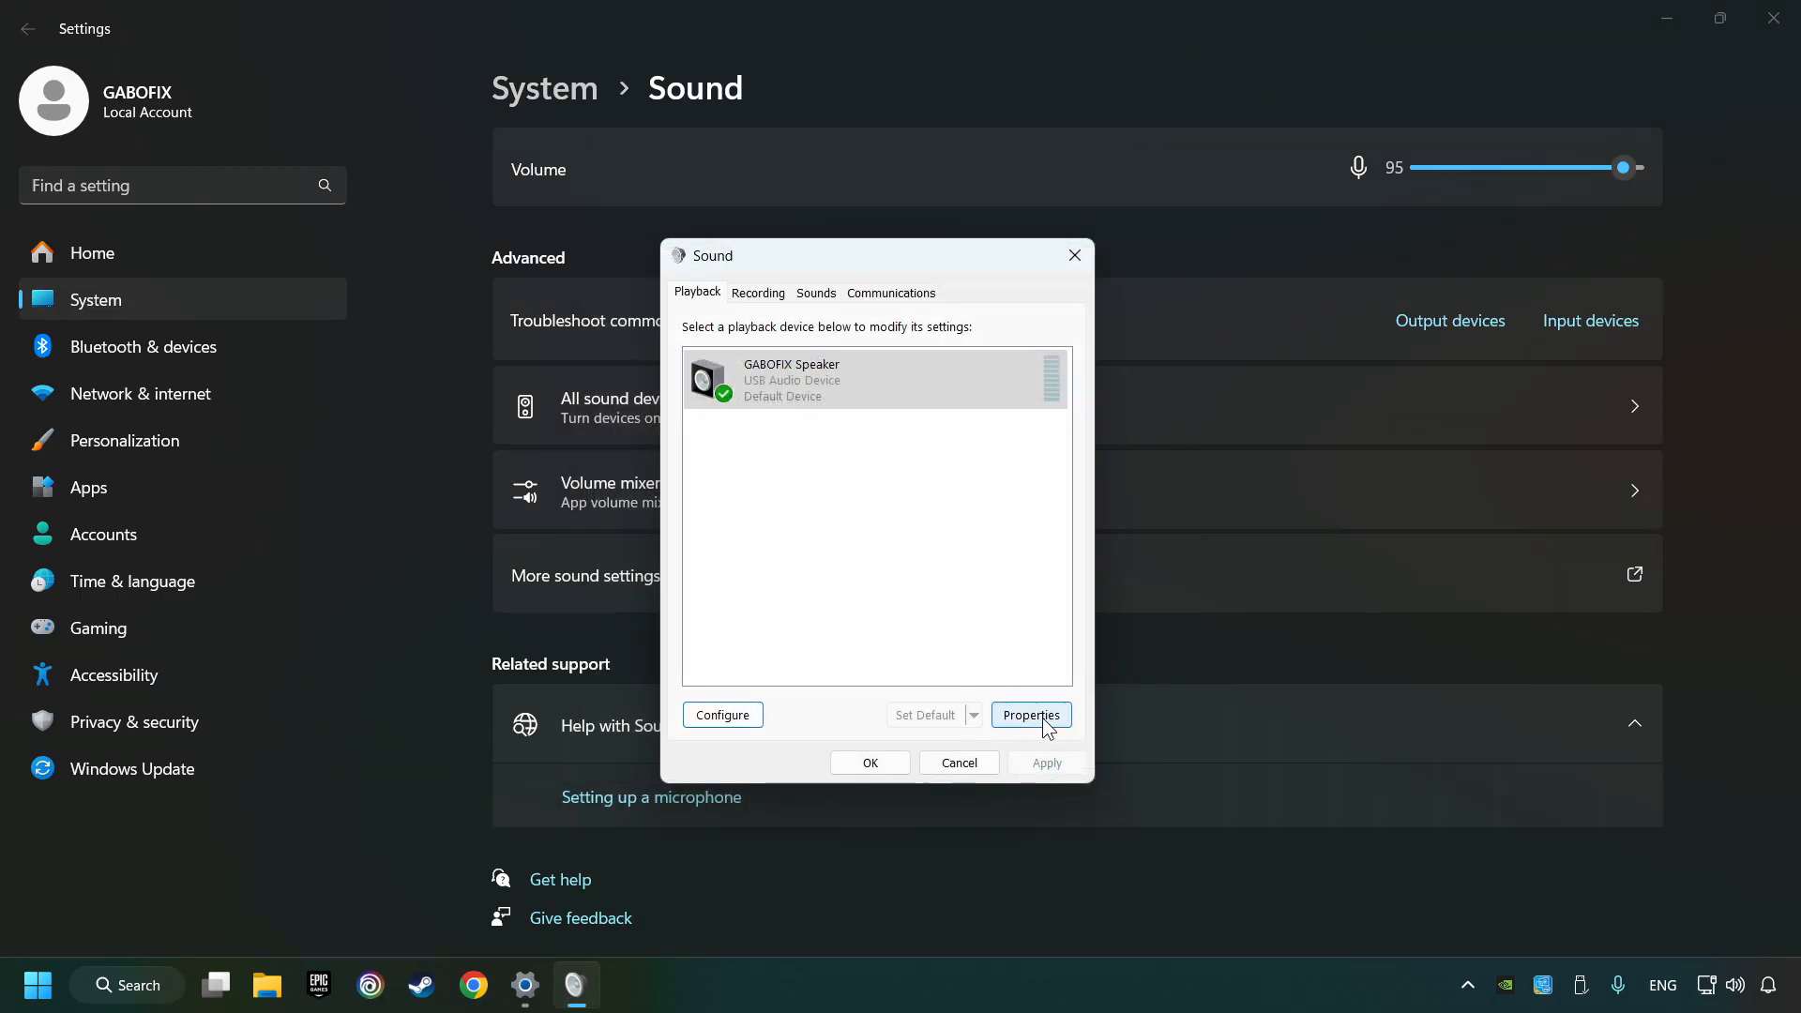
Turn off all audio enhancements in GABOFIX Speaker properties and apply
{"action": "left_click", "coordinate": [1029, 715]}
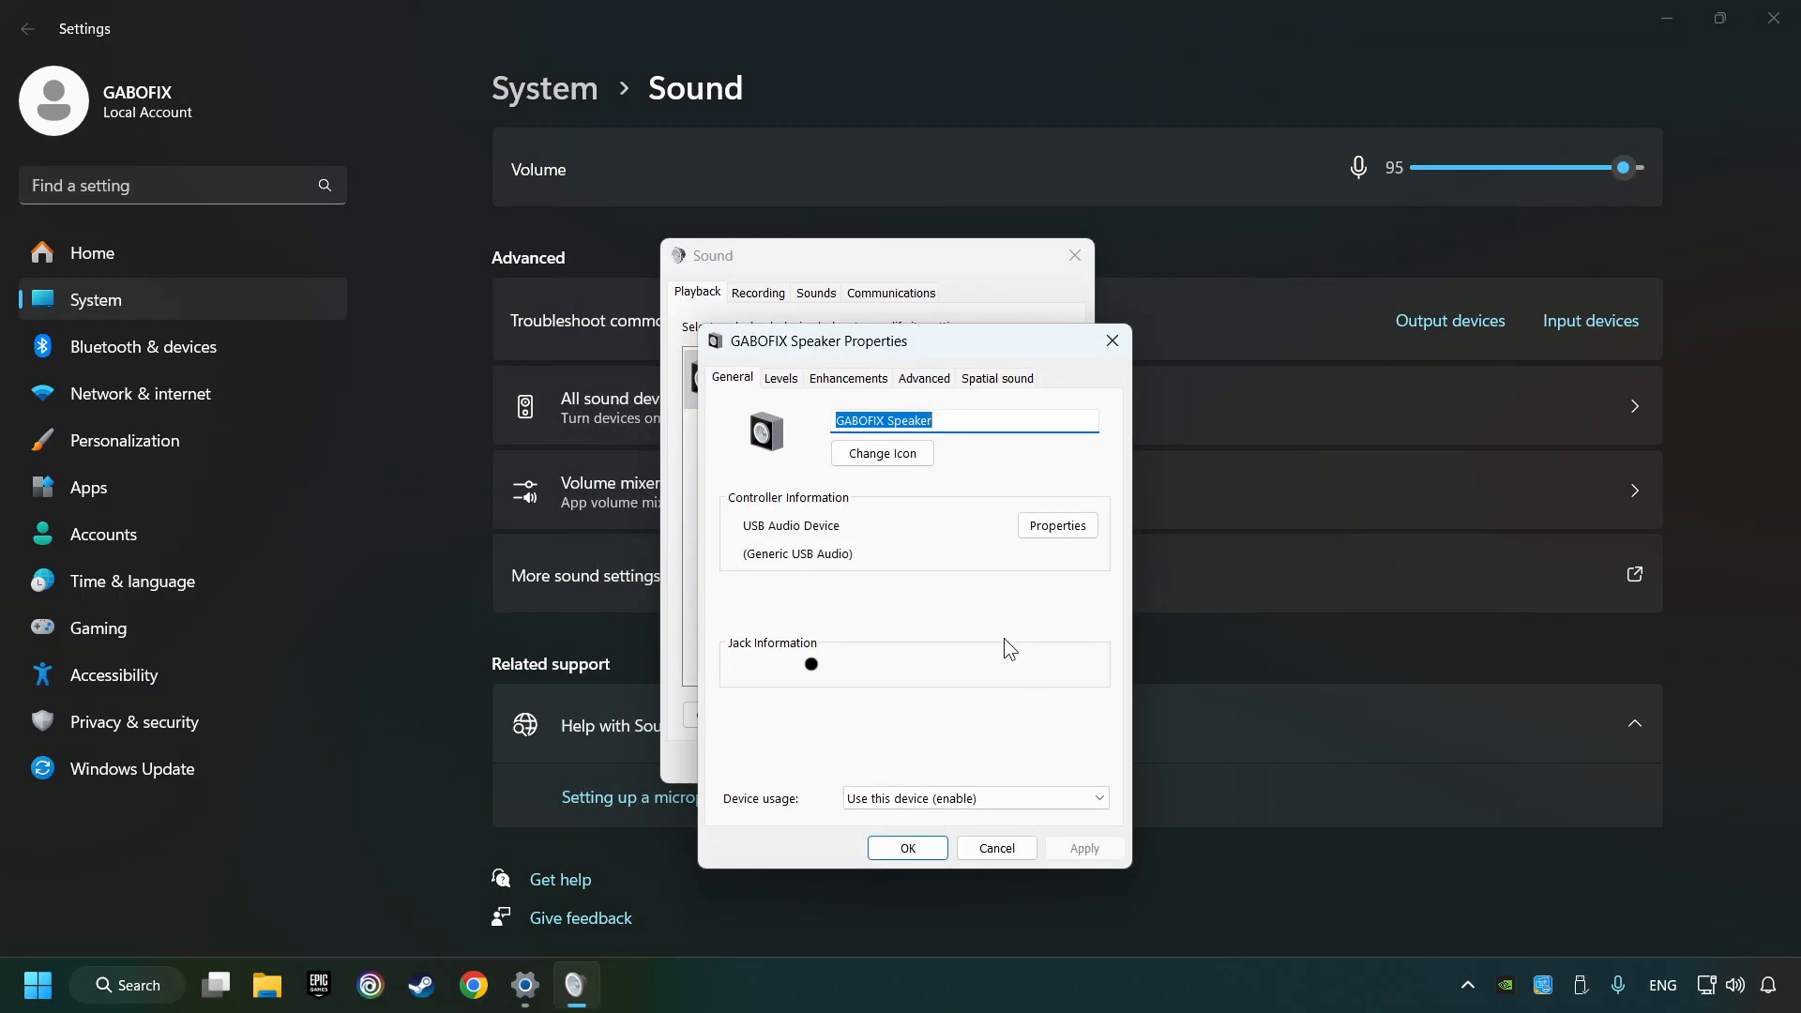
{"action": "left_click_drag", "start_coordinate": [817, 341], "coordinate": [784, 280]}
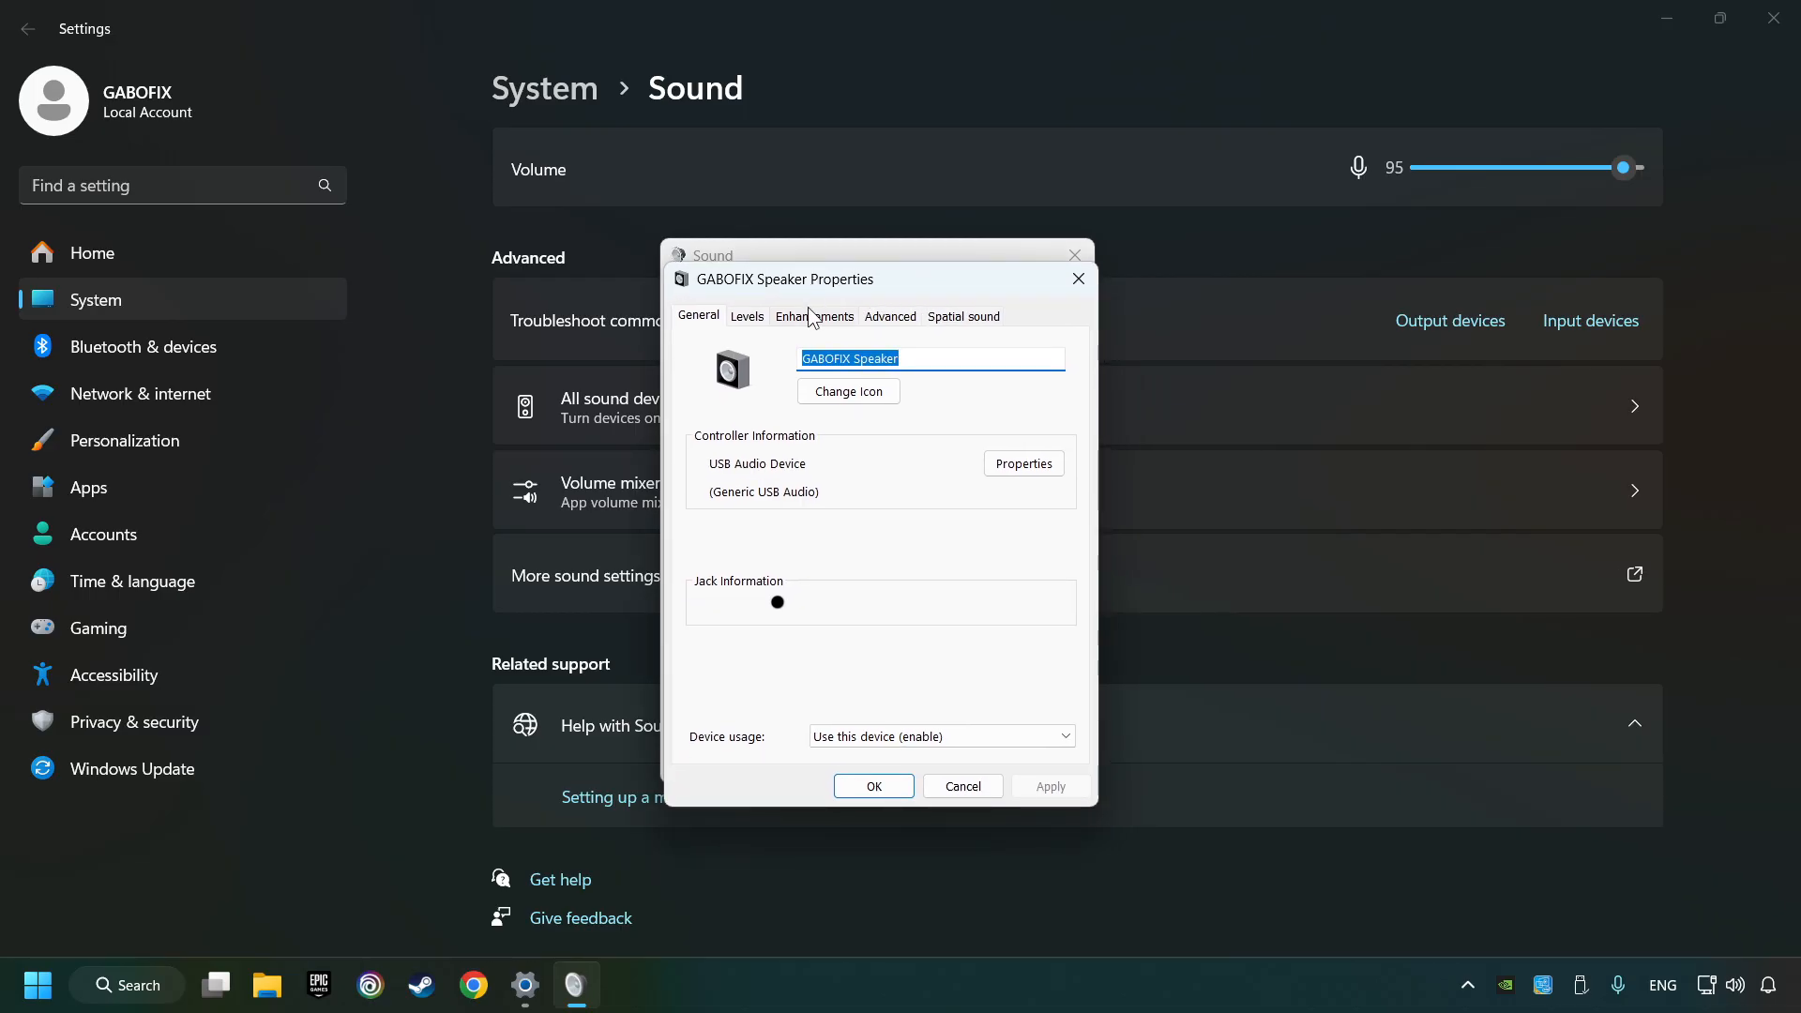
{"action": "left_click", "coordinate": [814, 316]}
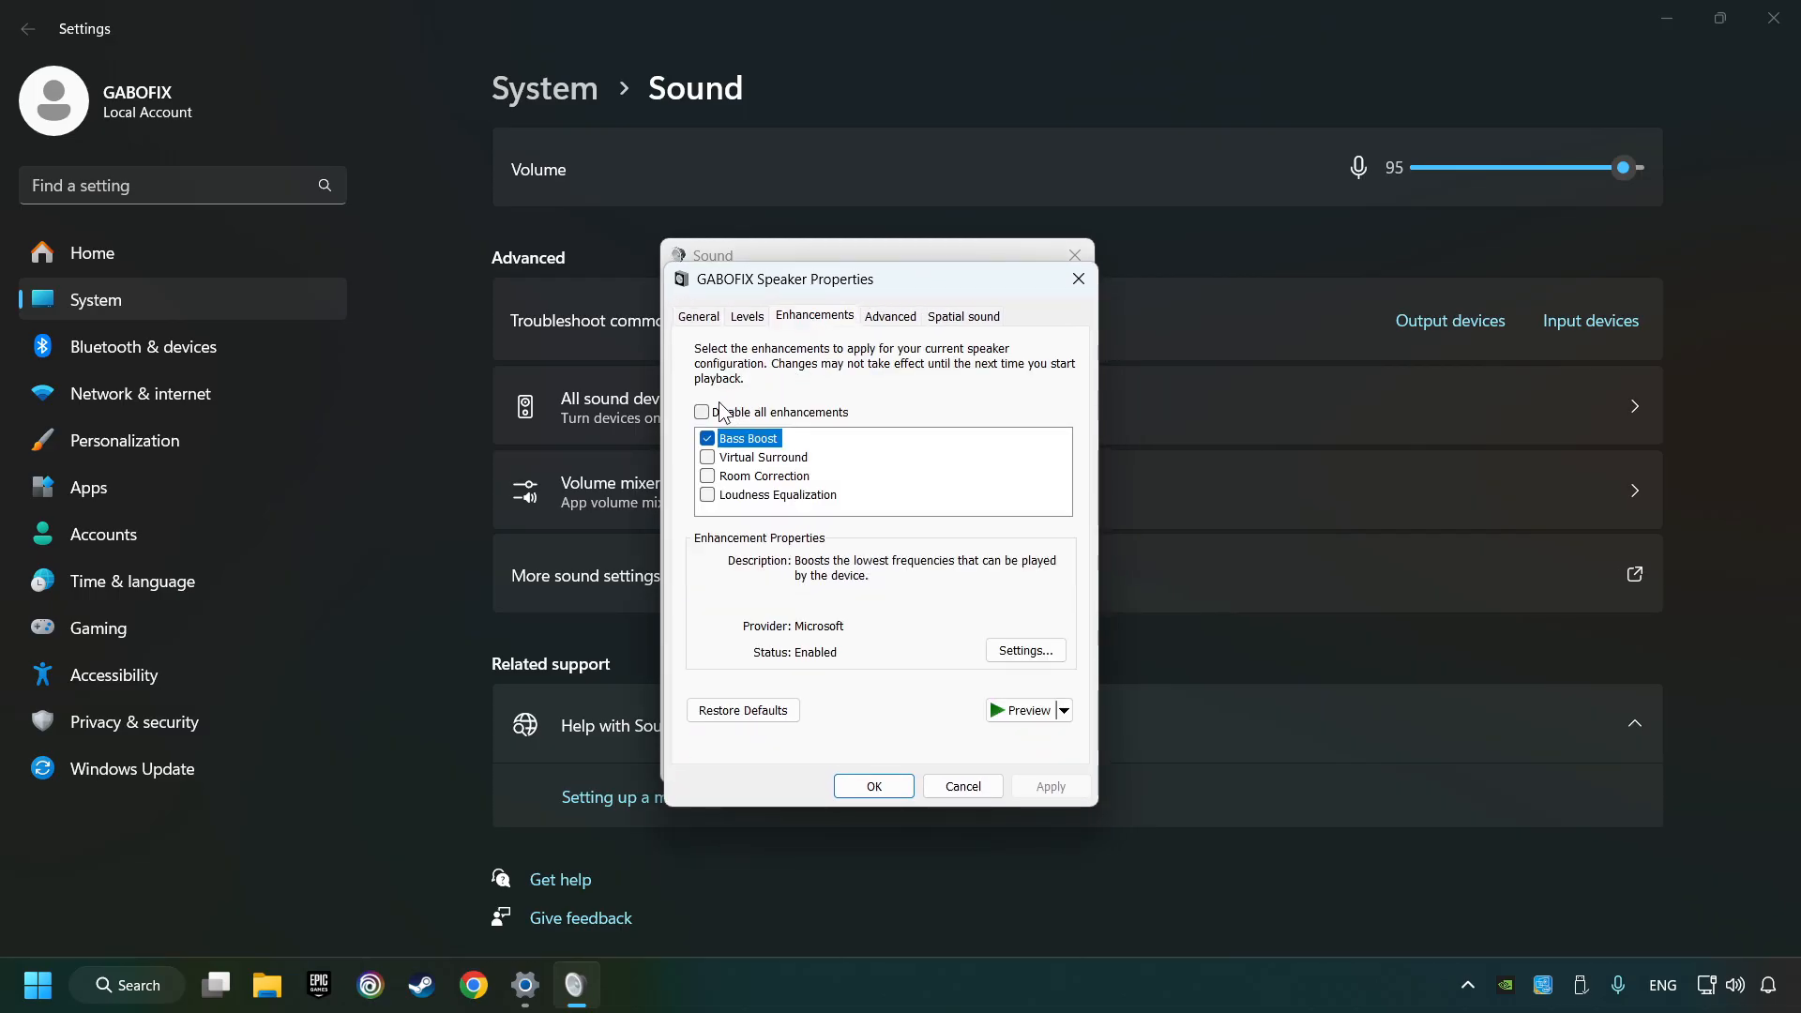
{"action": "left_click", "coordinate": [701, 411]}
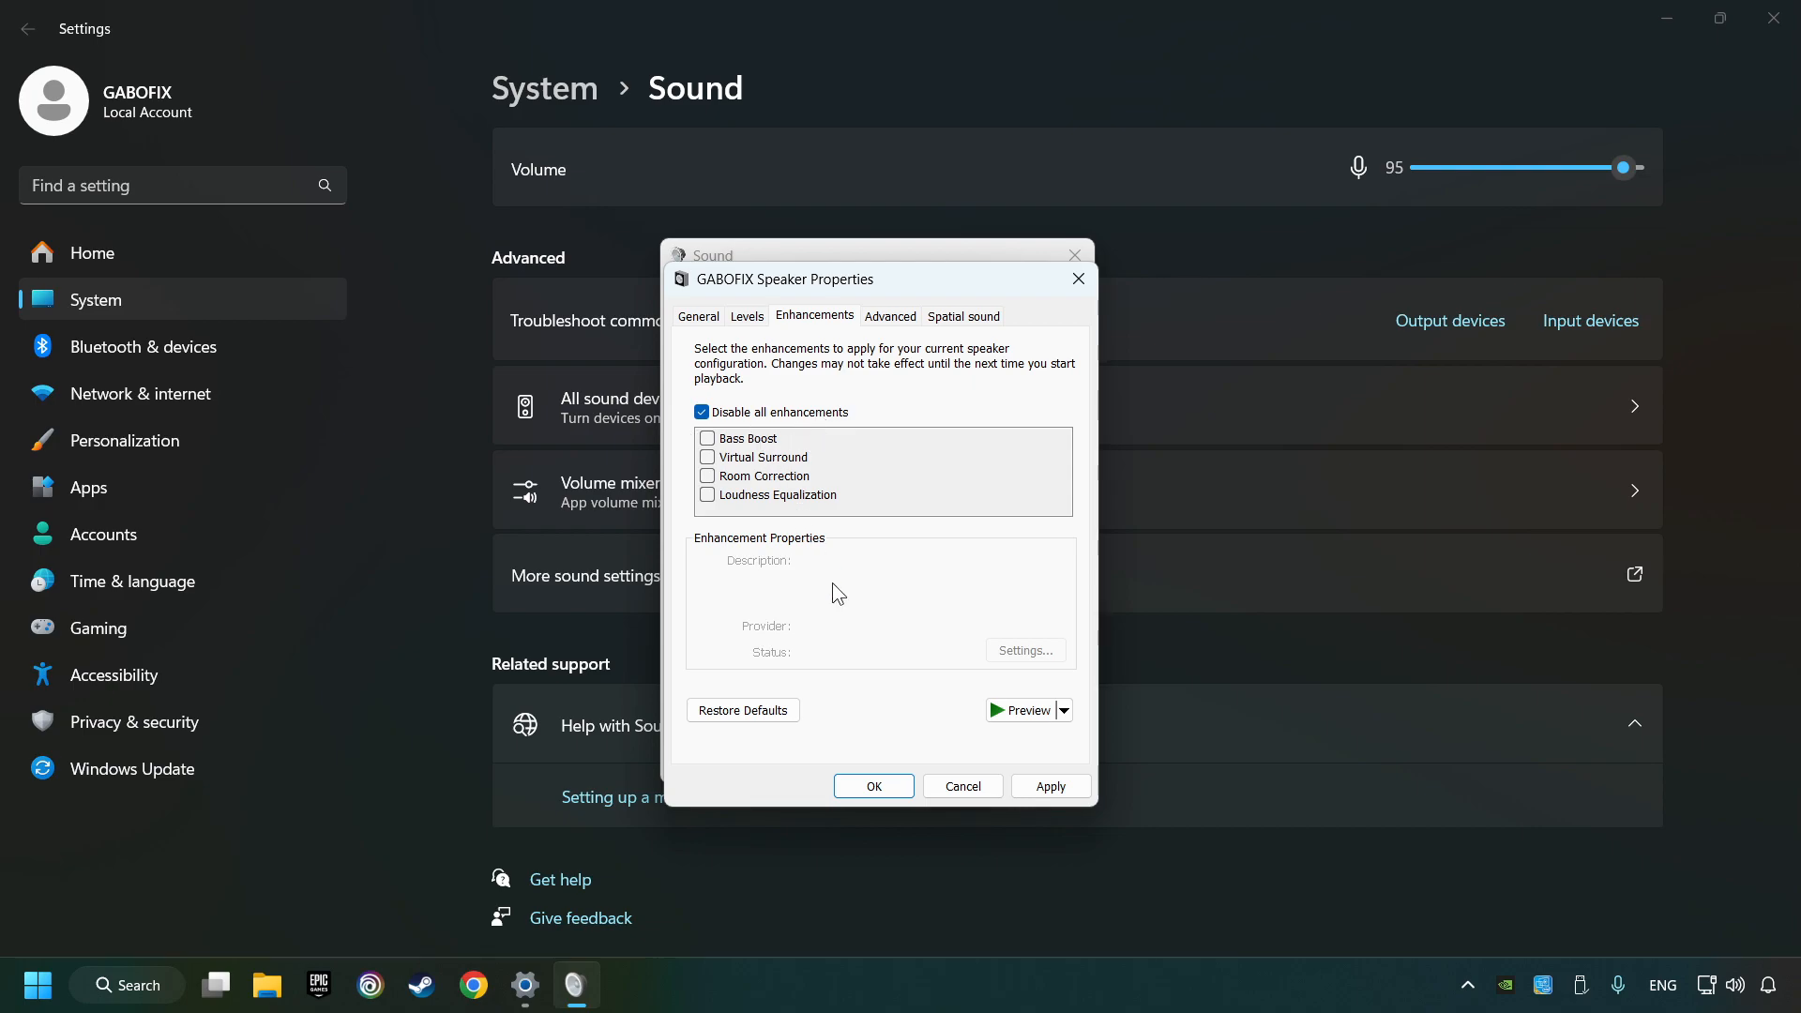
{"action": "left_click", "coordinate": [1048, 786]}
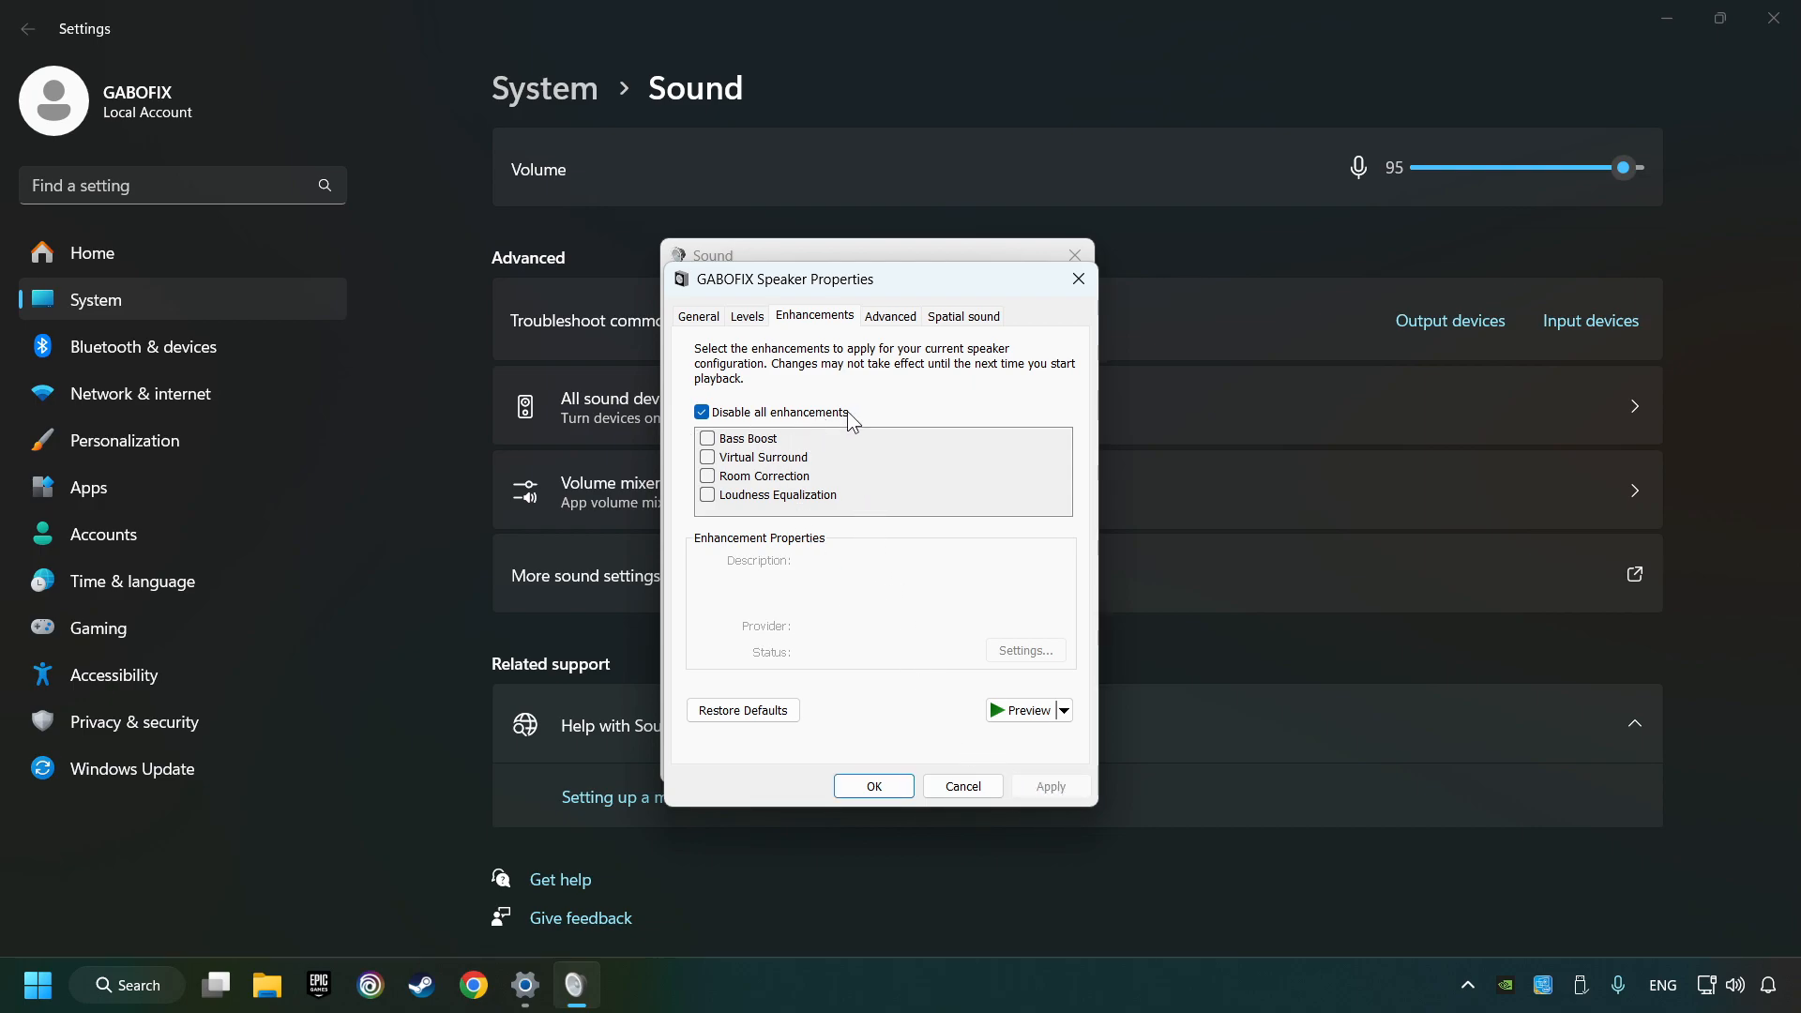
Pick the default sample rate and bit depth, then review Spatial sound settings
{"action": "left_click", "coordinate": [889, 316]}
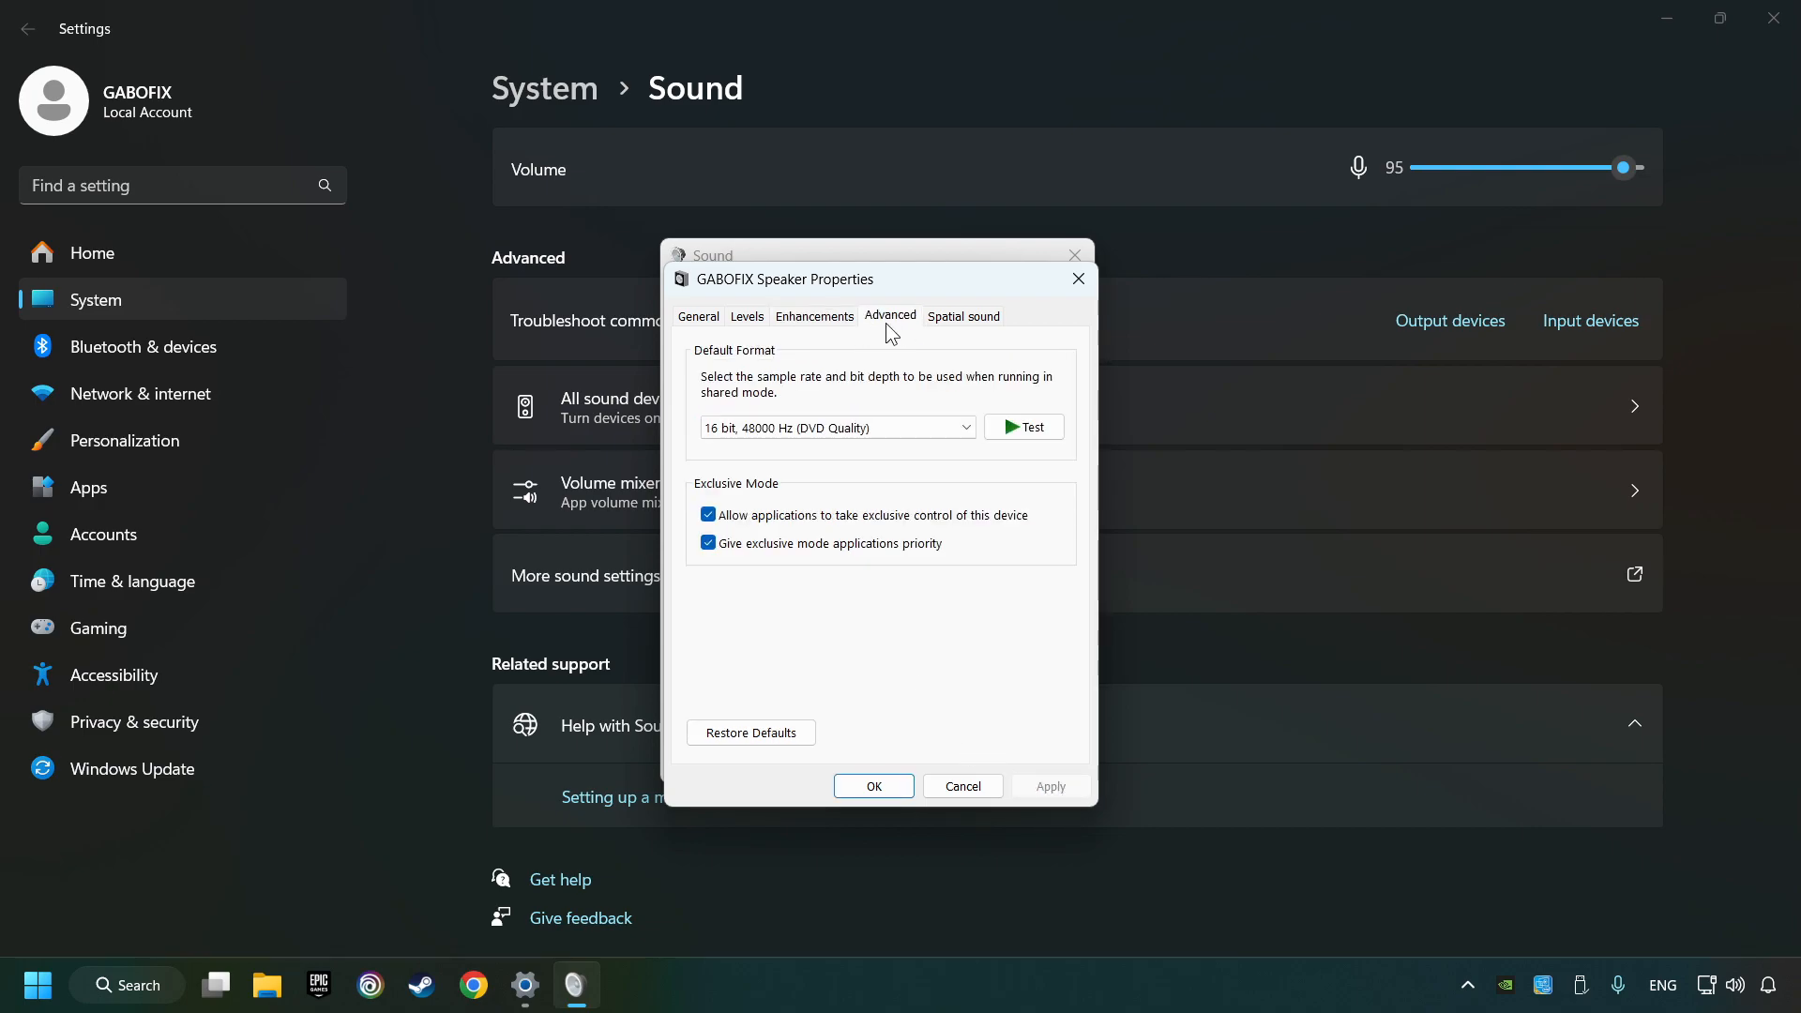
{"action": "left_click", "coordinate": [838, 428]}
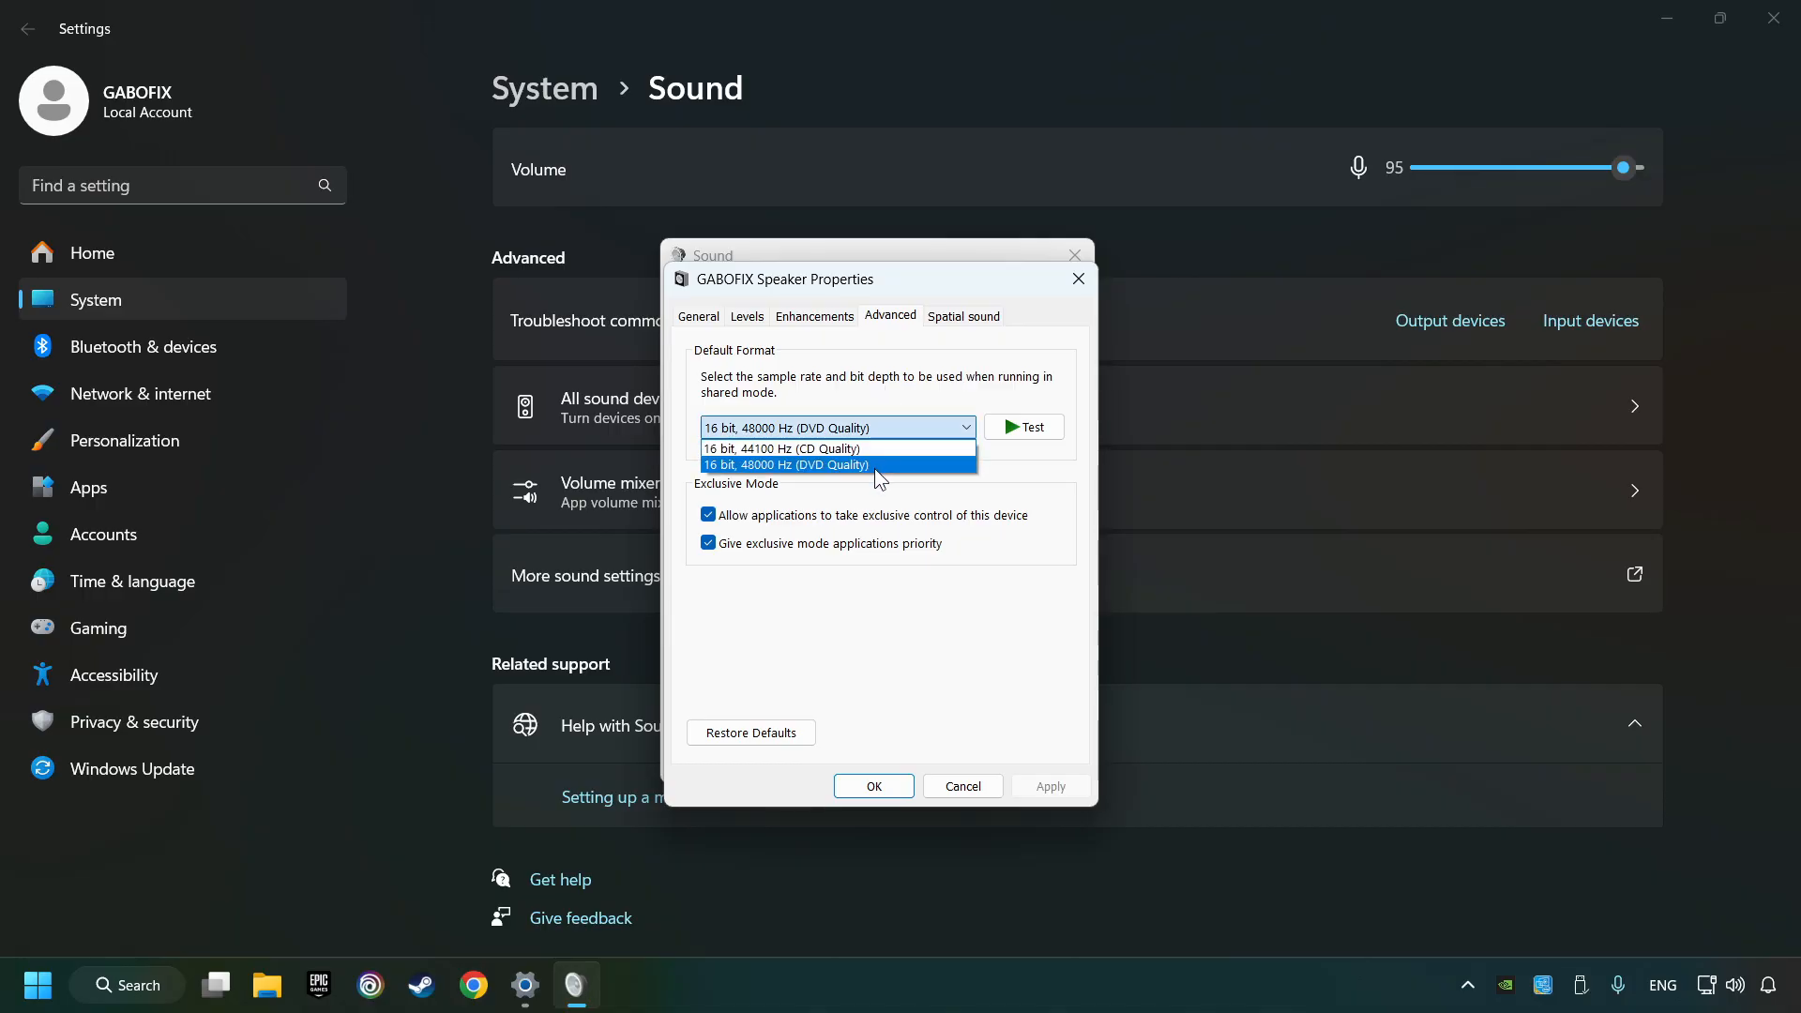
{"action": "left_click", "coordinate": [786, 466]}
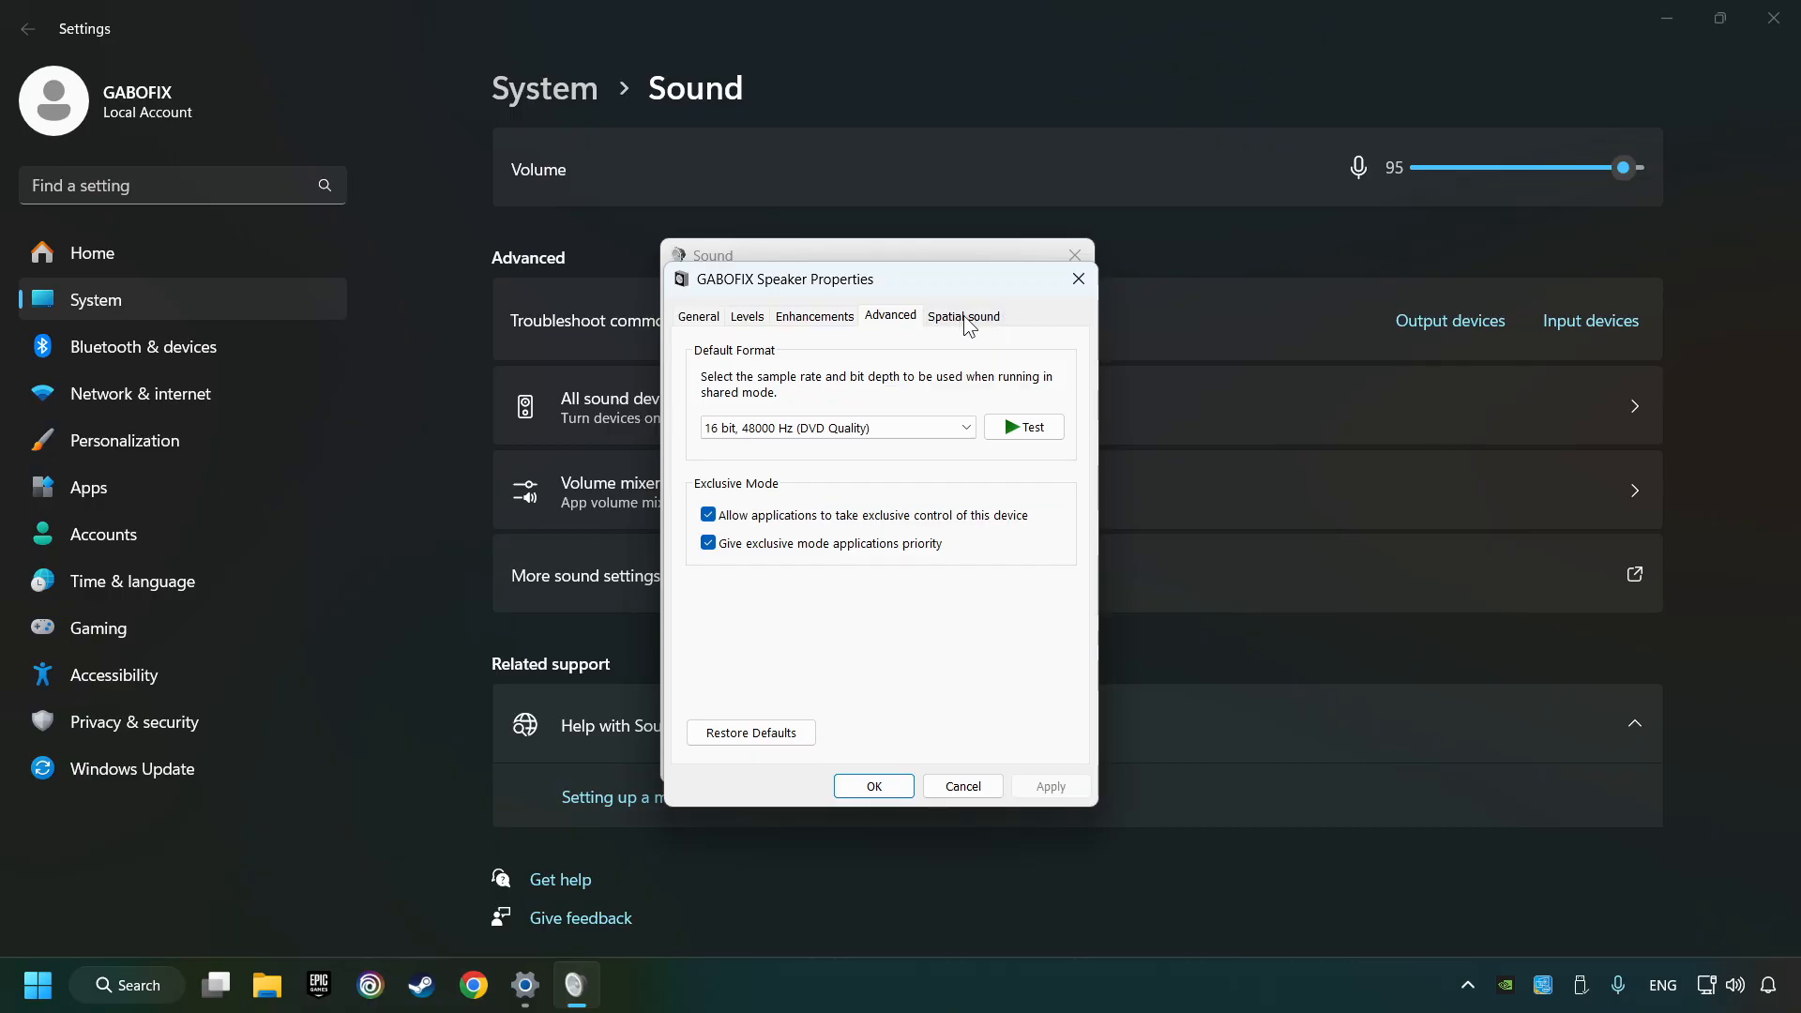
{"action": "left_click", "coordinate": [962, 316]}
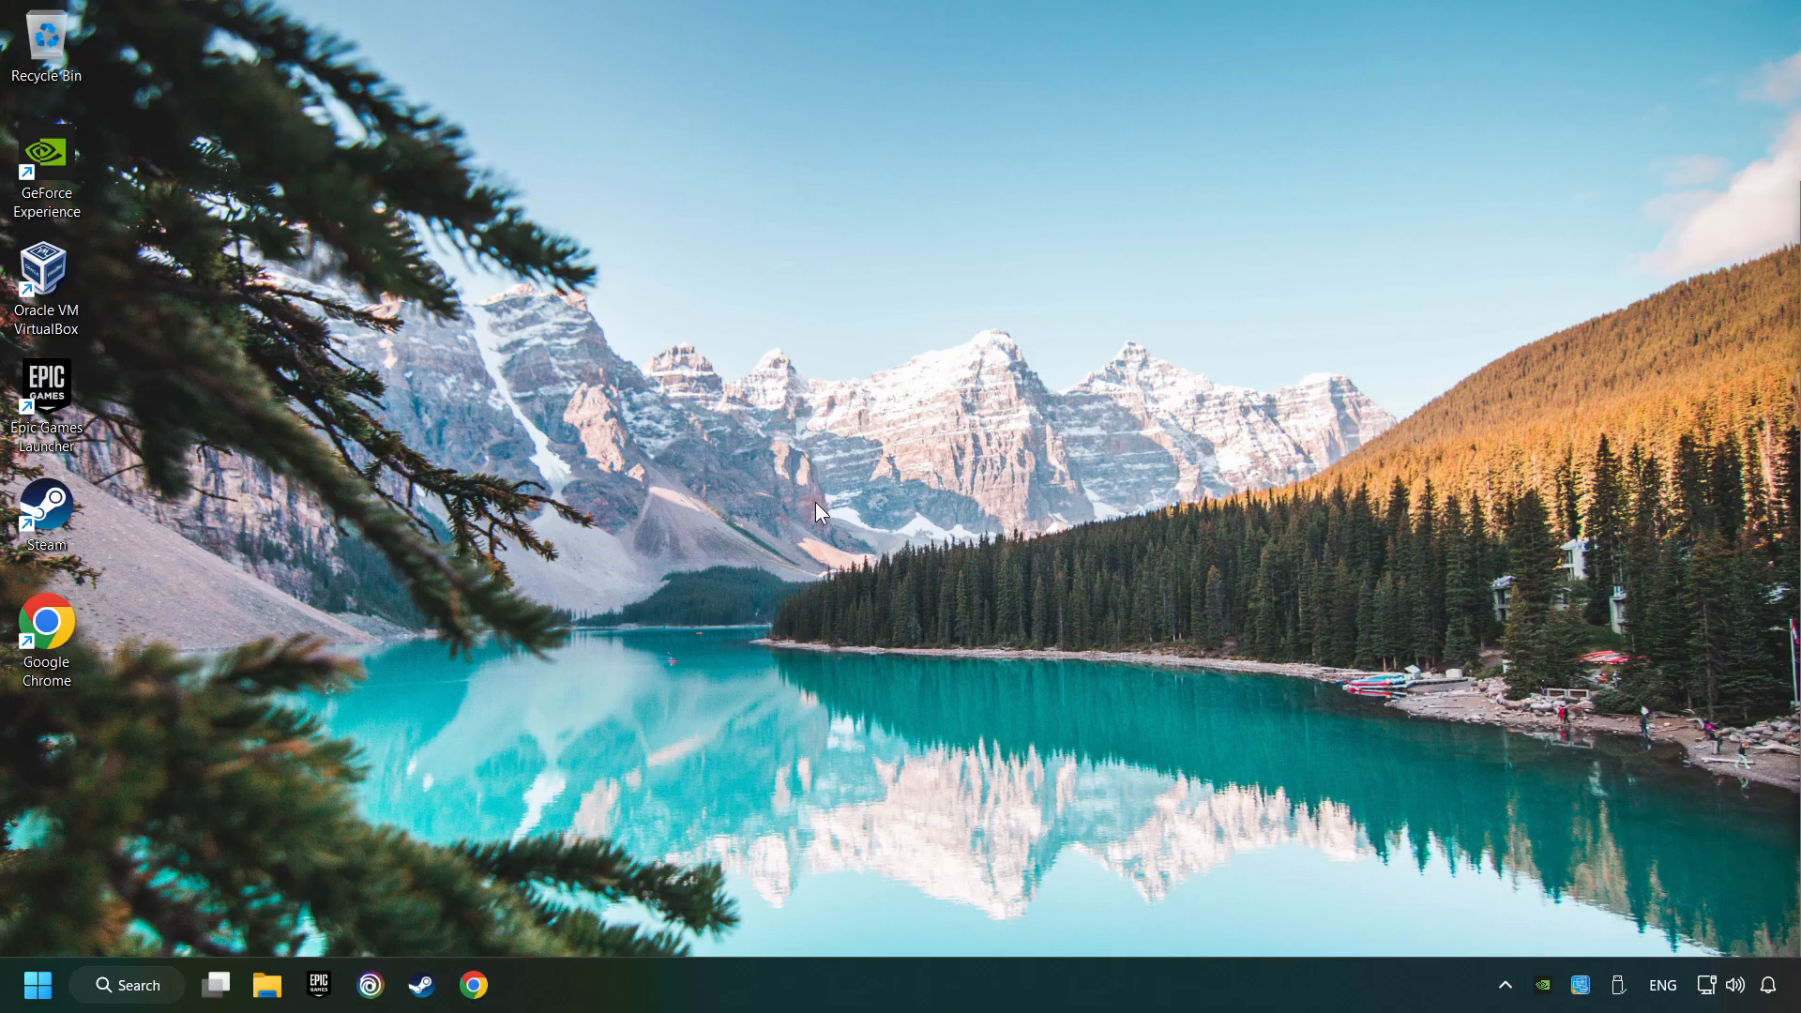
Open Device Manager maximized, expand Sound, video and game controllers, right-click USB Audio Device
{"action": "left_click", "coordinate": [126, 984]}
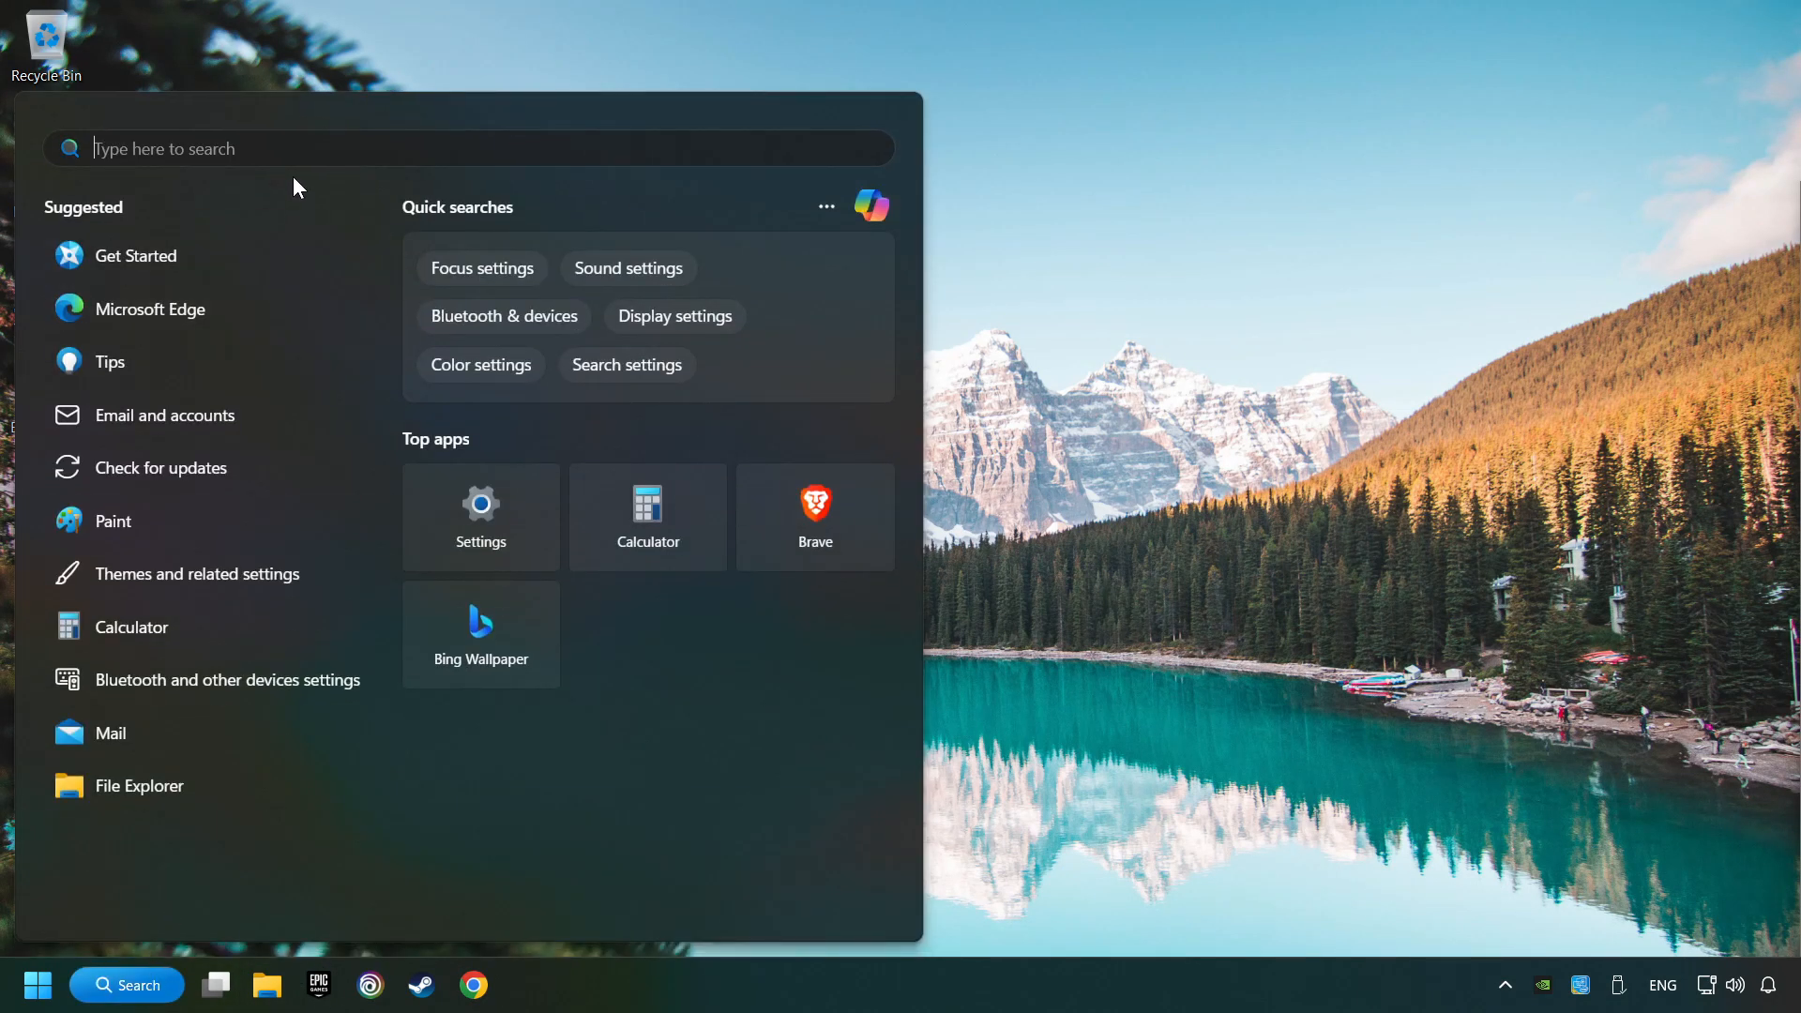
{"action": "type", "text": "device manager"}
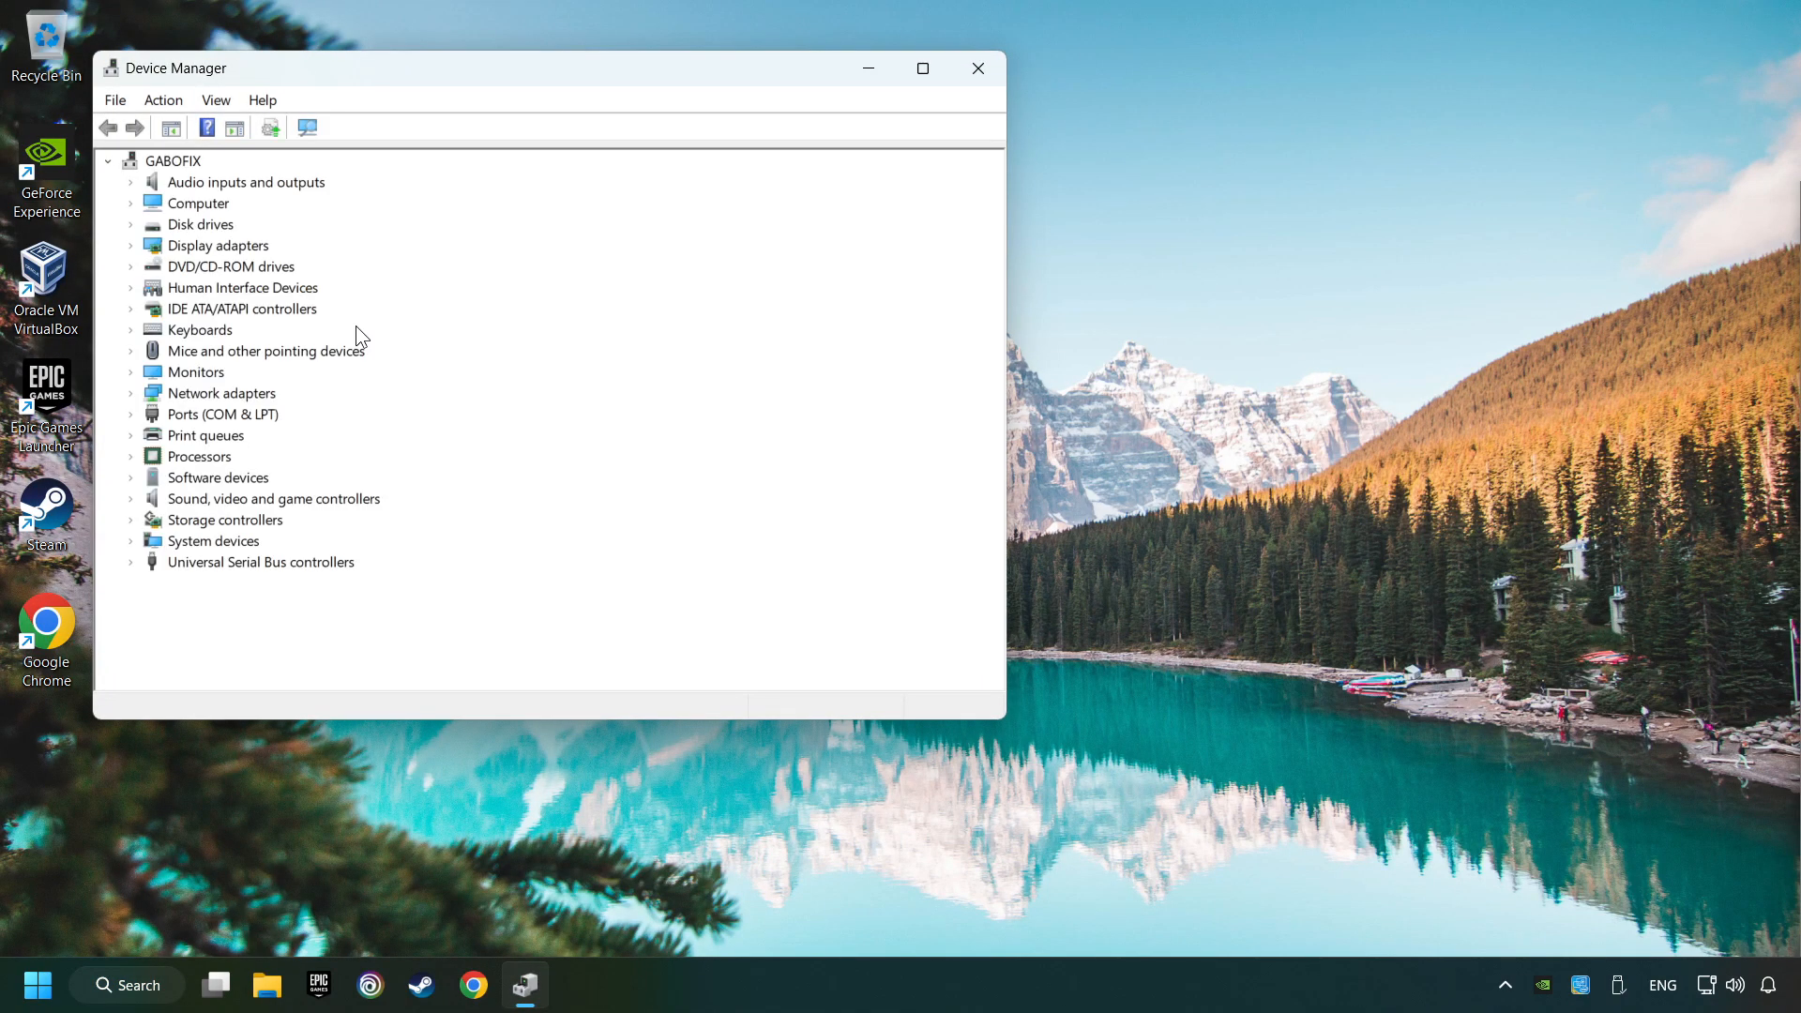
{"action": "left_click", "coordinate": [921, 69]}
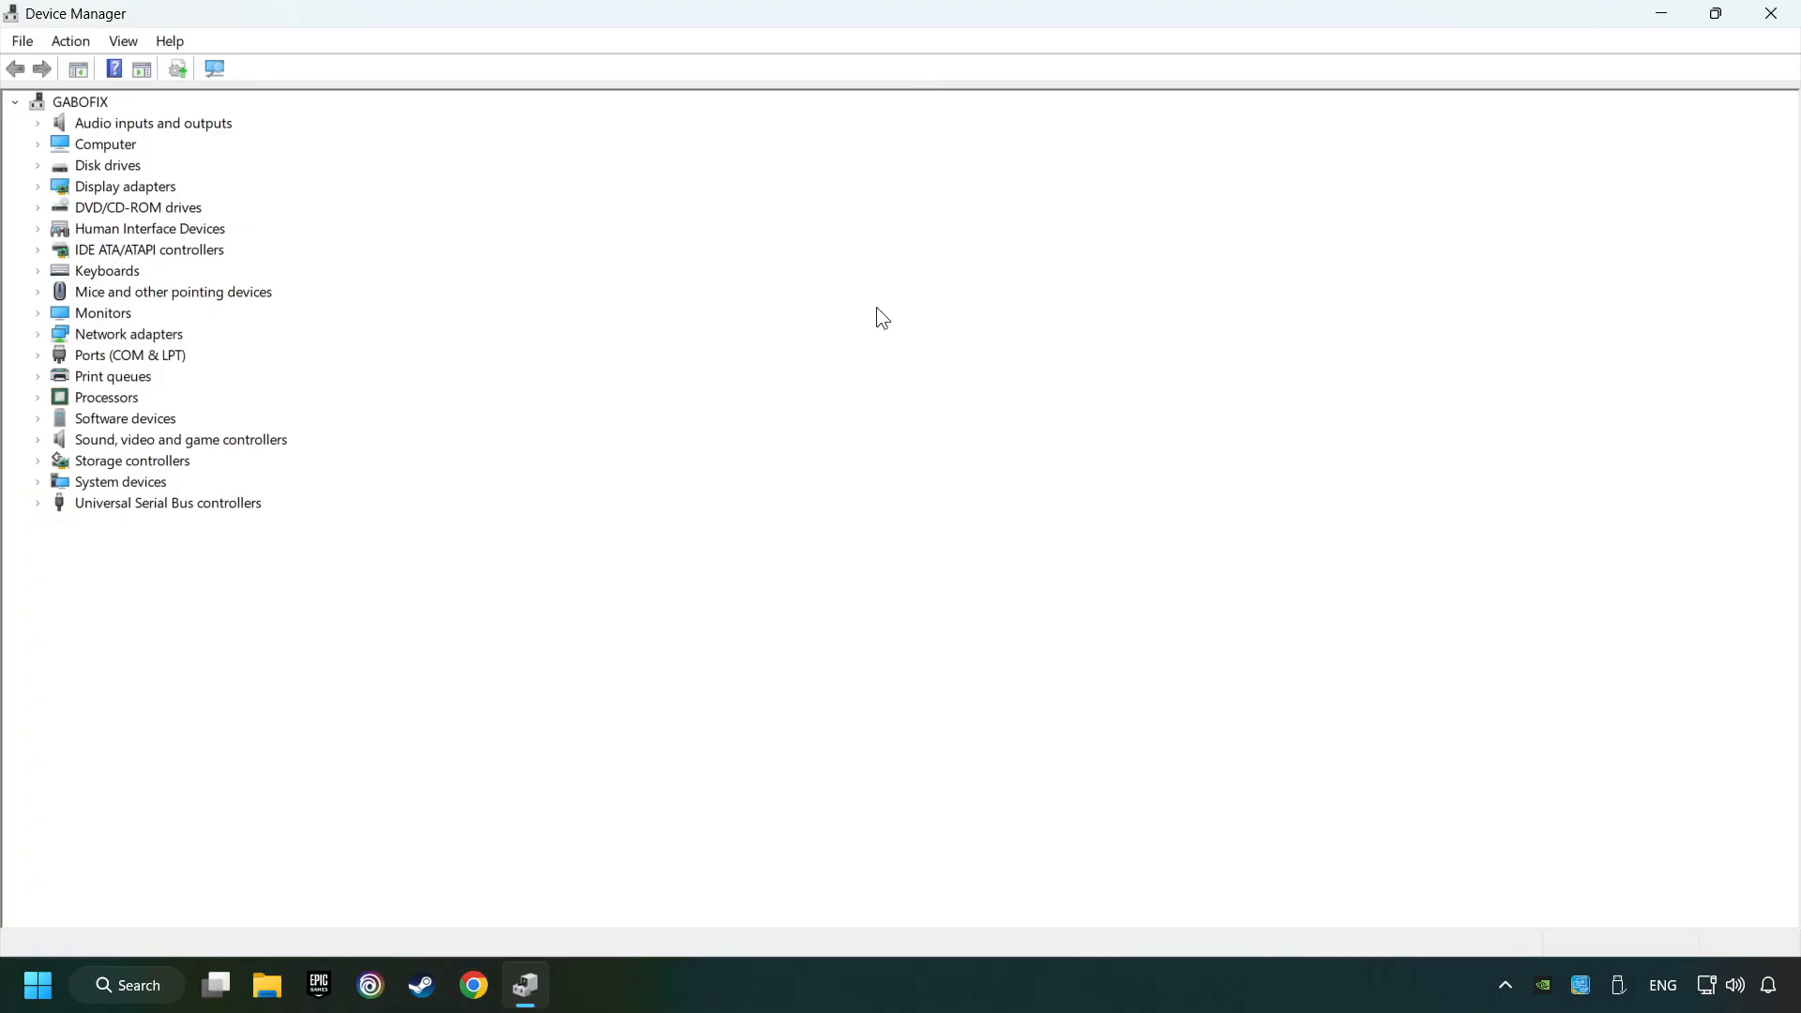
{"action": "mouse_move", "coordinate": [580, 459]}
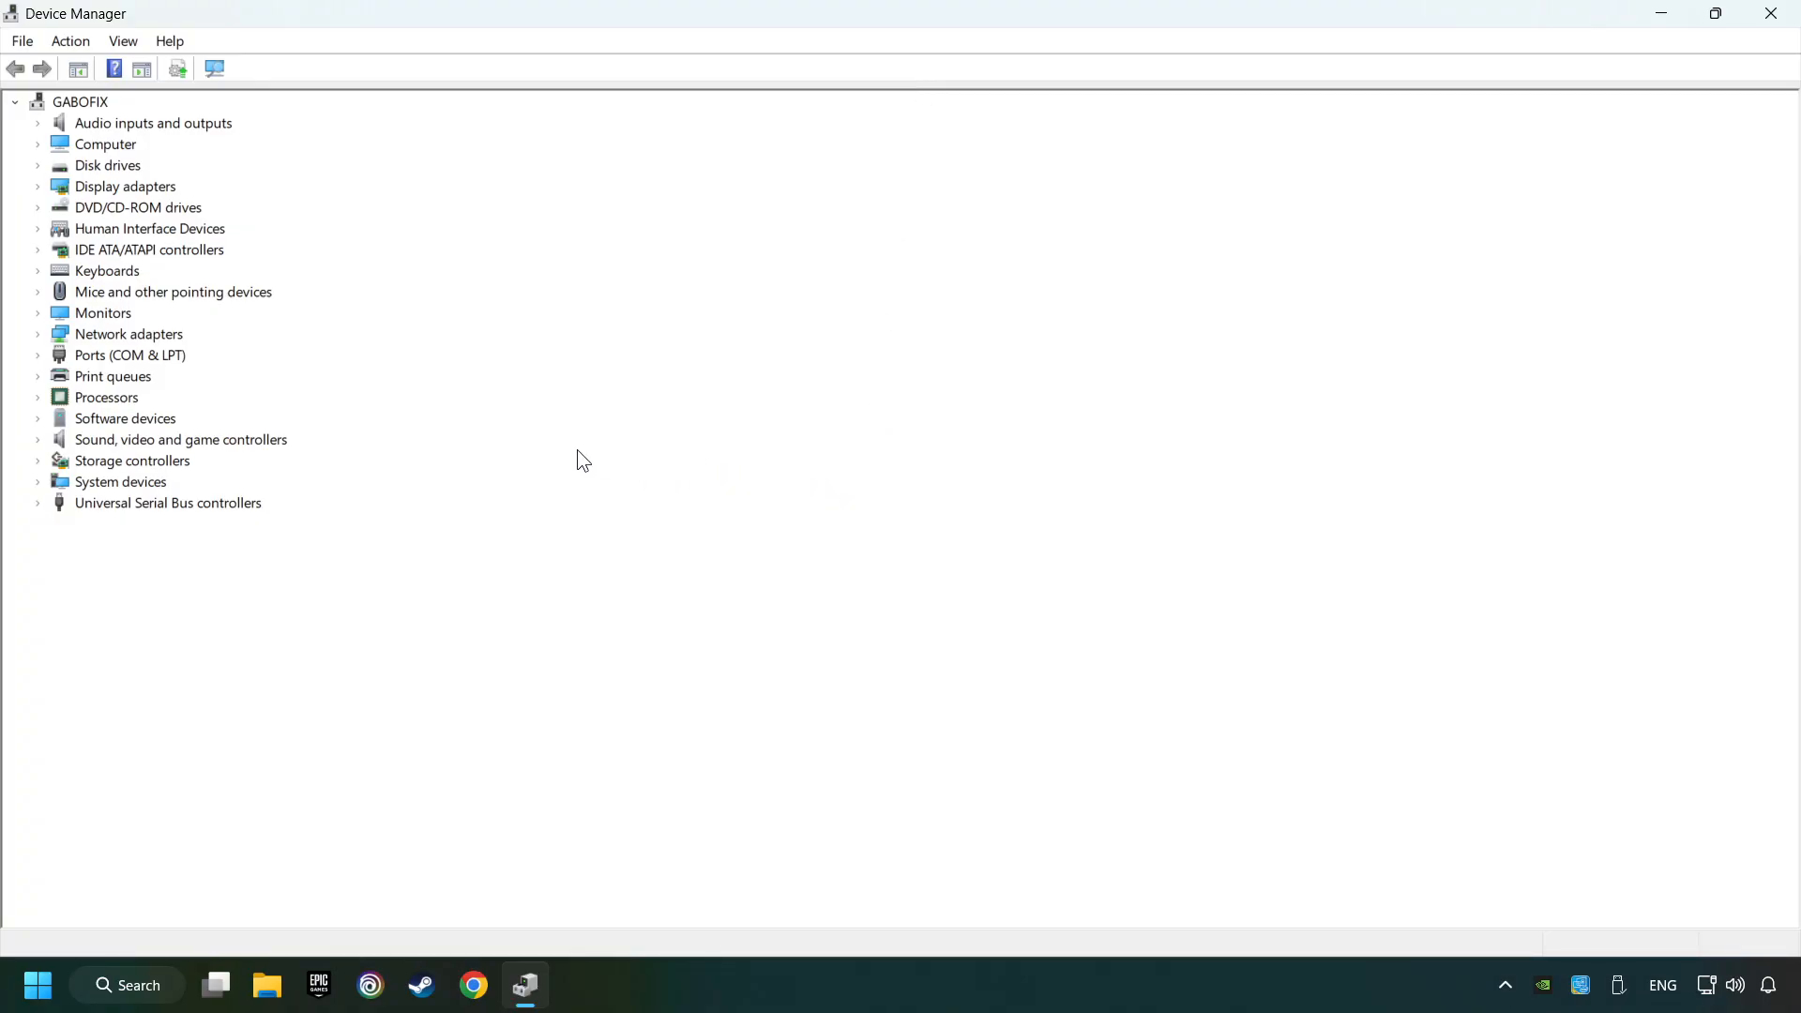
{"action": "mouse_move", "coordinate": [140, 442]}
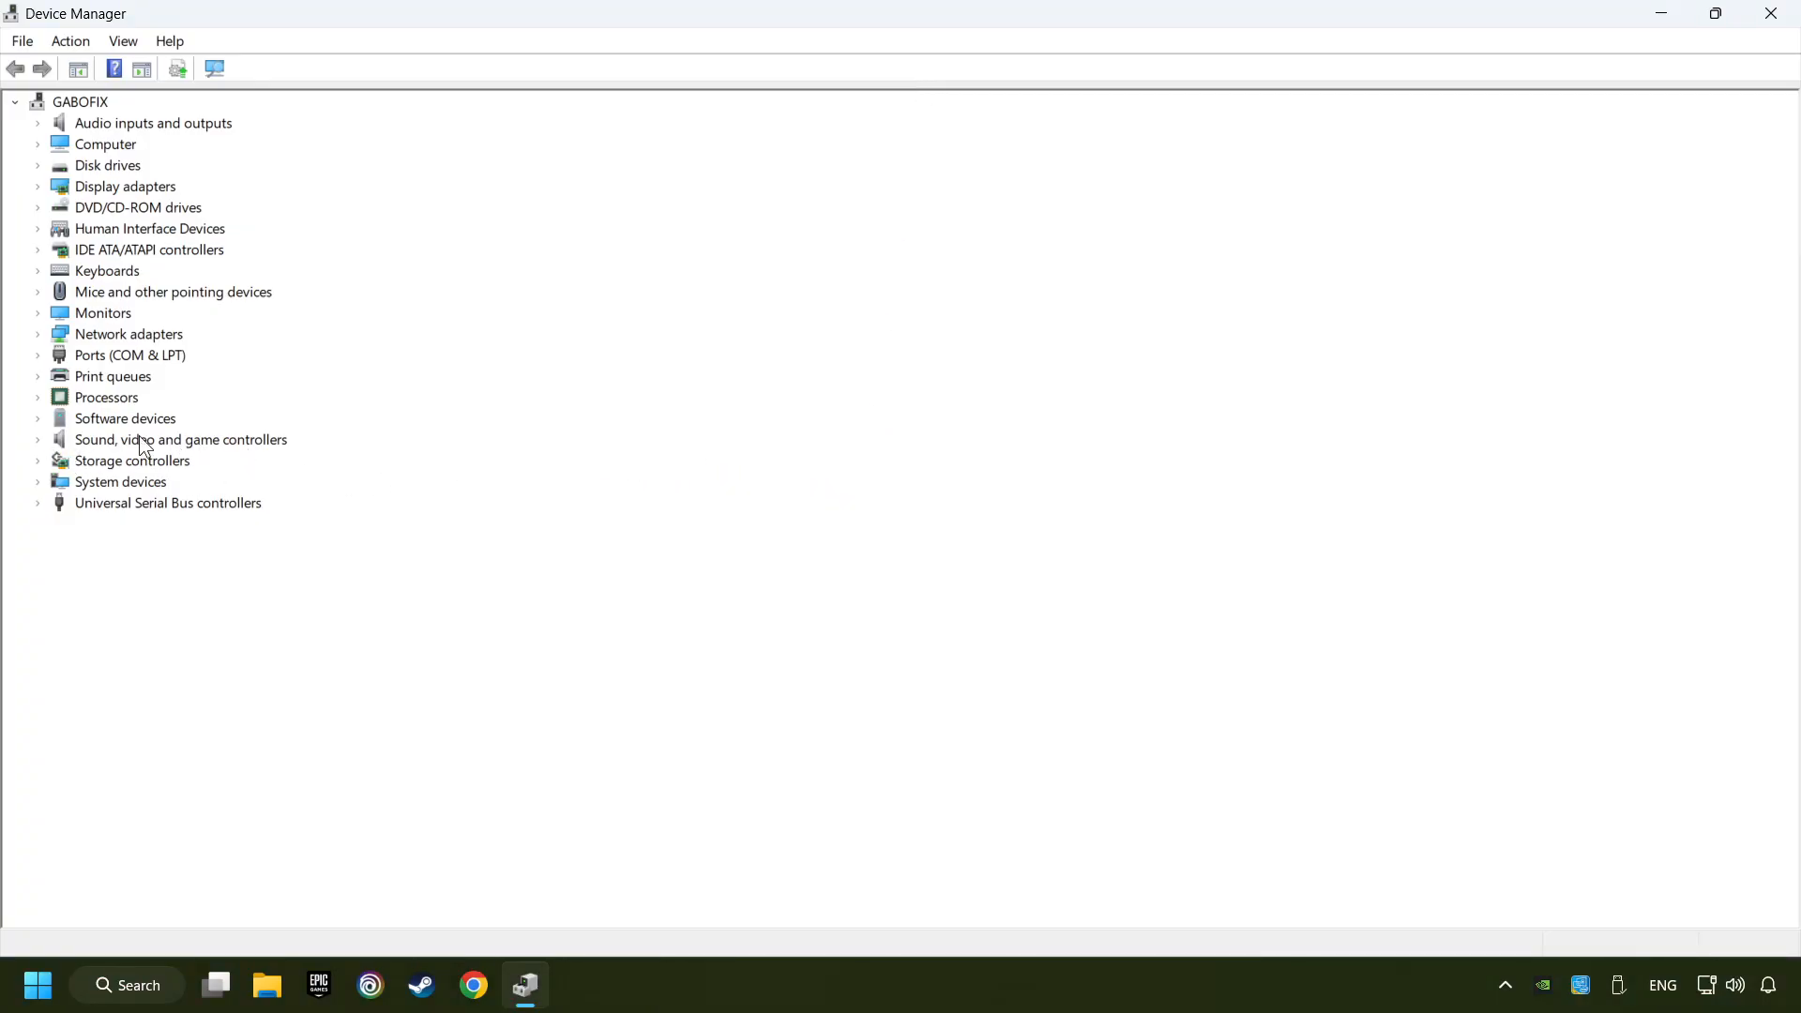
{"action": "left_click", "coordinate": [38, 440]}
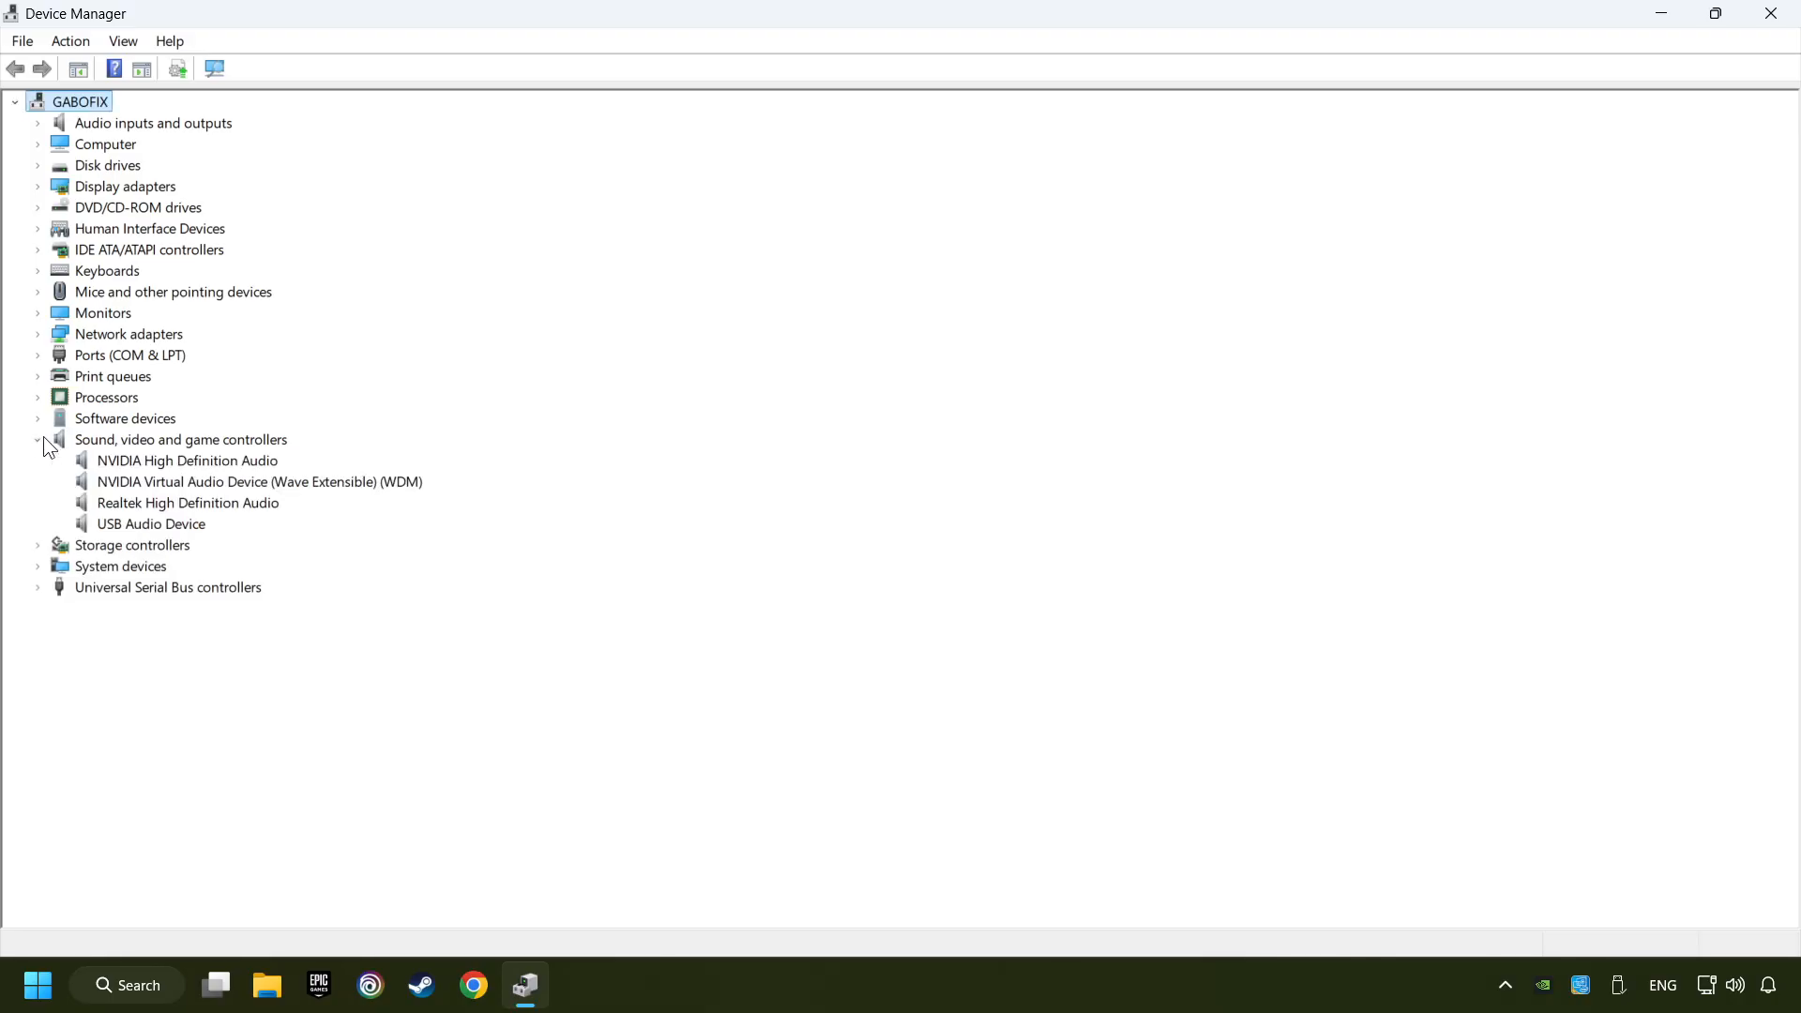
{"action": "mouse_move", "coordinate": [106, 540]}
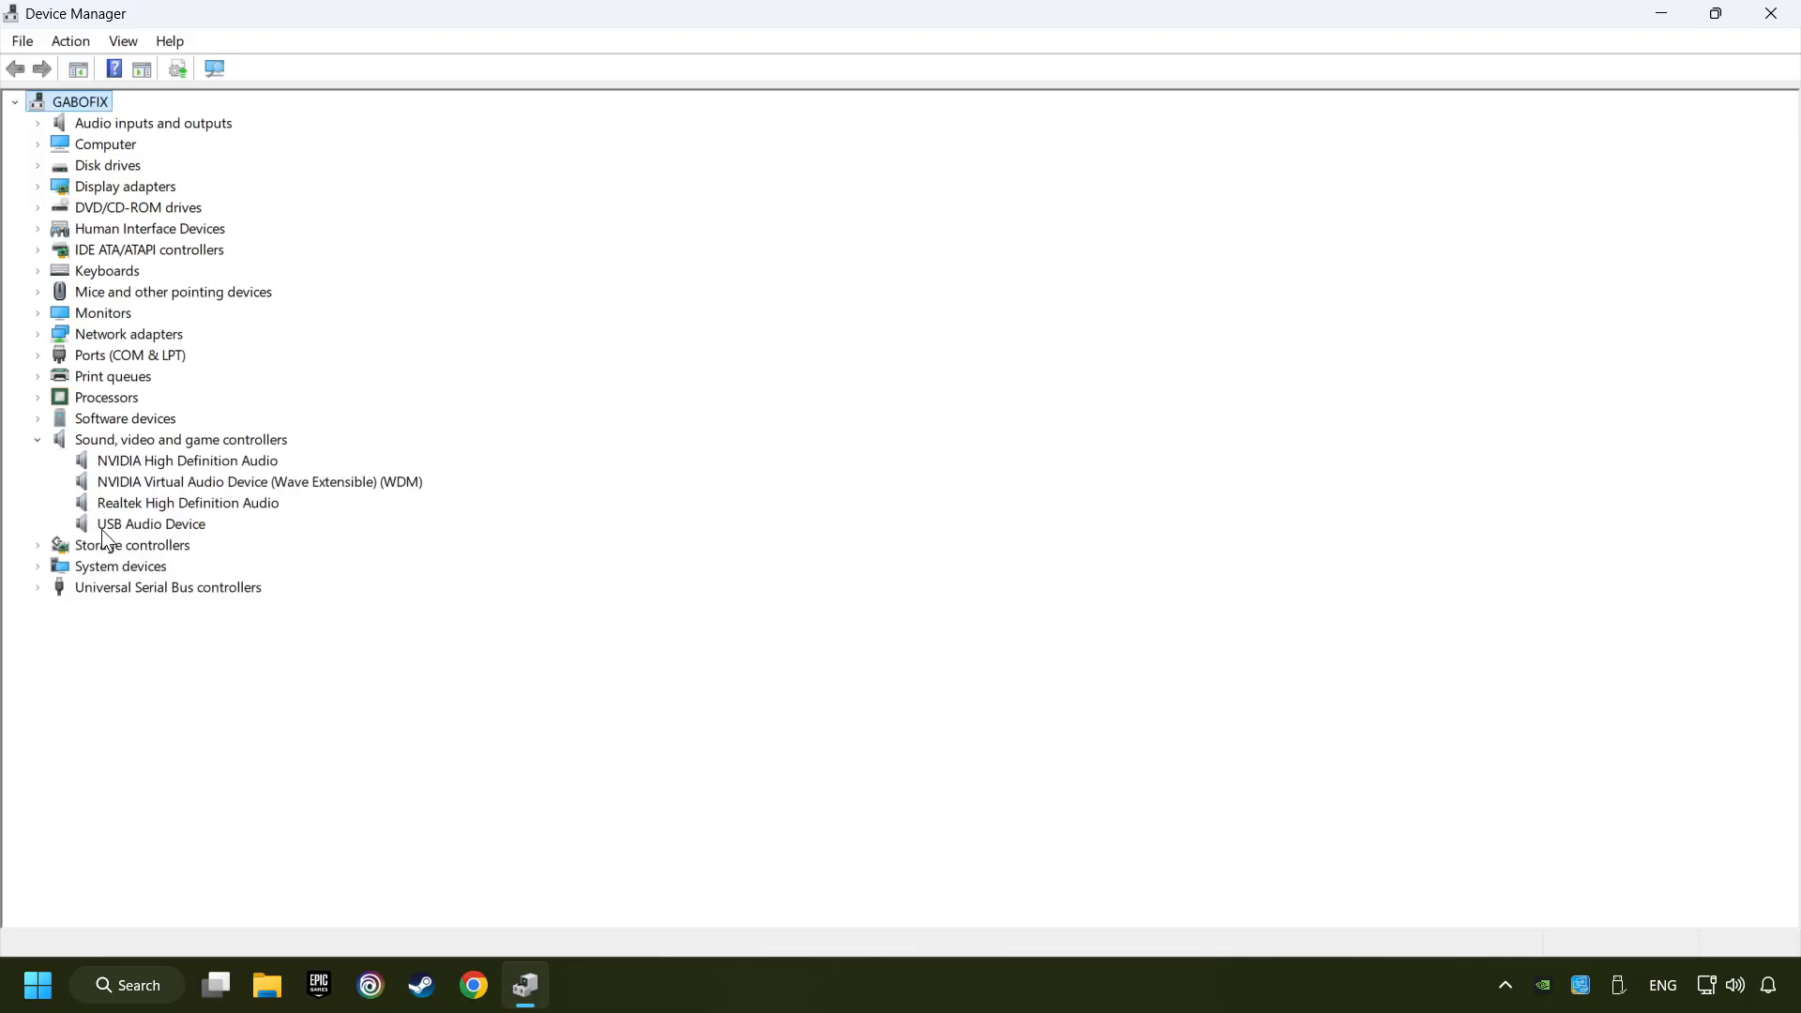
{"action": "left_click", "coordinate": [150, 523]}
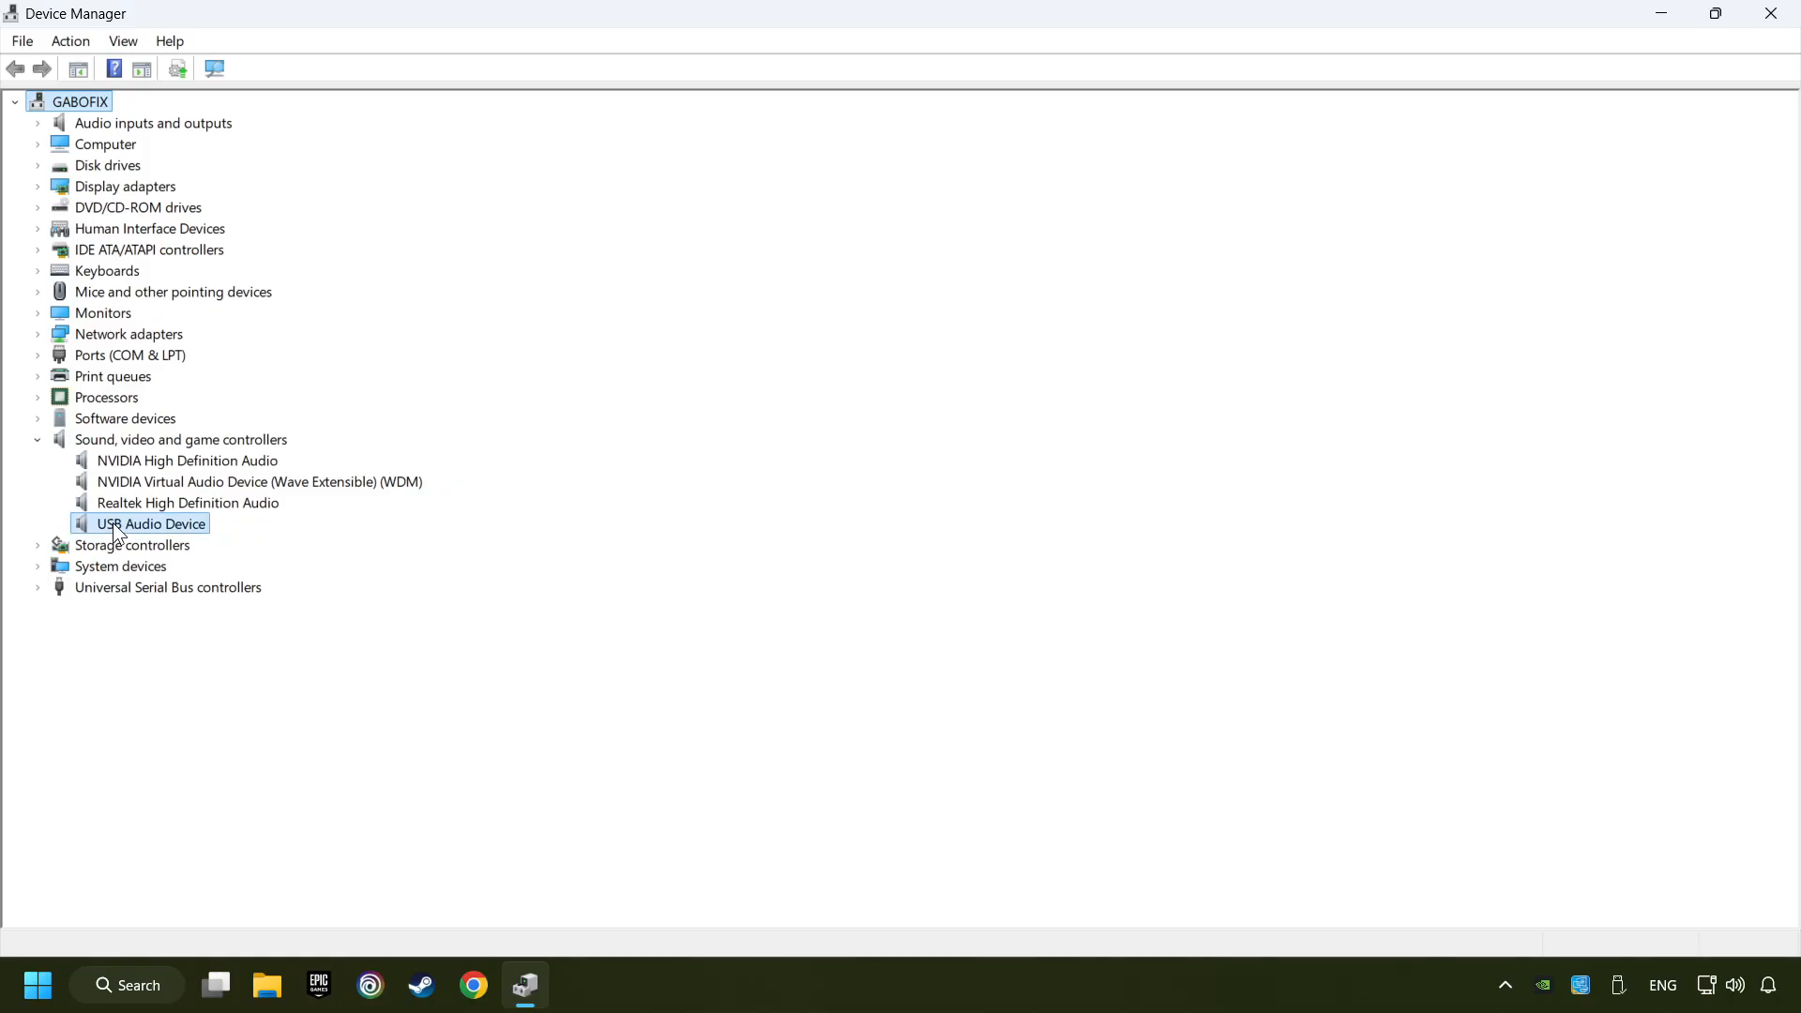
{"action": "right_click", "coordinate": [150, 524]}
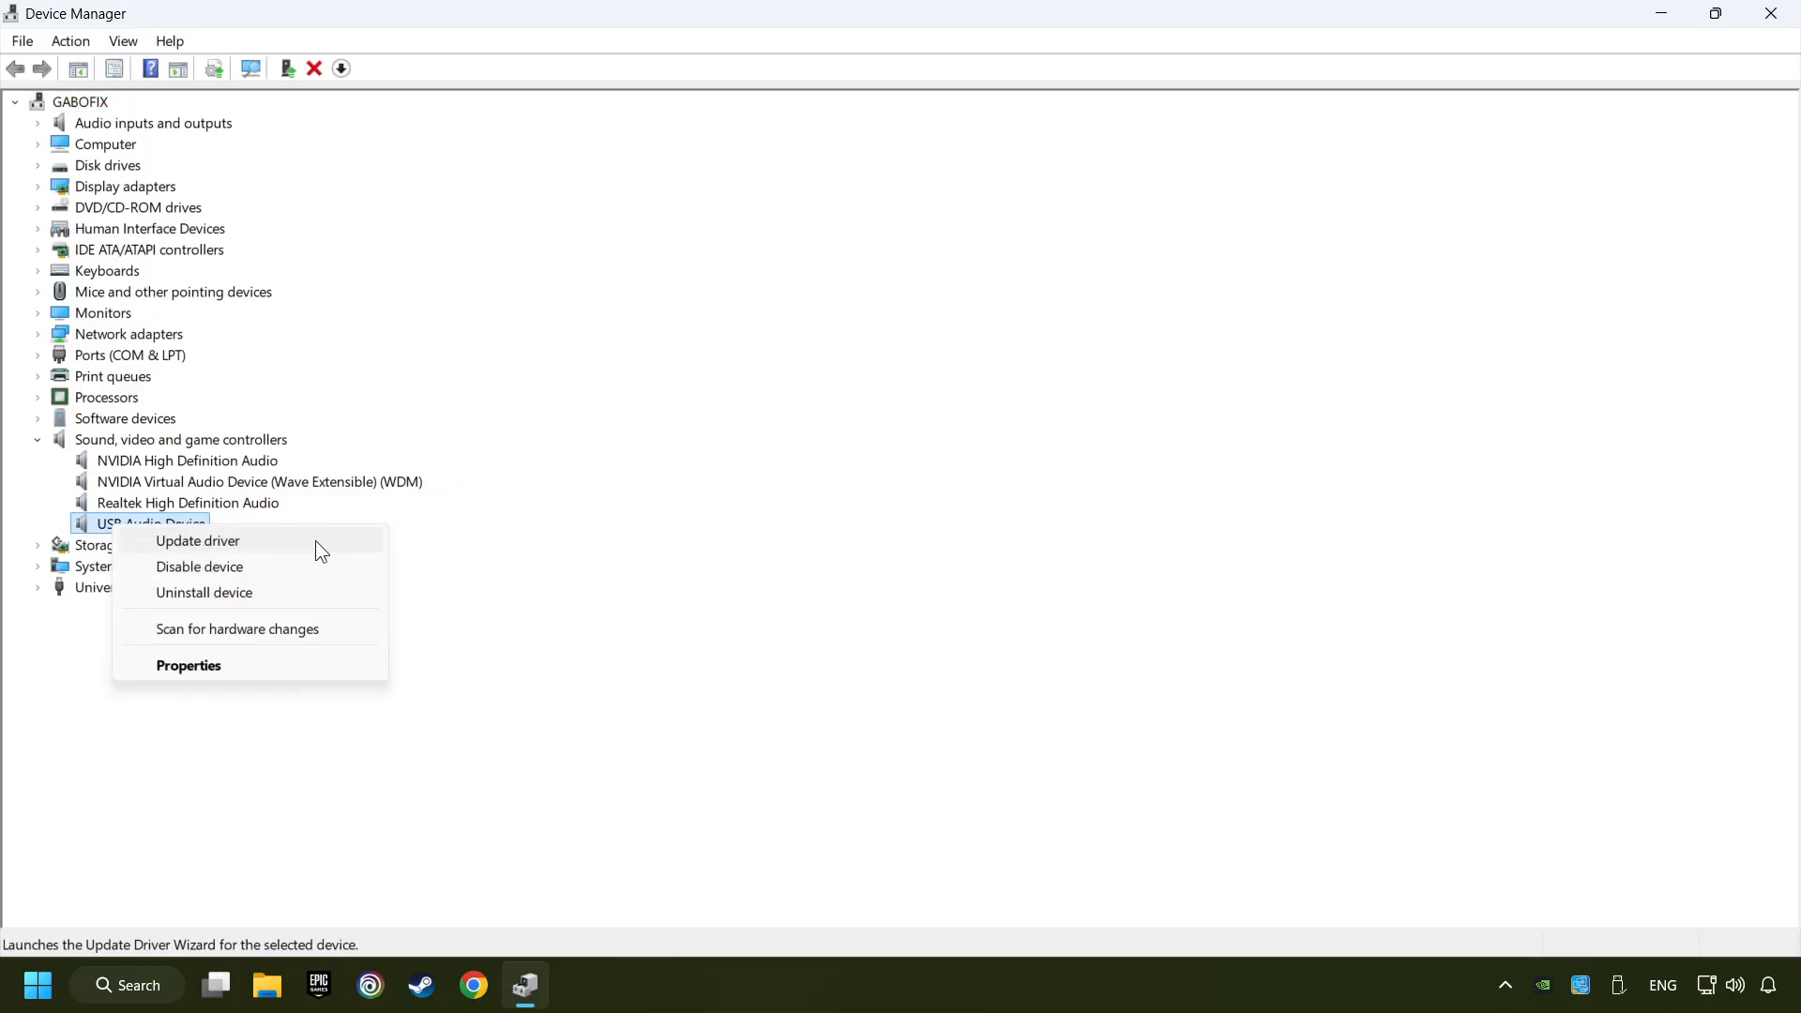
Reinstall the USB Audio Device driver by picking it from the compatible driver list
{"action": "left_click", "coordinate": [196, 541]}
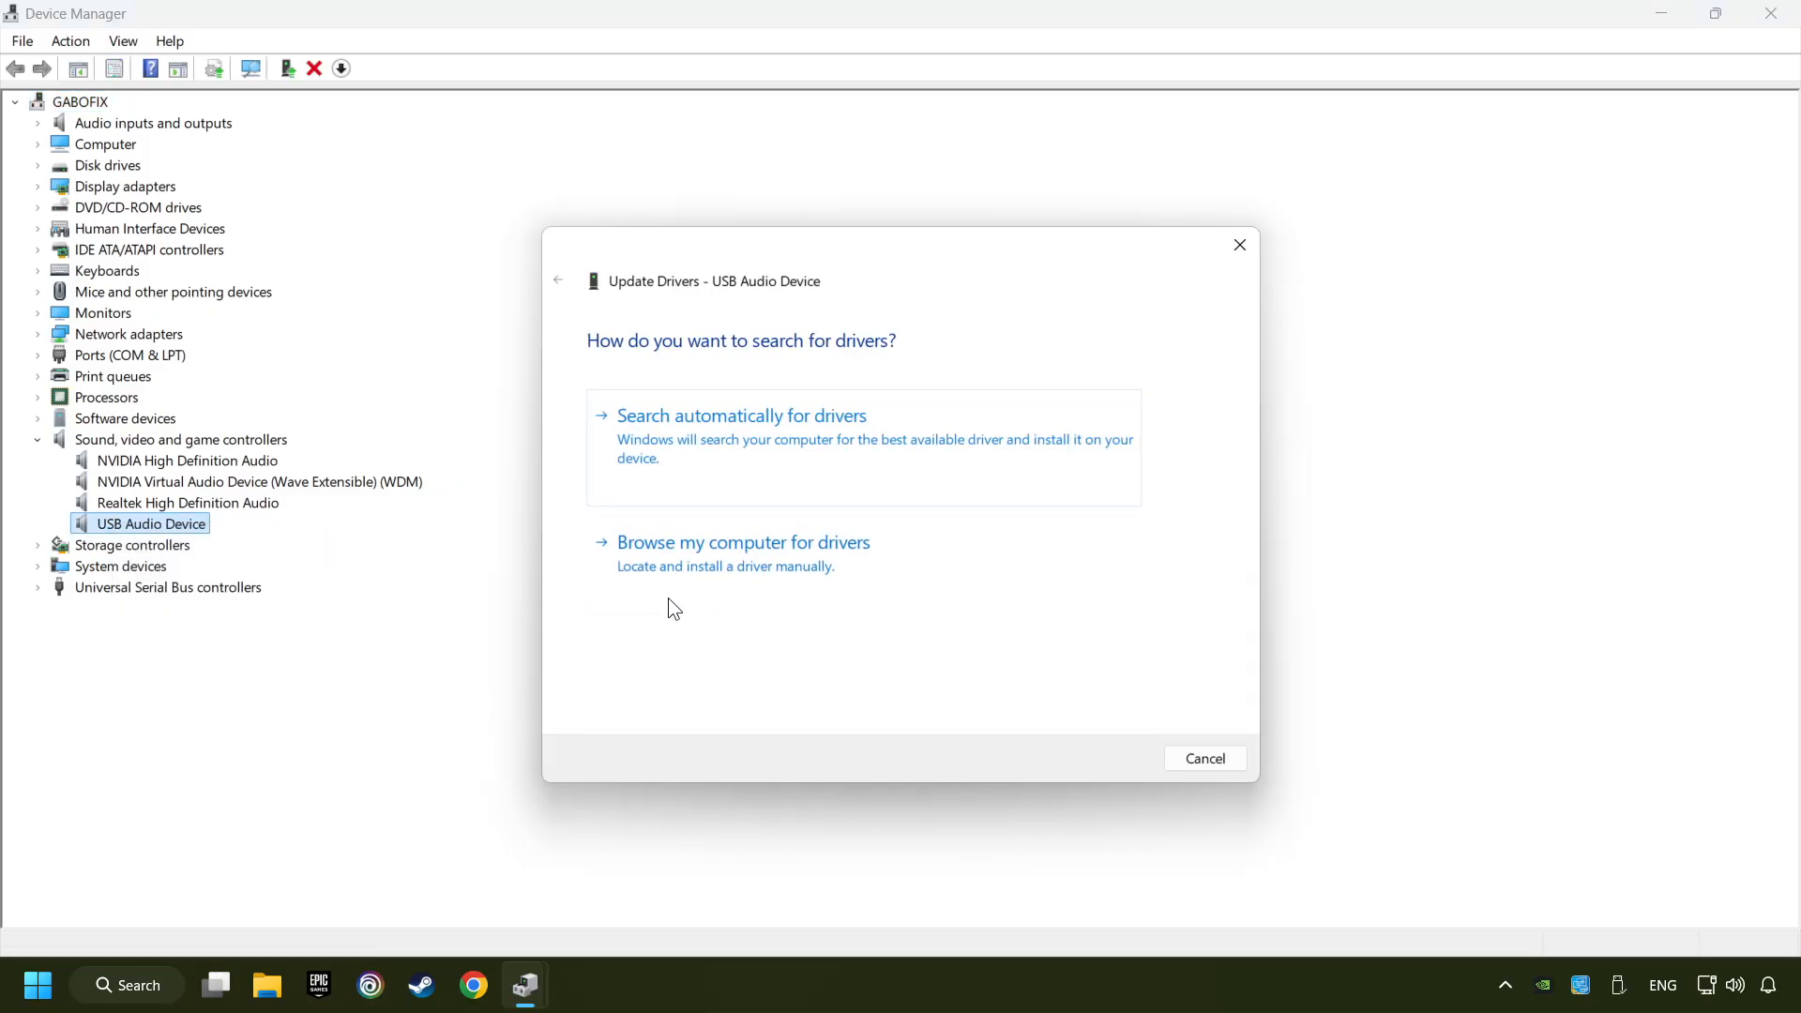
{"action": "mouse_move", "coordinate": [768, 580]}
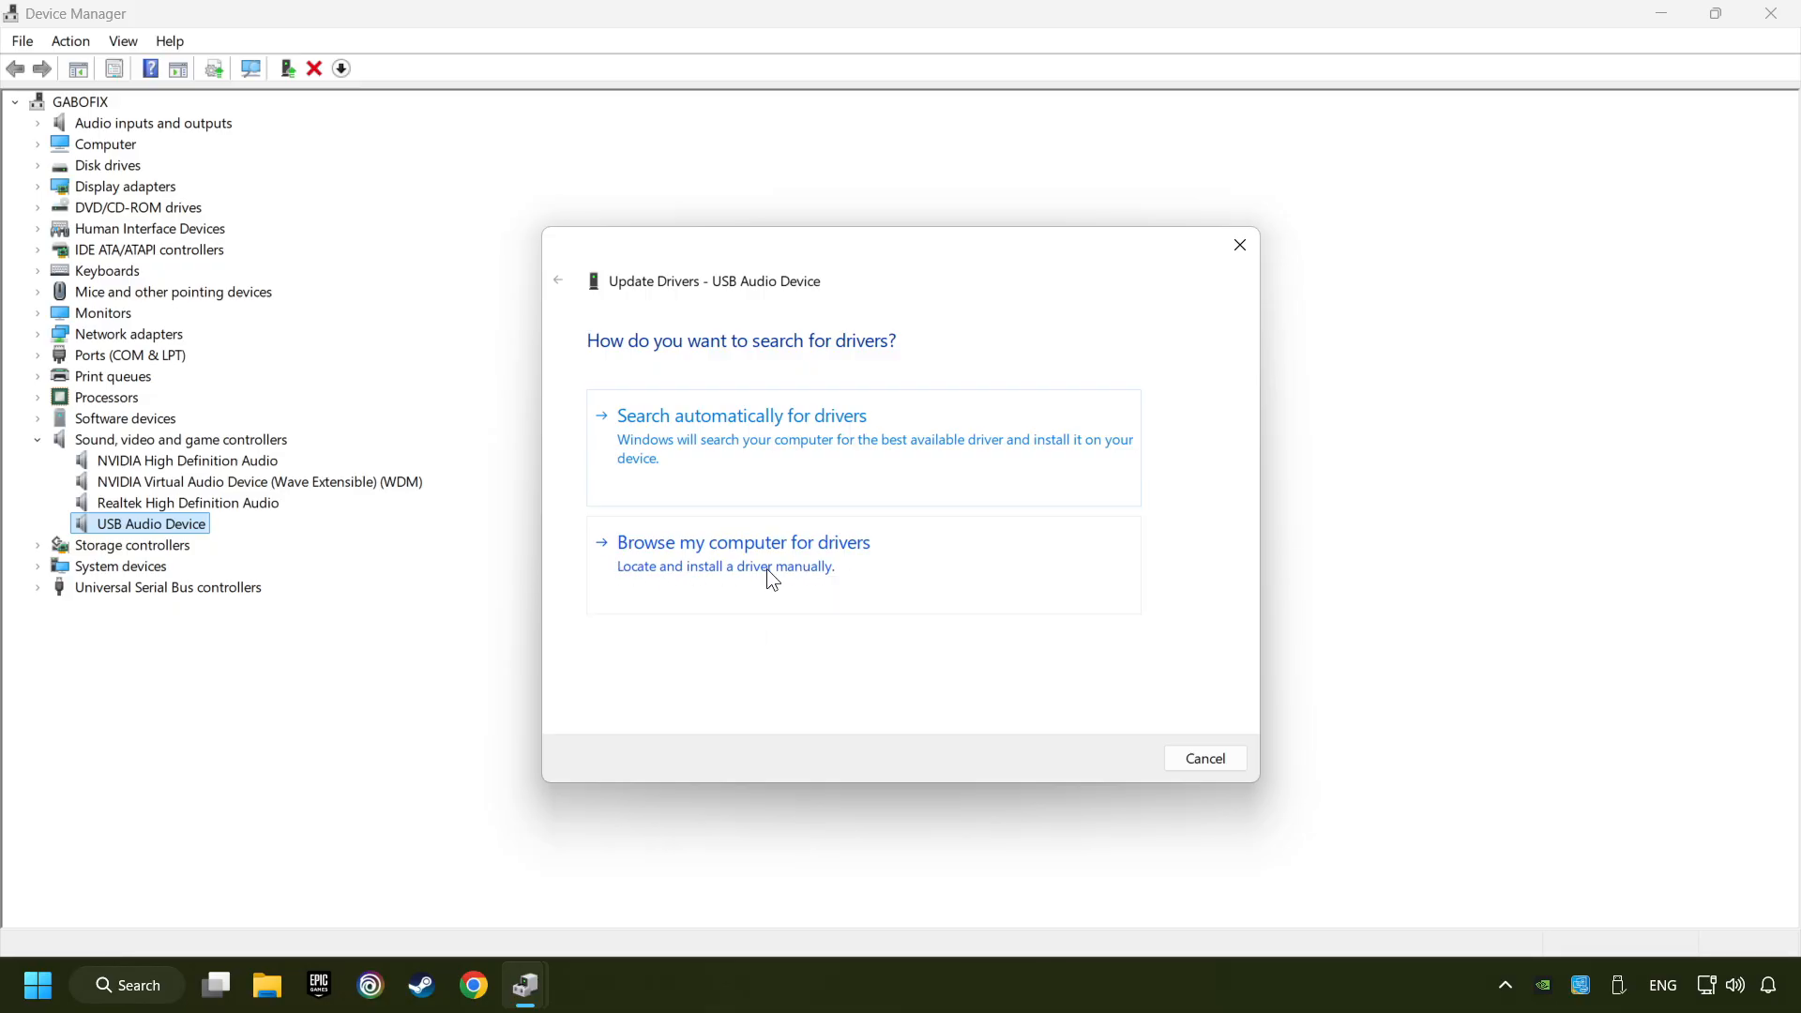
{"action": "left_click", "coordinate": [743, 542]}
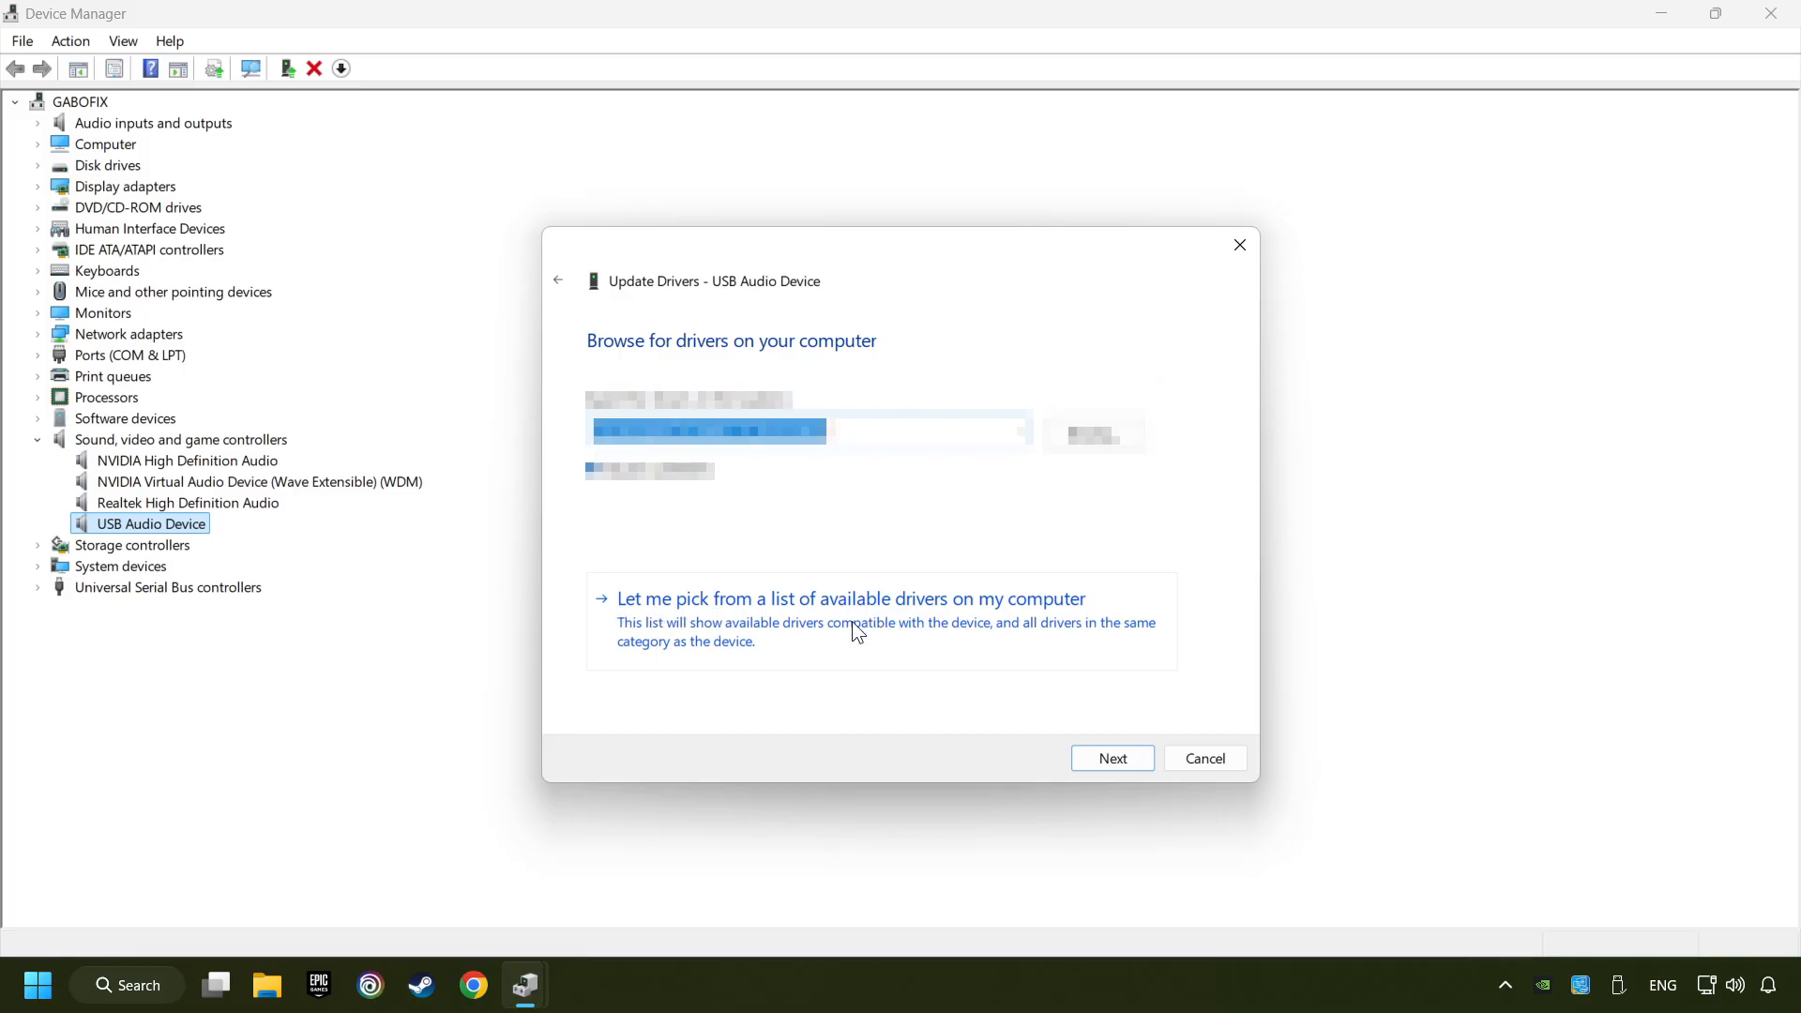
{"action": "left_click", "coordinate": [849, 599]}
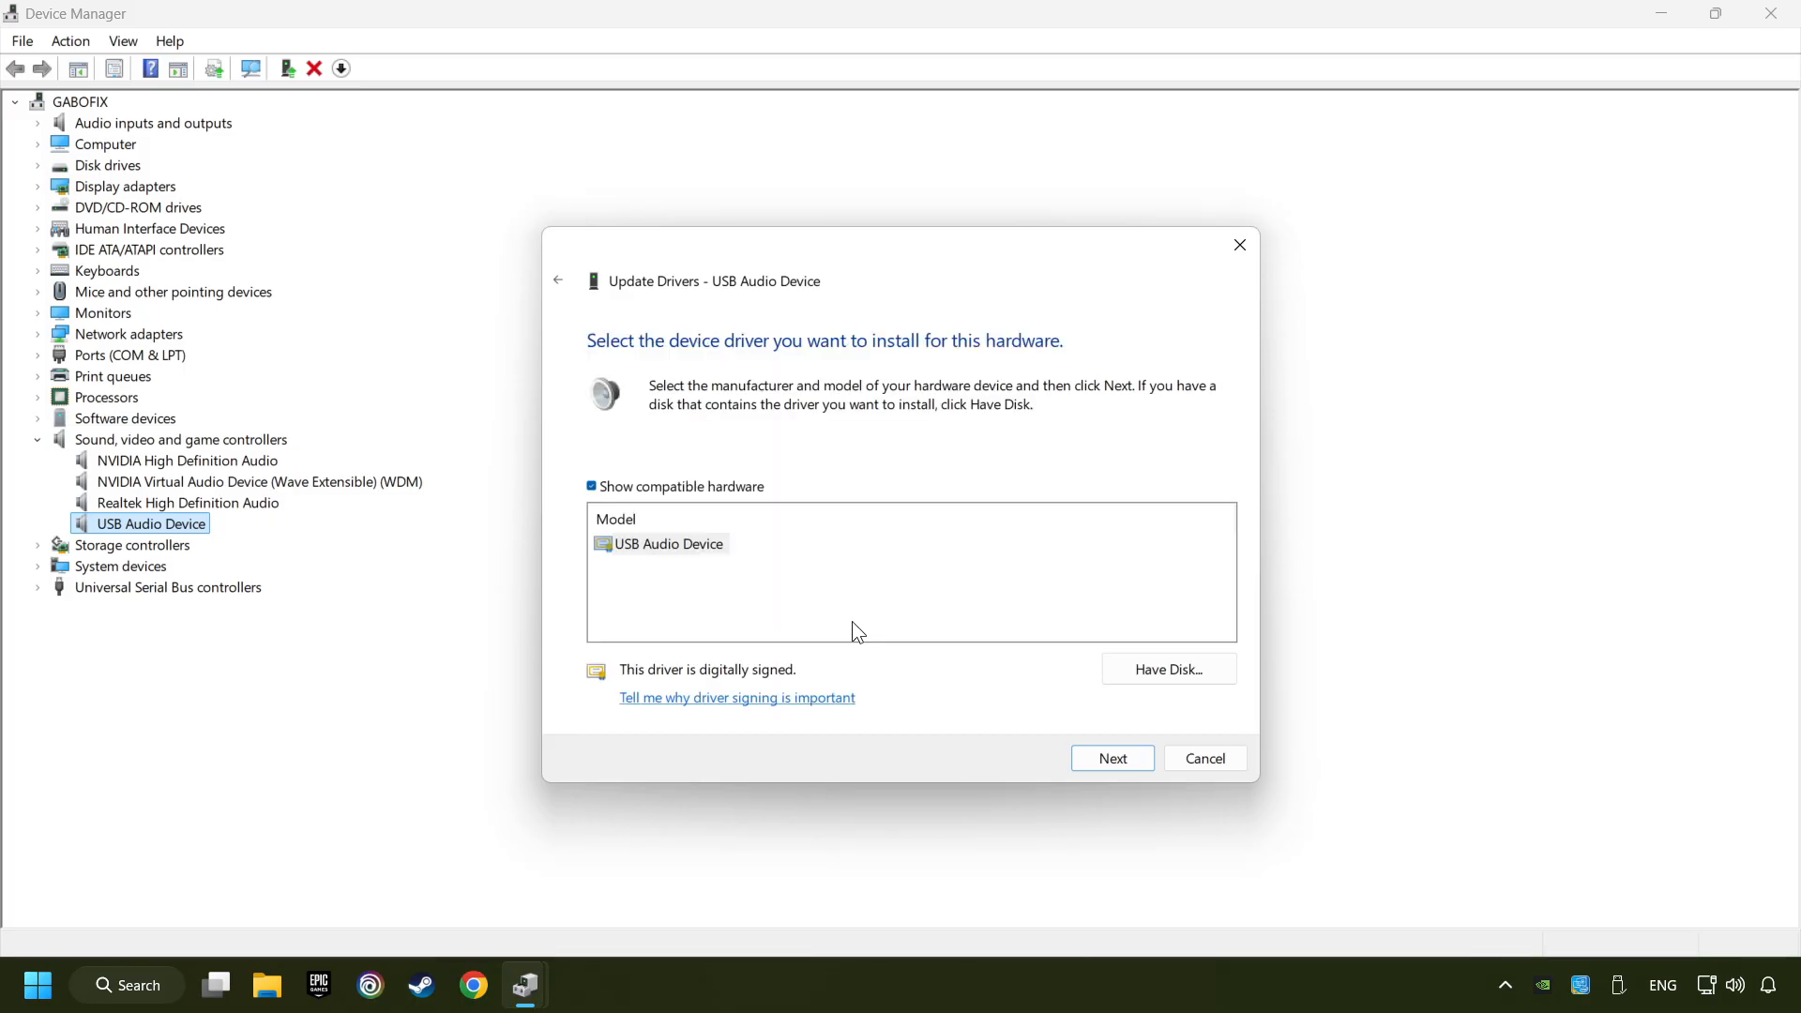
{"action": "left_click", "coordinate": [667, 544]}
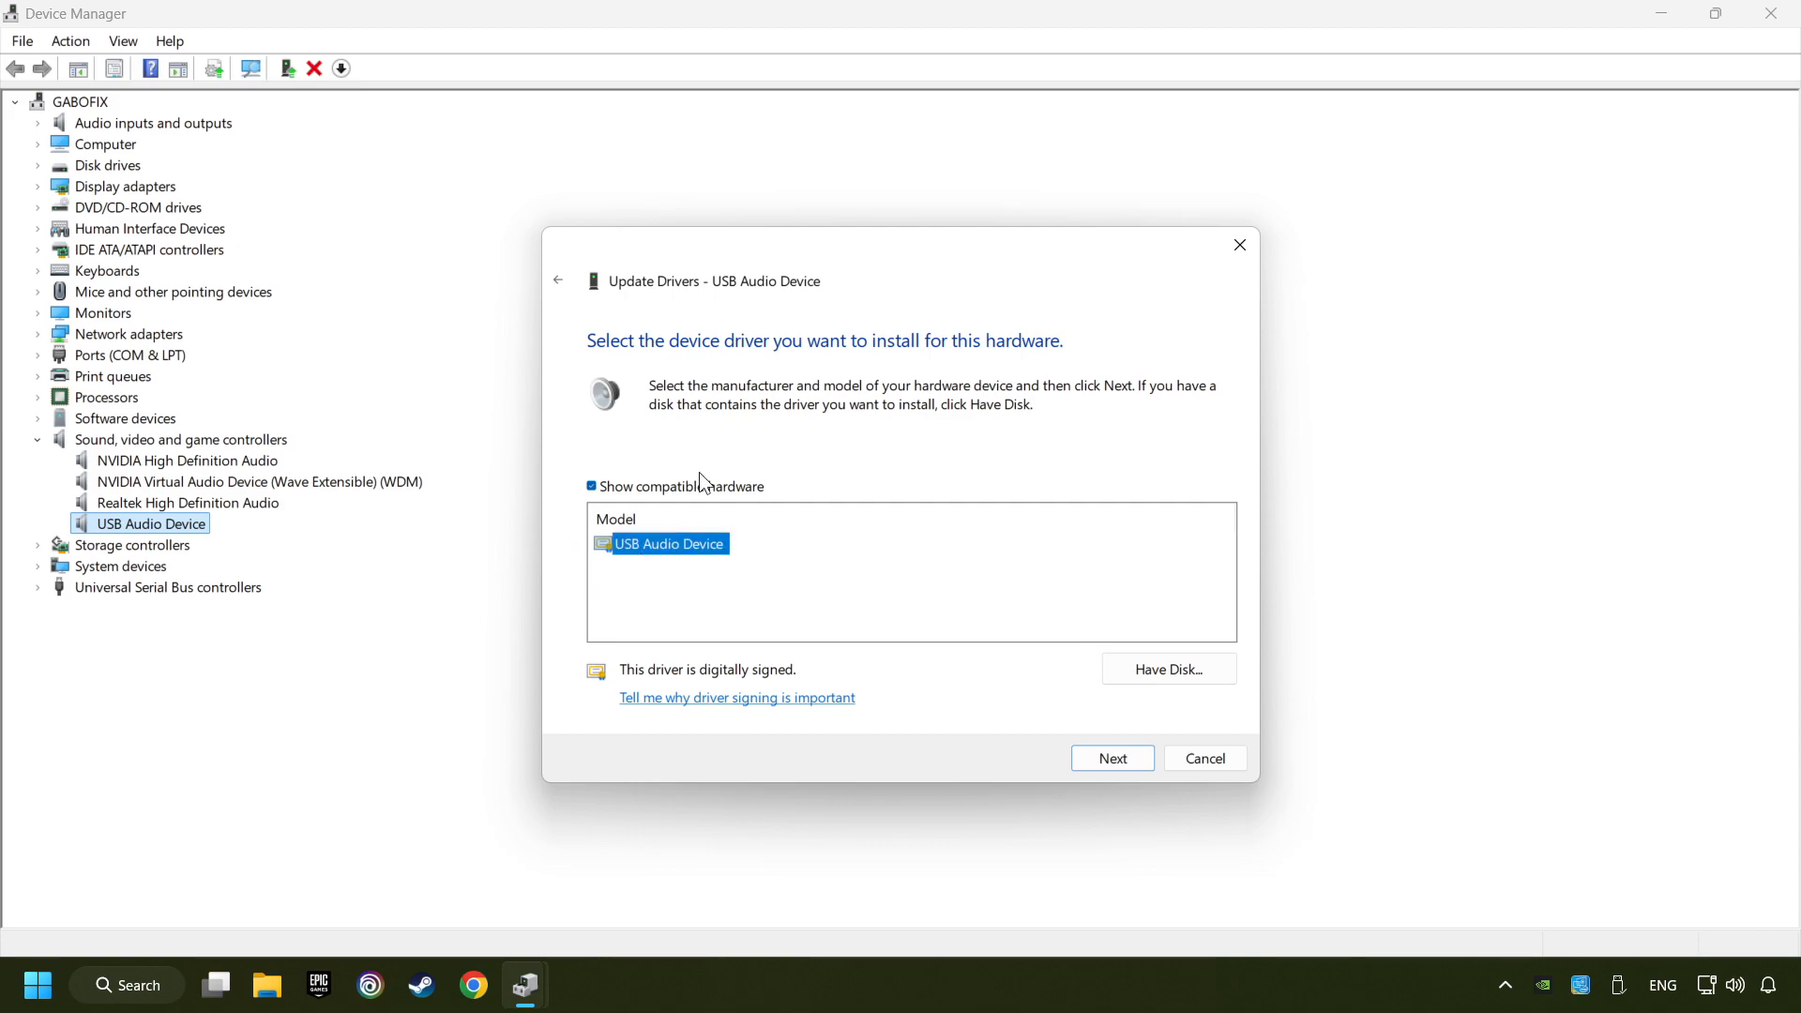
{"action": "mouse_move", "coordinate": [856, 633]}
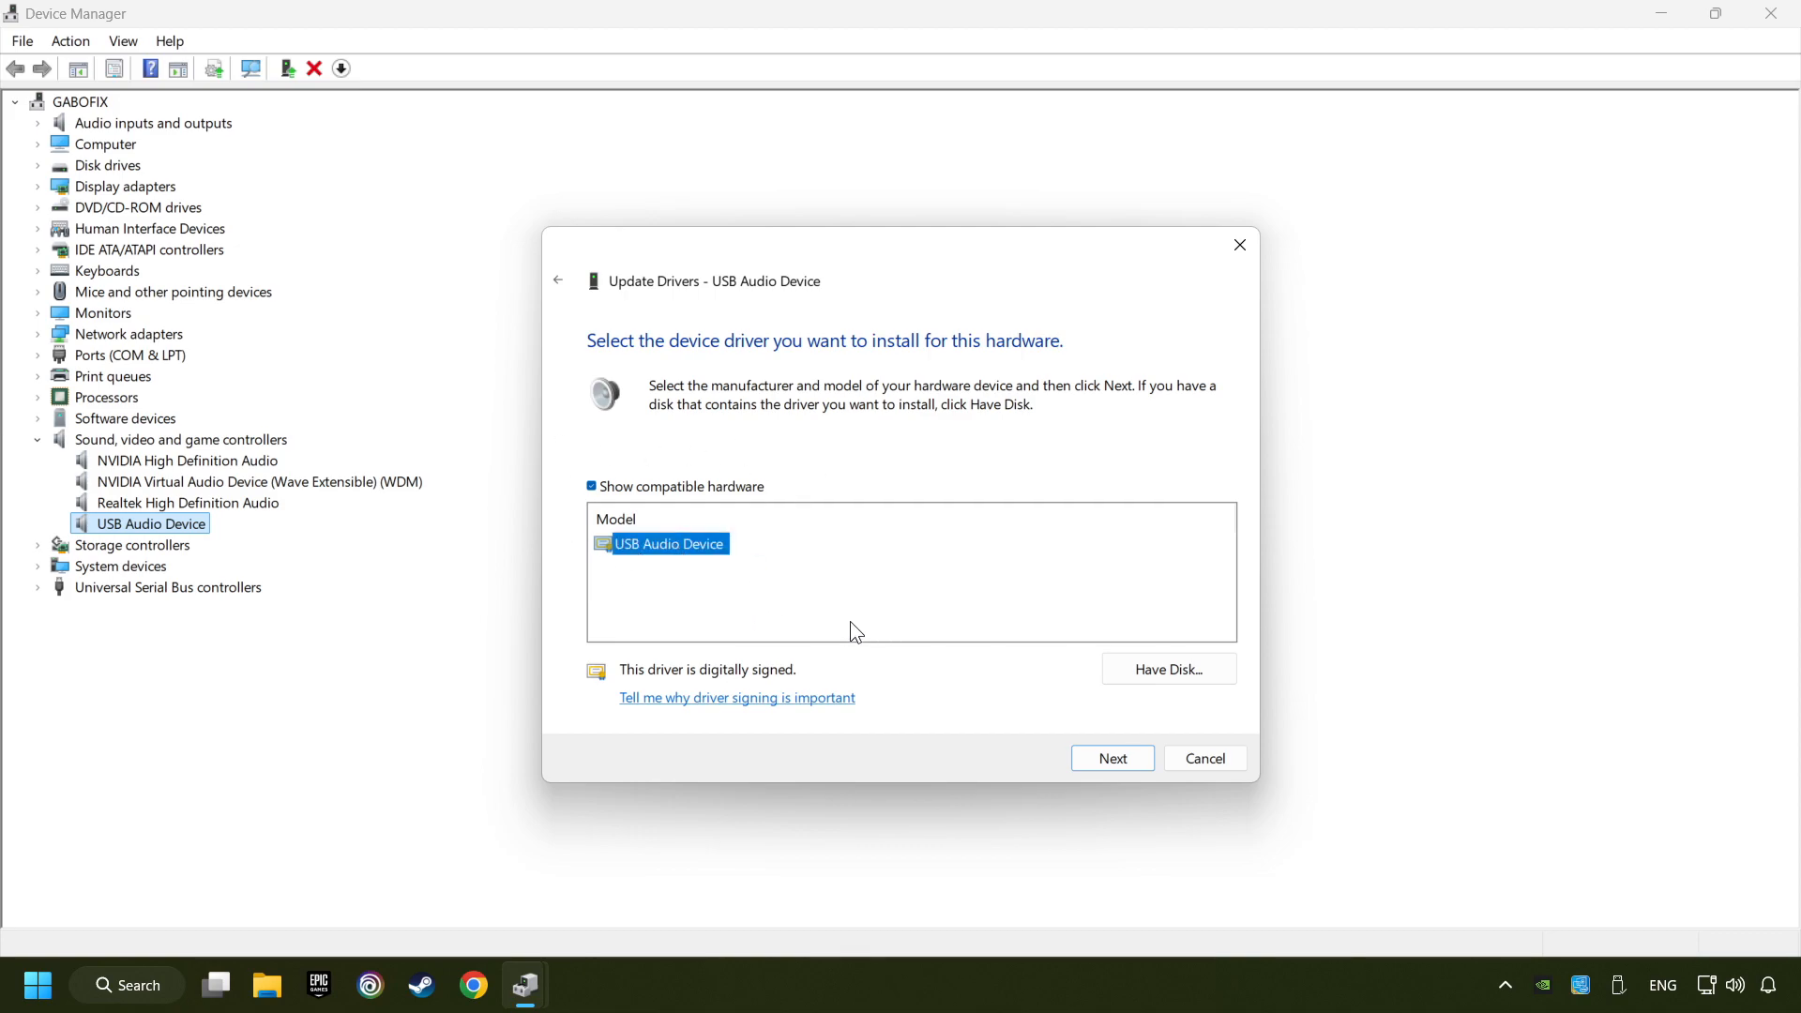
{"action": "left_click", "coordinate": [1110, 758]}
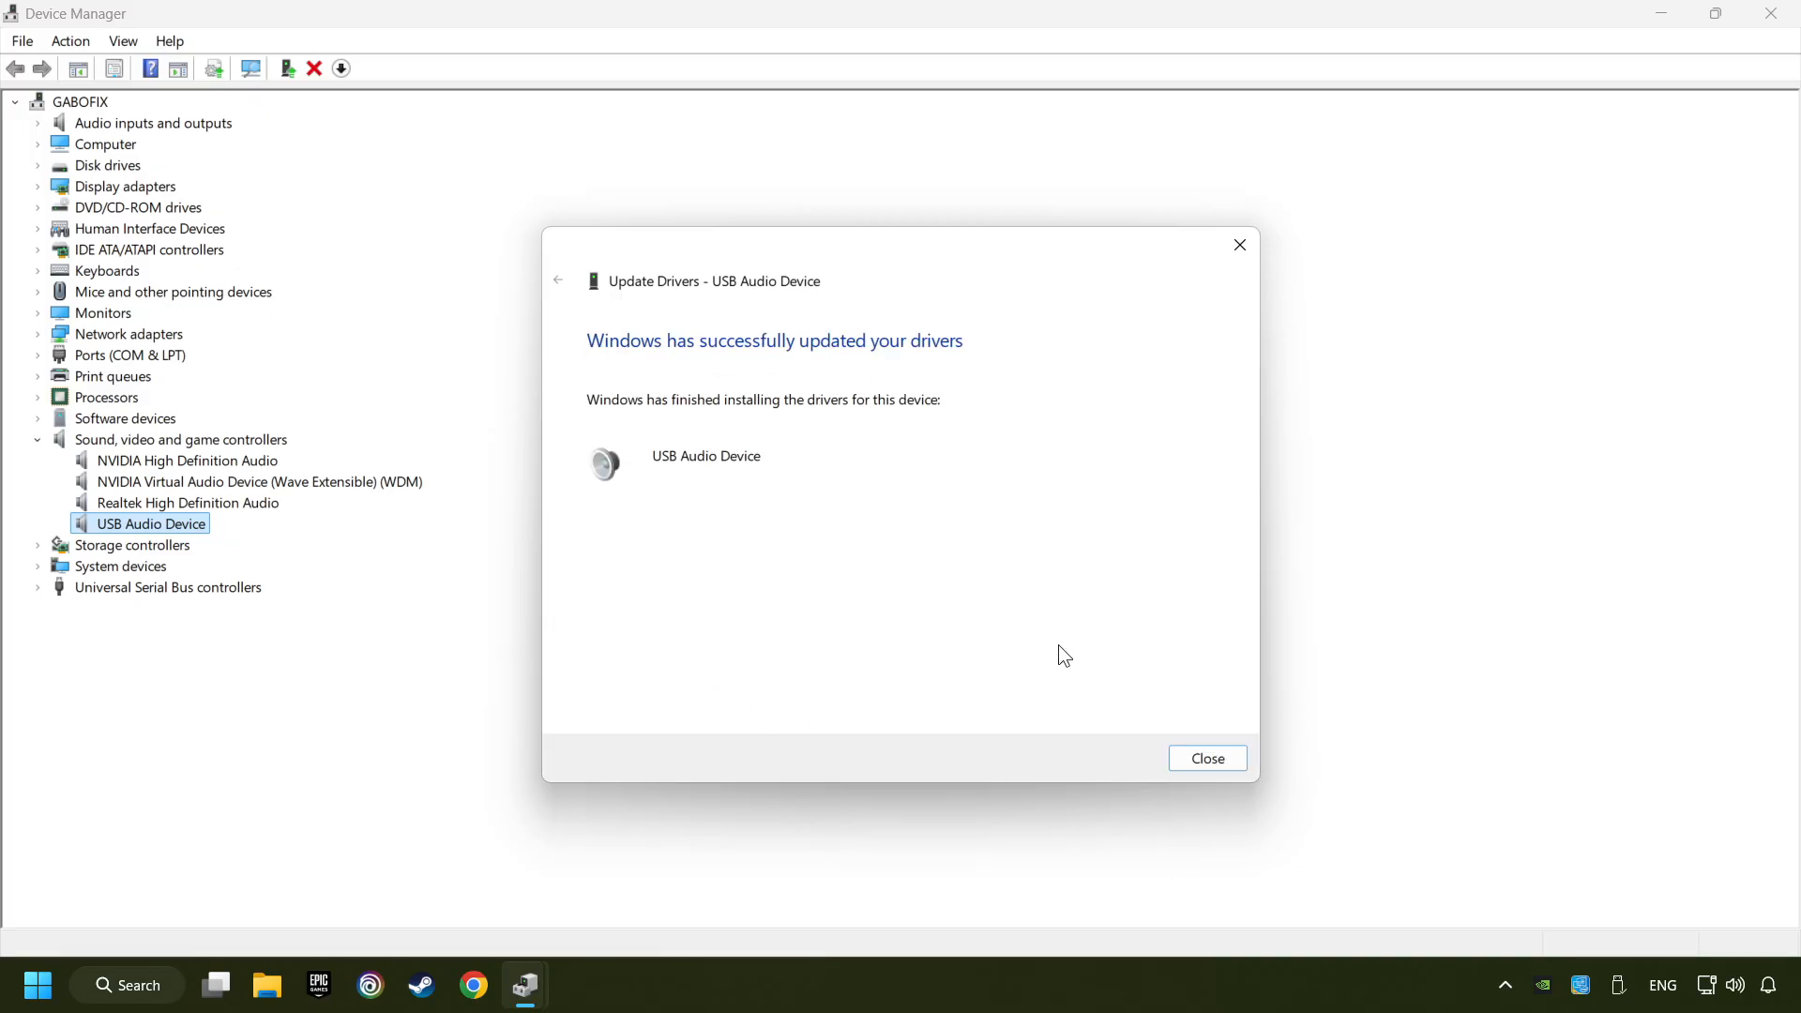
{"action": "left_click", "coordinate": [1206, 758]}
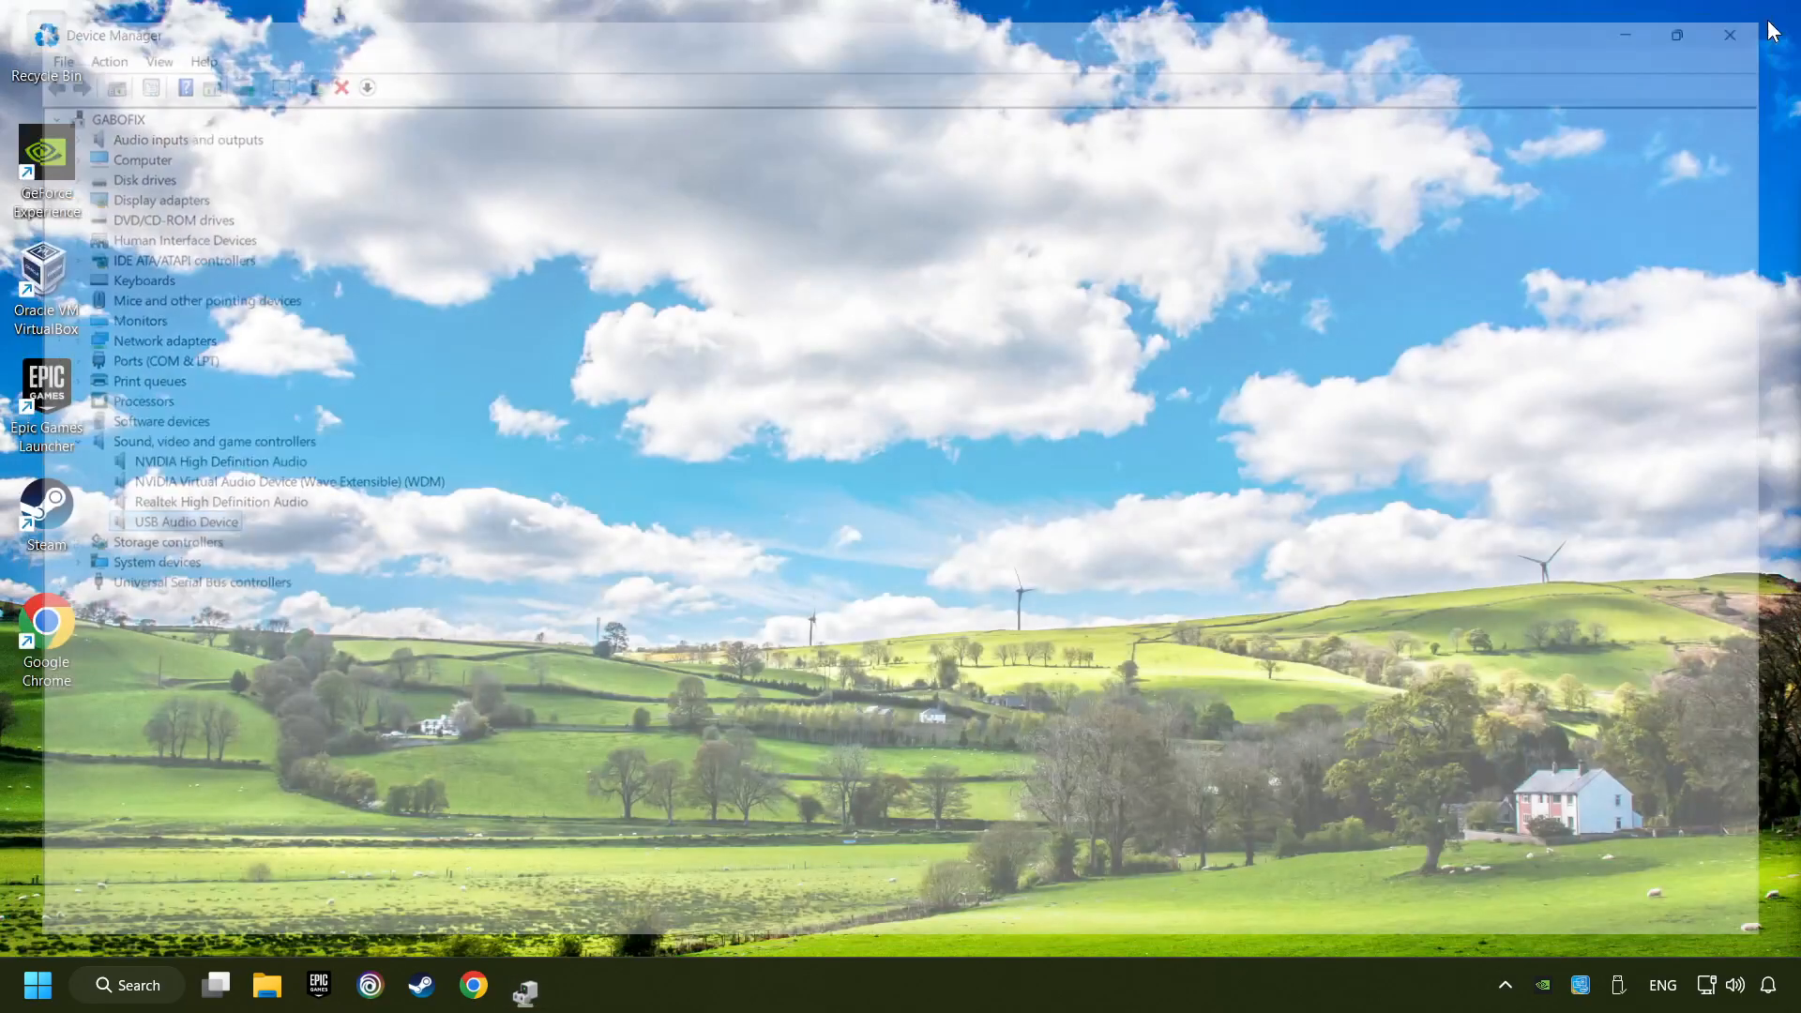
Close Device Manager, view Start's power options, then bring up the speaker tray menu
{"action": "left_click", "coordinate": [1729, 35]}
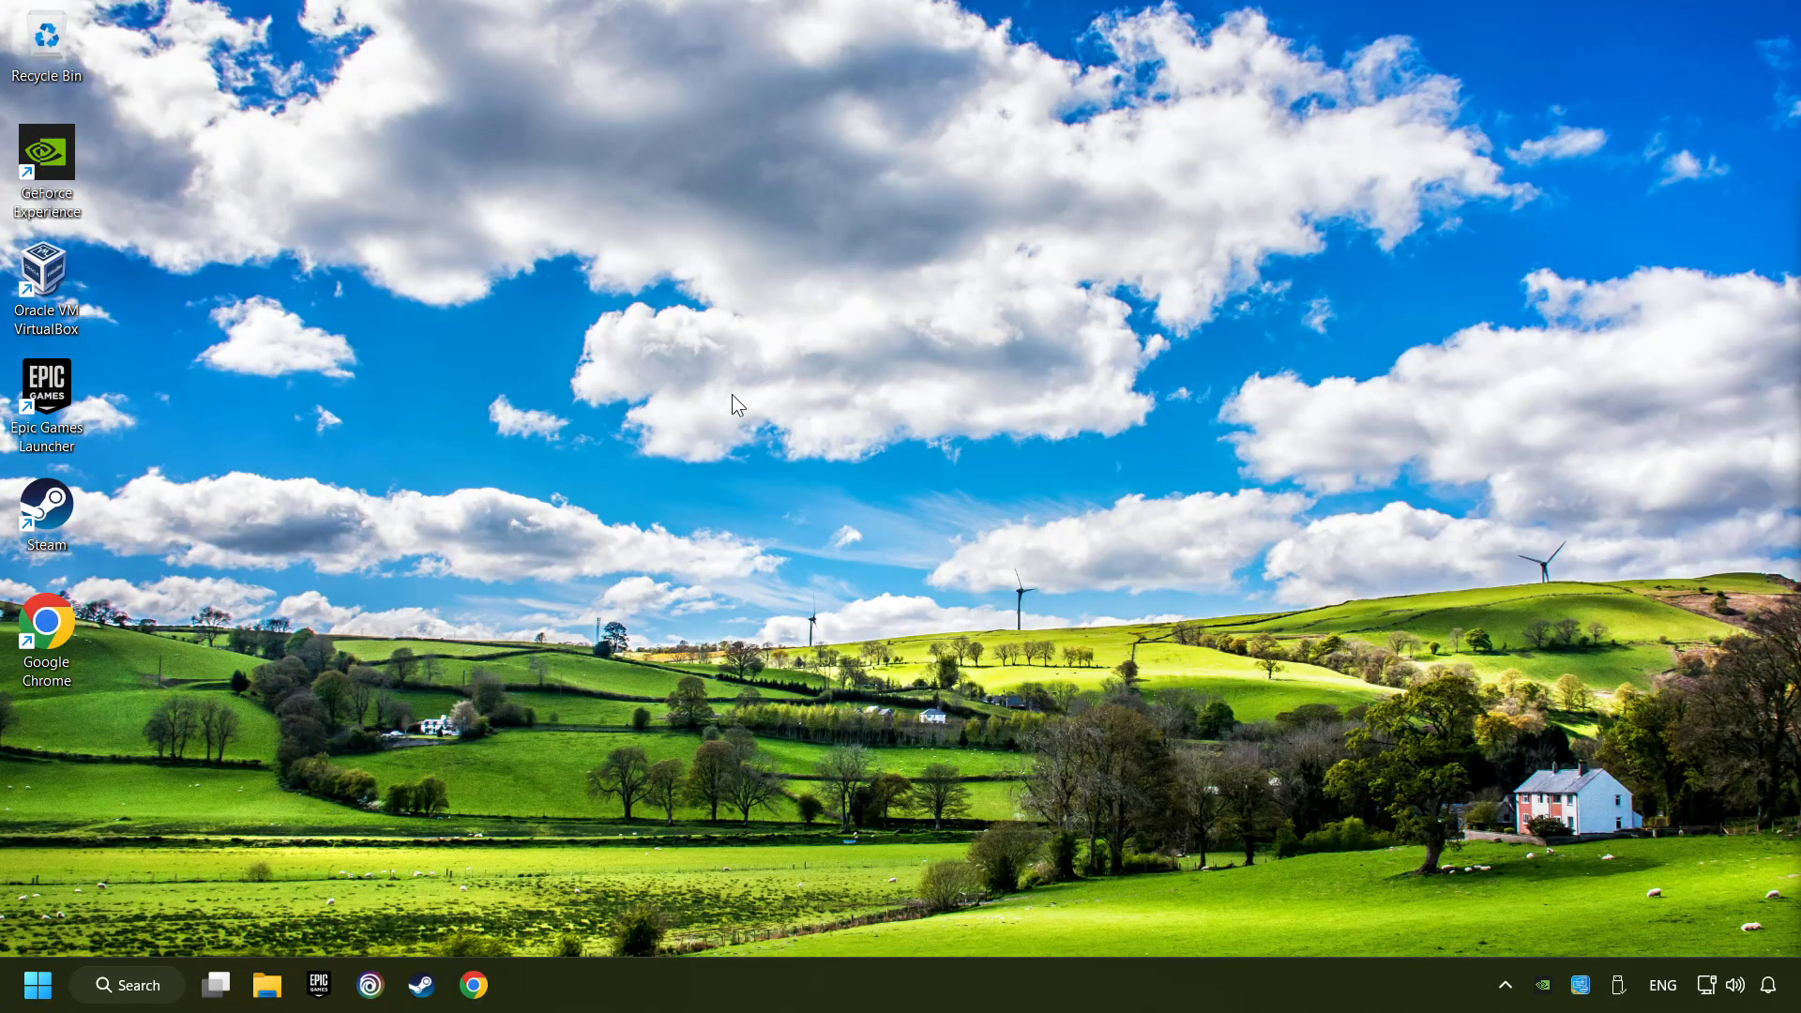
{"action": "left_click", "coordinate": [37, 984]}
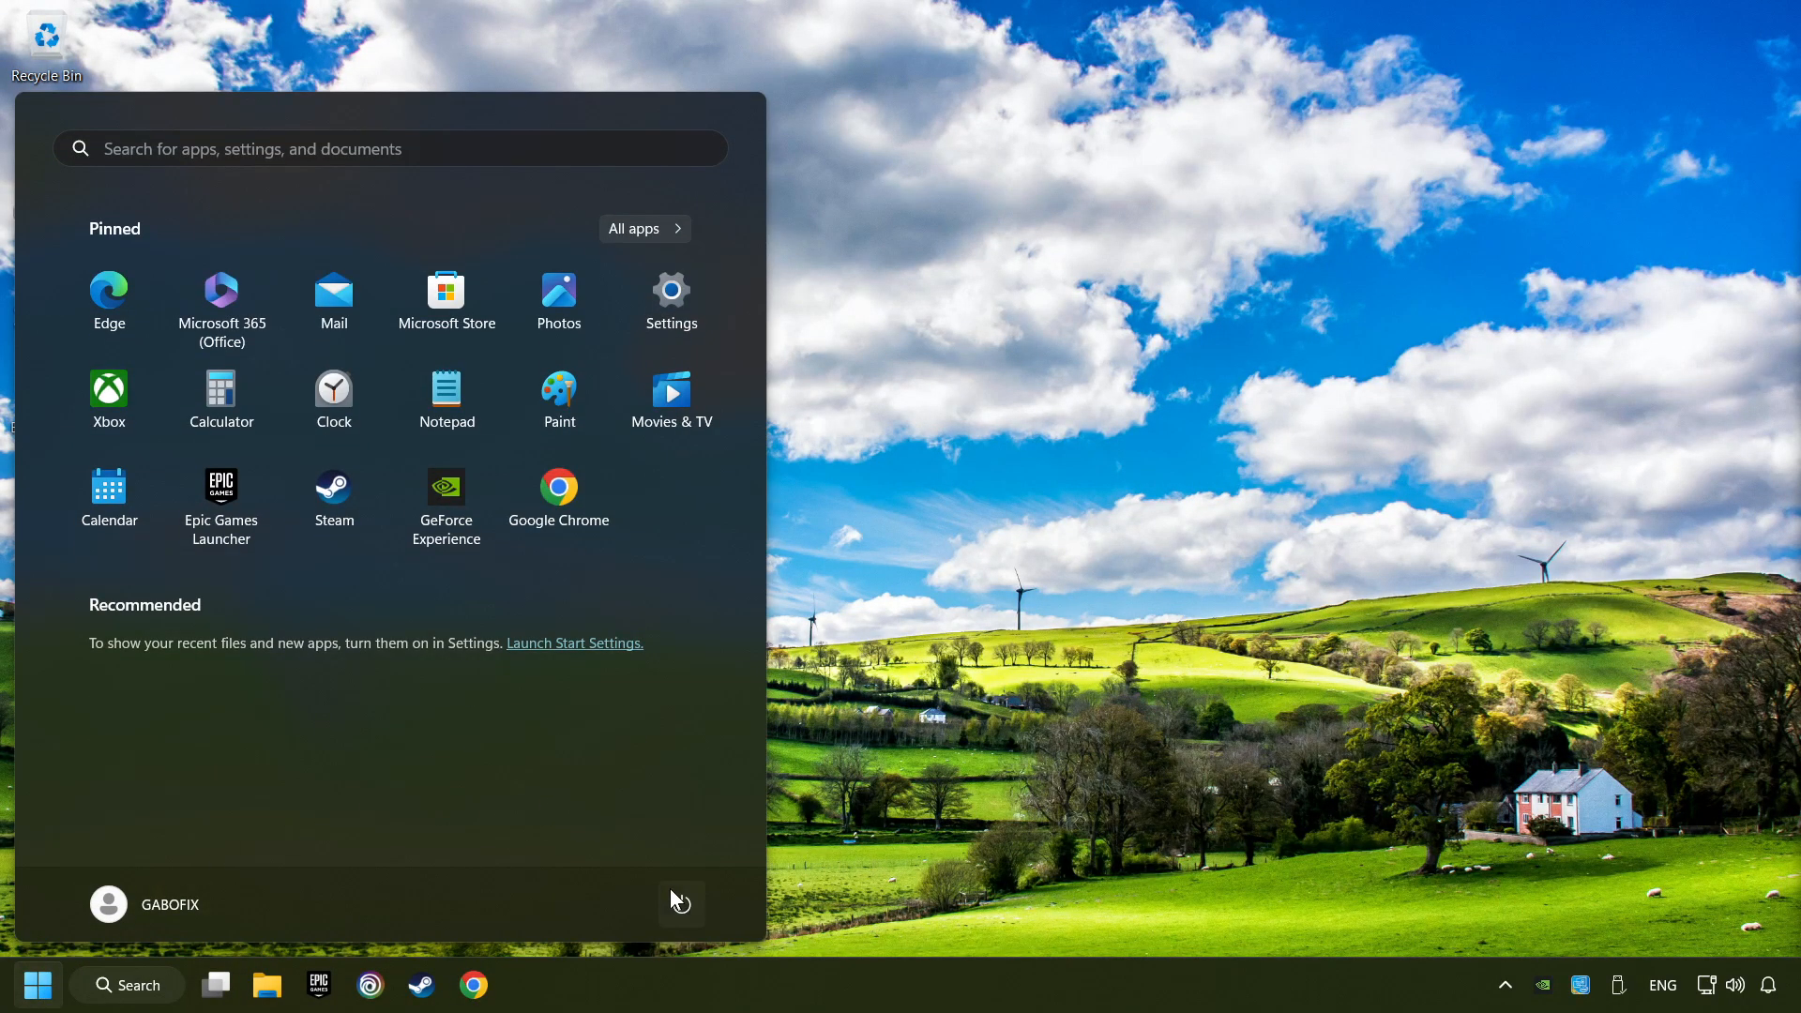
{"action": "left_click", "coordinate": [680, 904]}
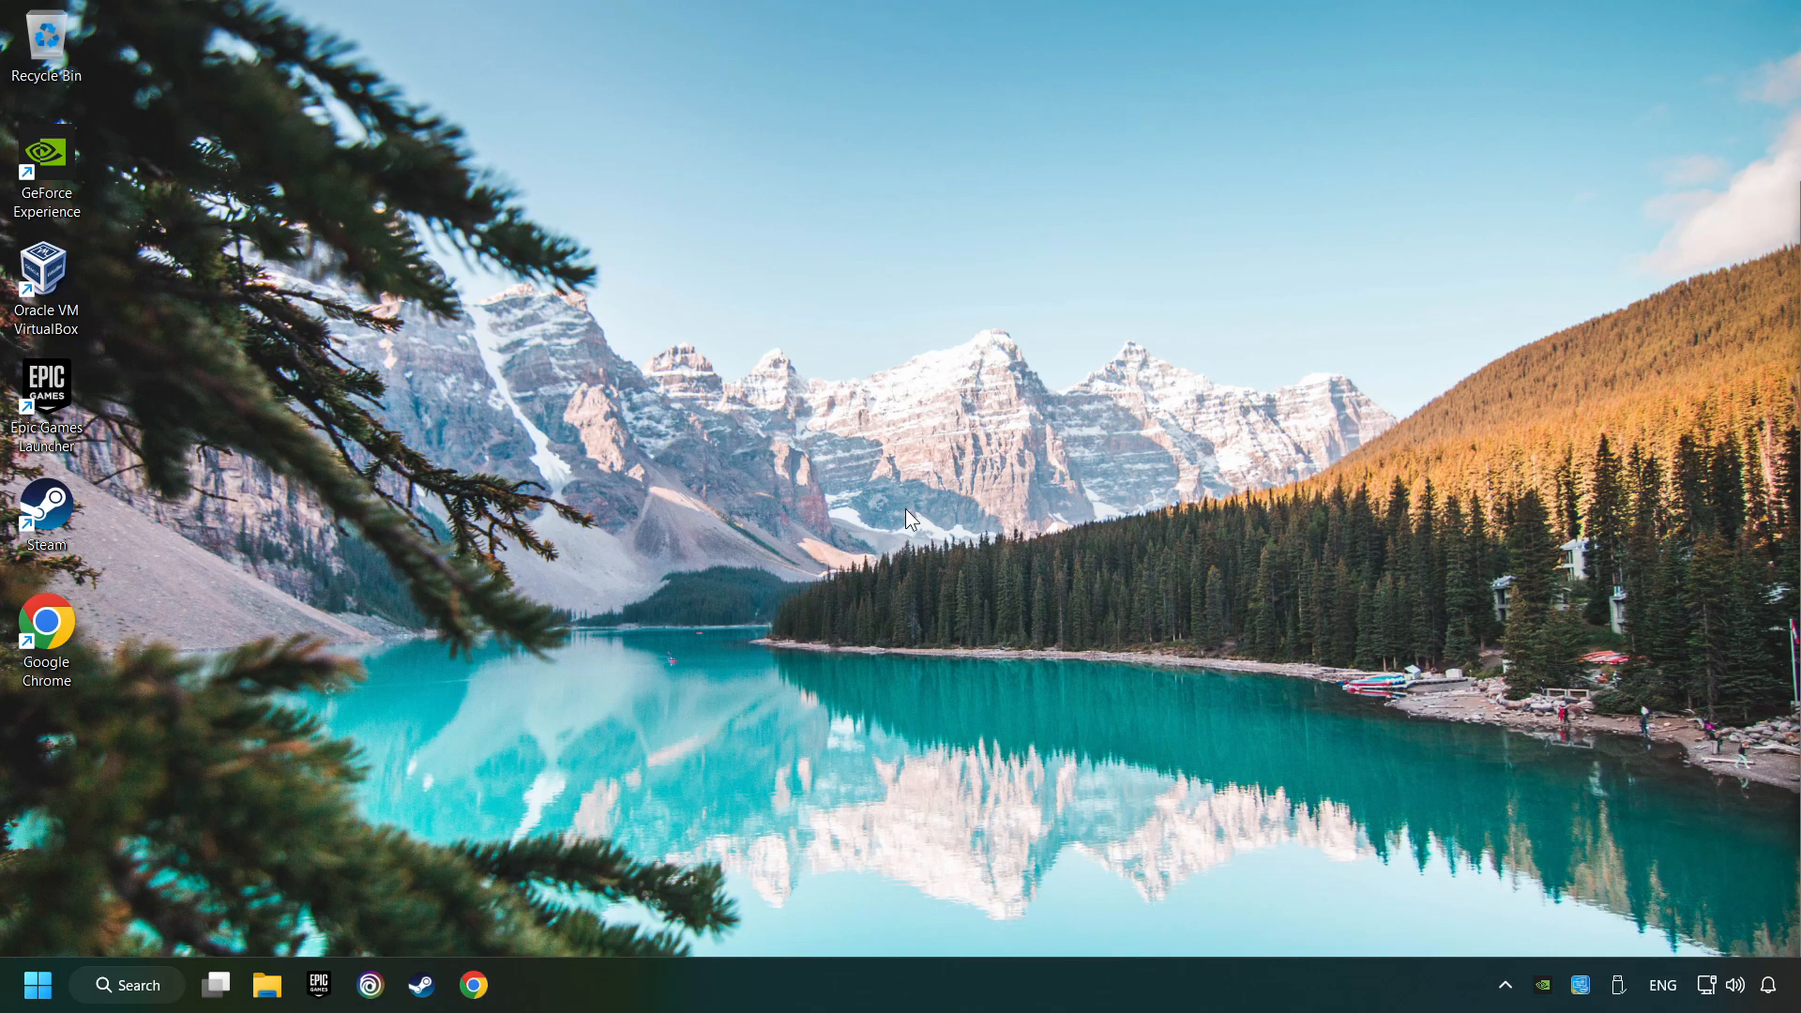
{"action": "right_click", "coordinate": [1738, 986]}
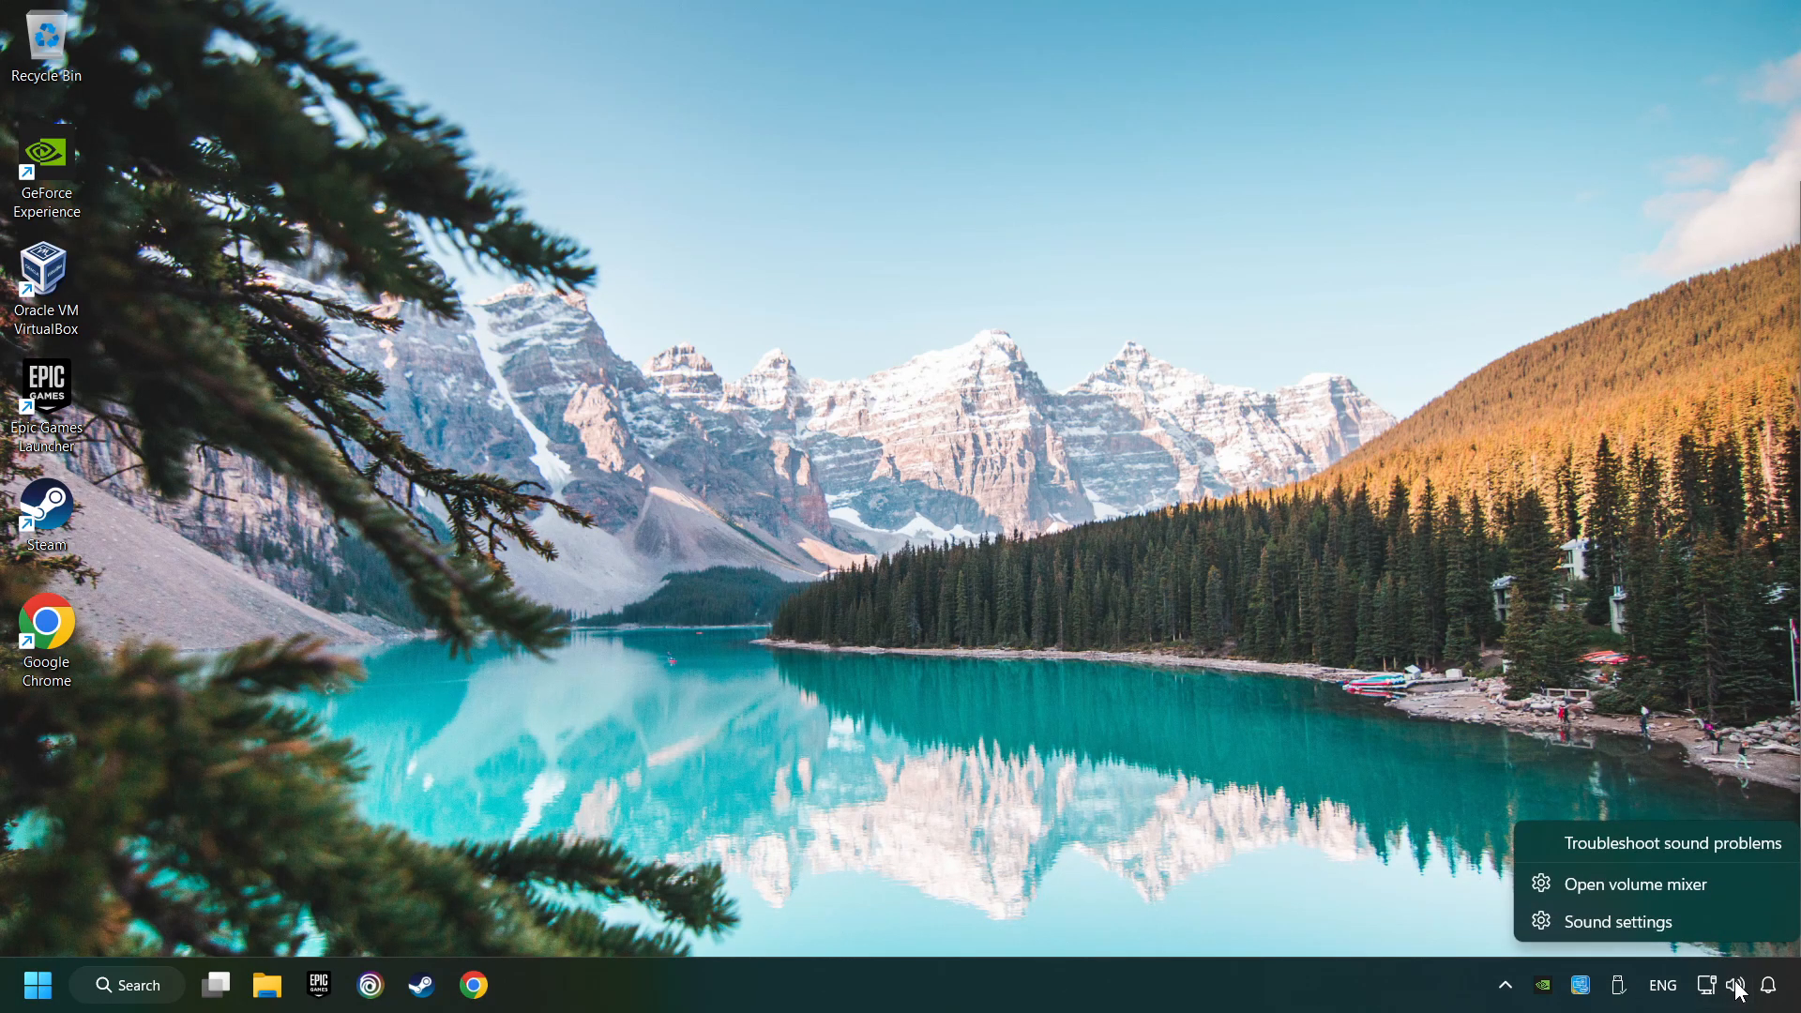